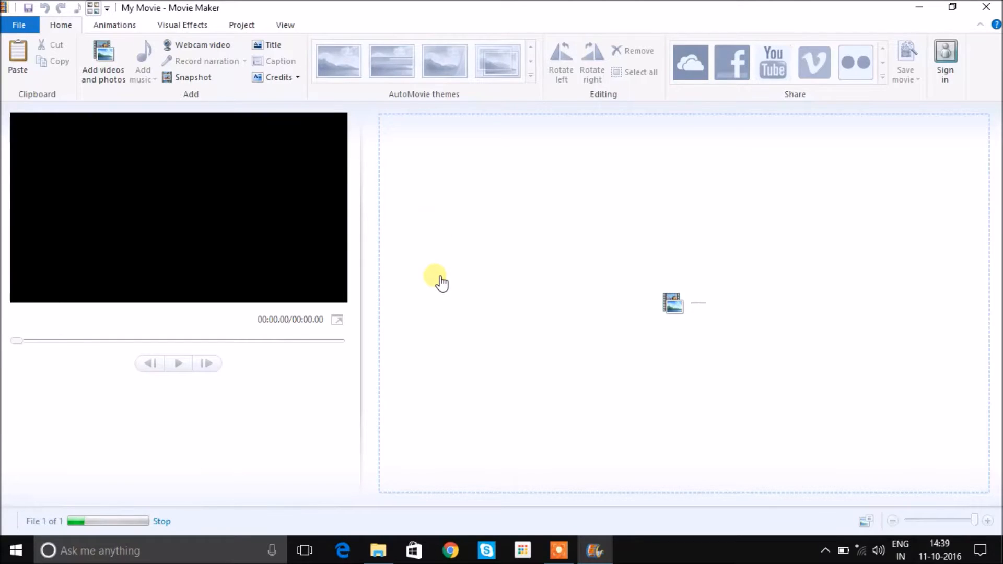
{"action": "mouse_move", "coordinate": [426, 281]}
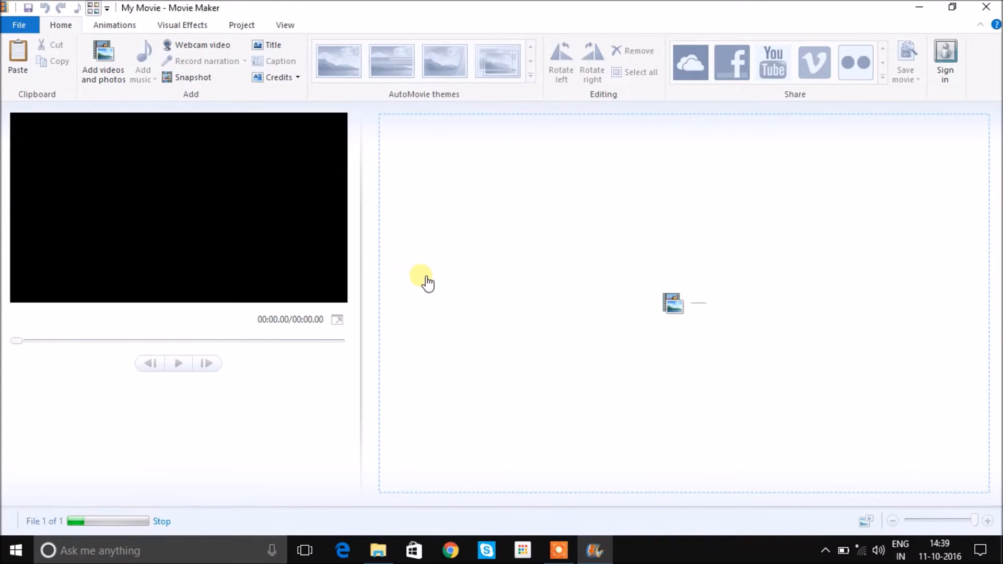
{"action": "mouse_move", "coordinate": [159, 138]}
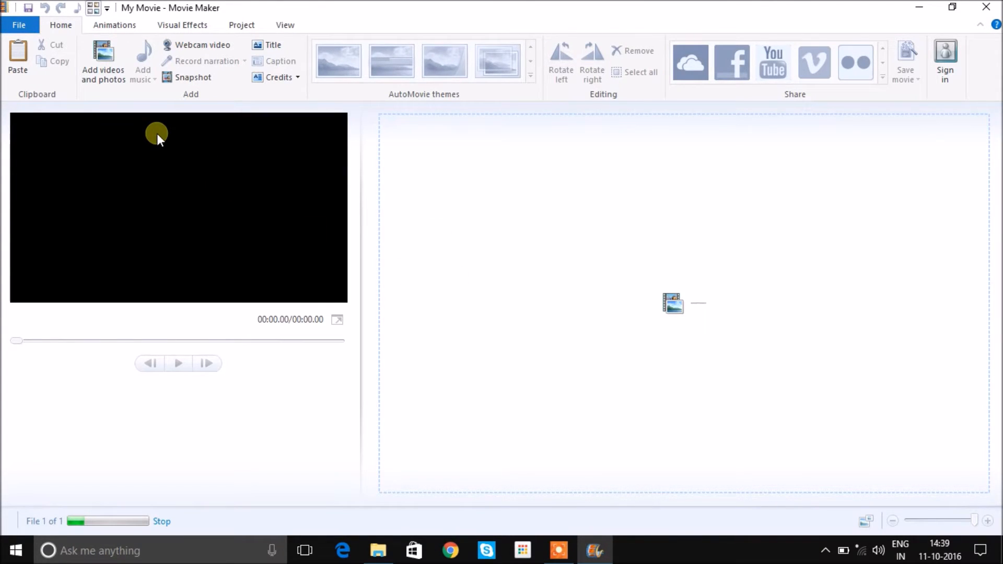
{"action": "mouse_move", "coordinate": [167, 146]}
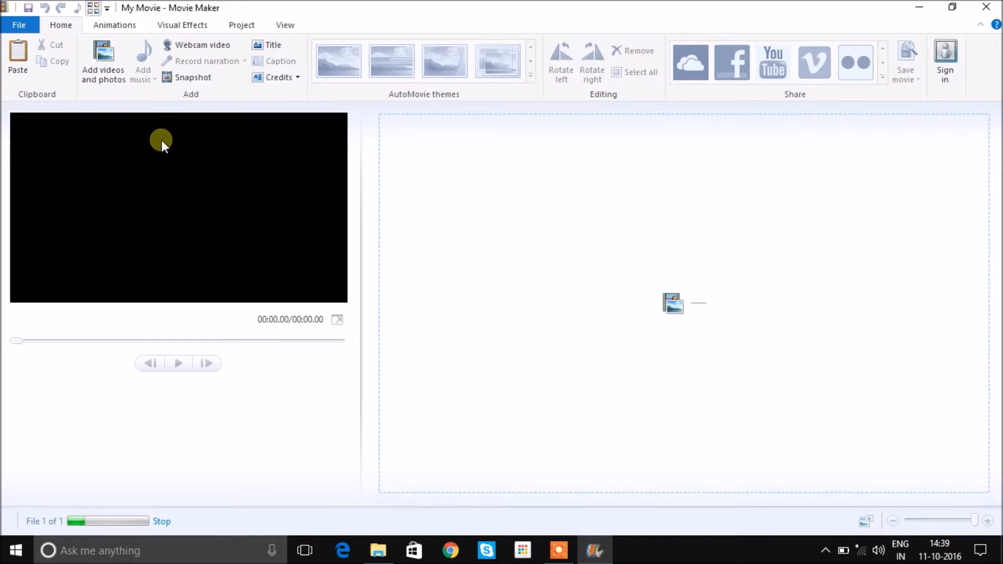
{"action": "mouse_move", "coordinate": [164, 193]}
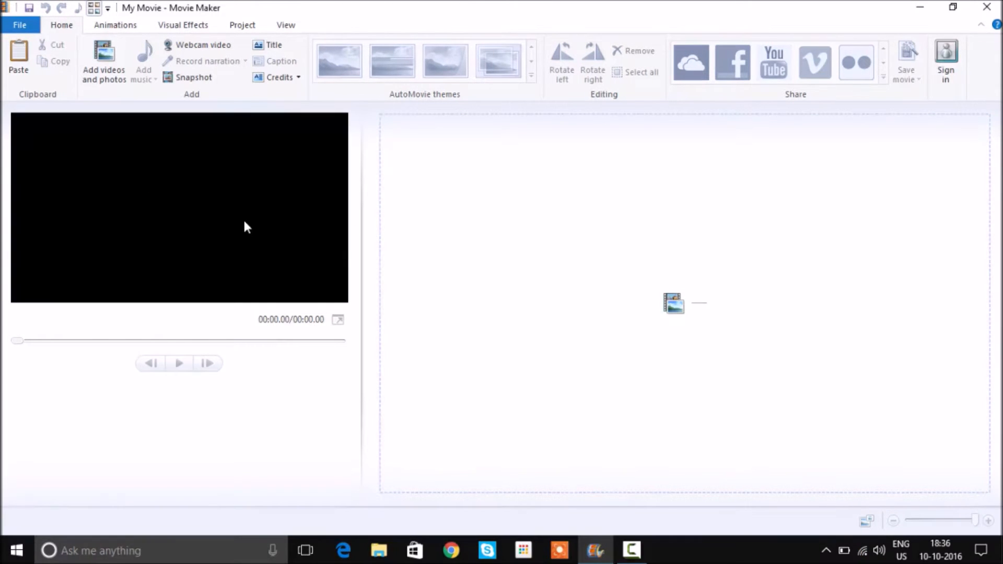
{"action": "mouse_move", "coordinate": [117, 94]}
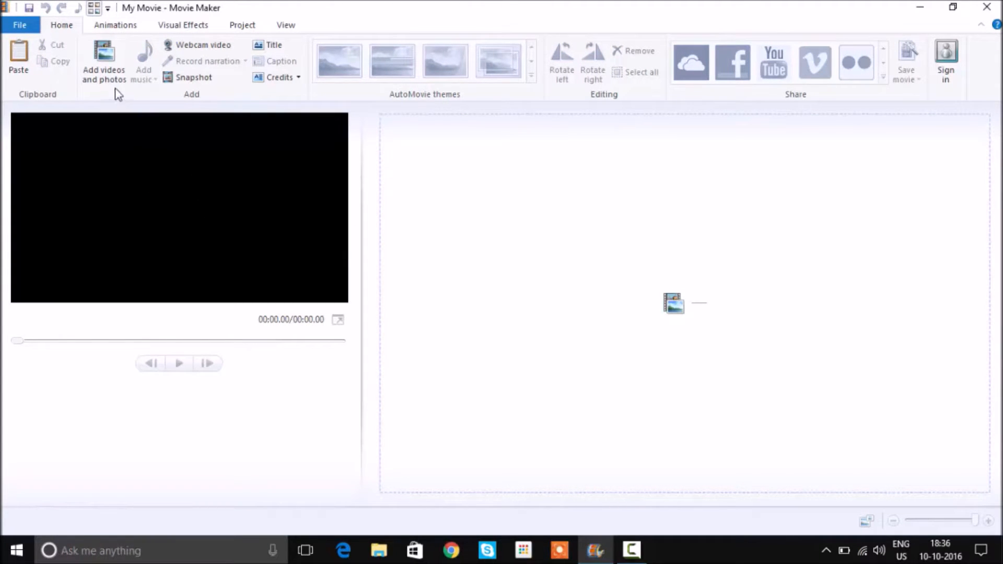
Import the iPad mini video into the project alongside the opening title card
{"action": "left_click", "coordinate": [105, 59]}
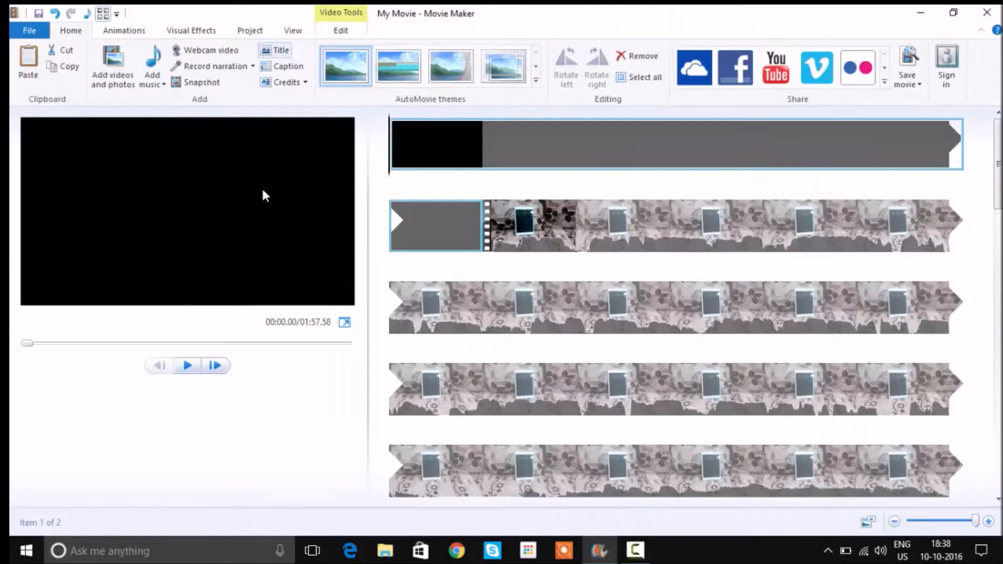
{"action": "mouse_move", "coordinate": [349, 183]}
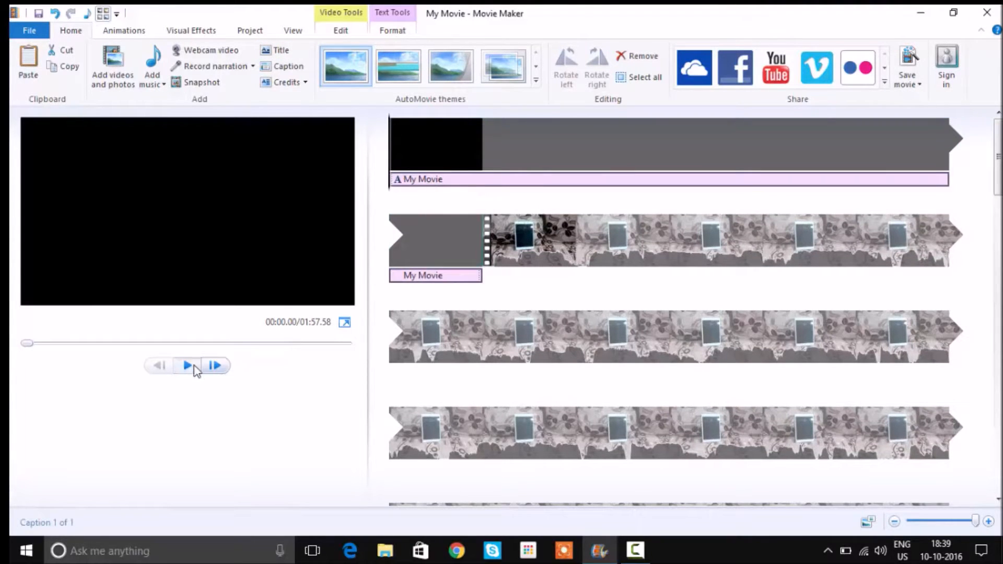
Replace the title caption text 'My Movie' with 'ipad mini'
{"action": "left_click", "coordinate": [186, 365]}
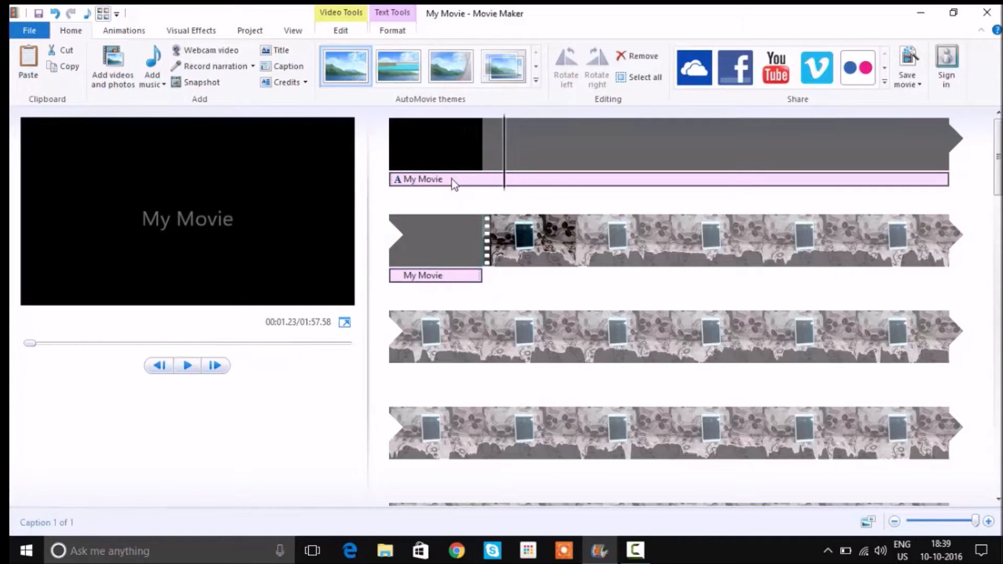
{"action": "left_click", "coordinate": [439, 180]}
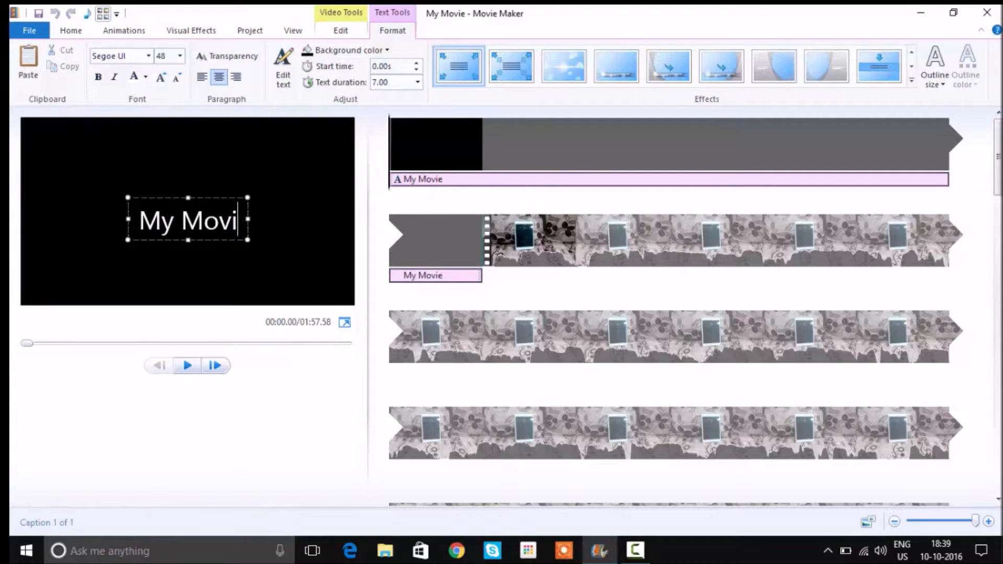
{"action": "type", "text": "ip"}
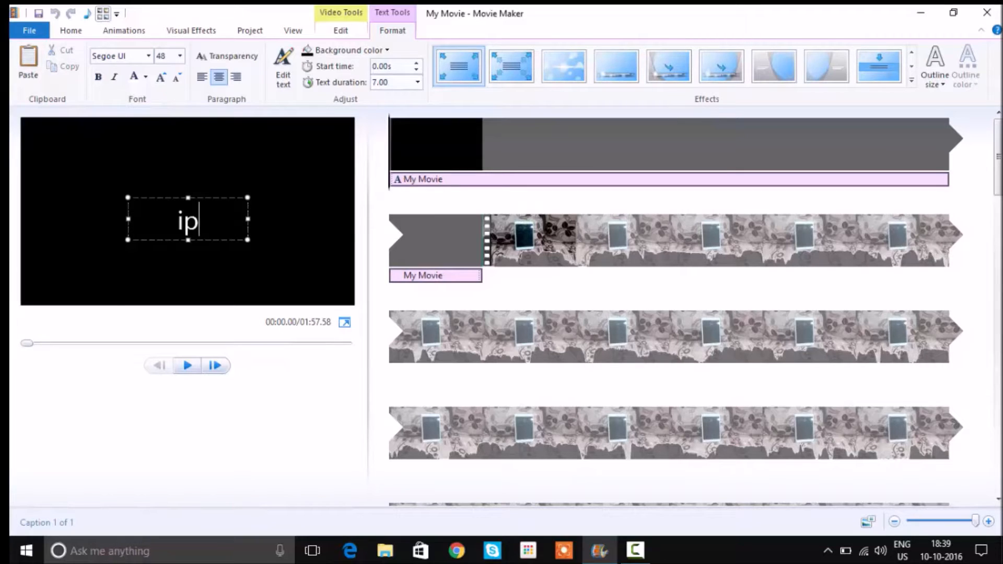
{"action": "left_click", "coordinate": [186, 366]}
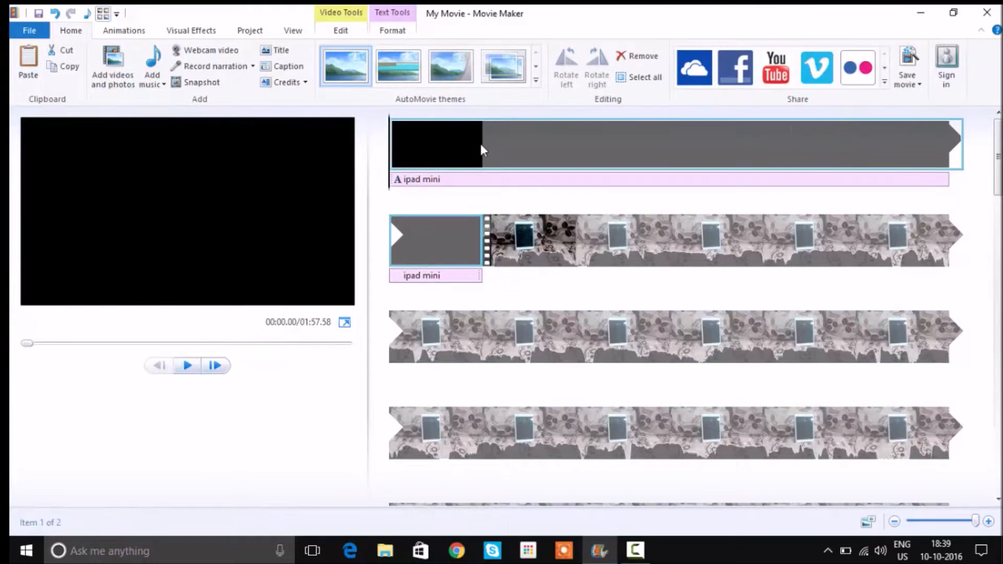
{"action": "mouse_move", "coordinate": [520, 168]}
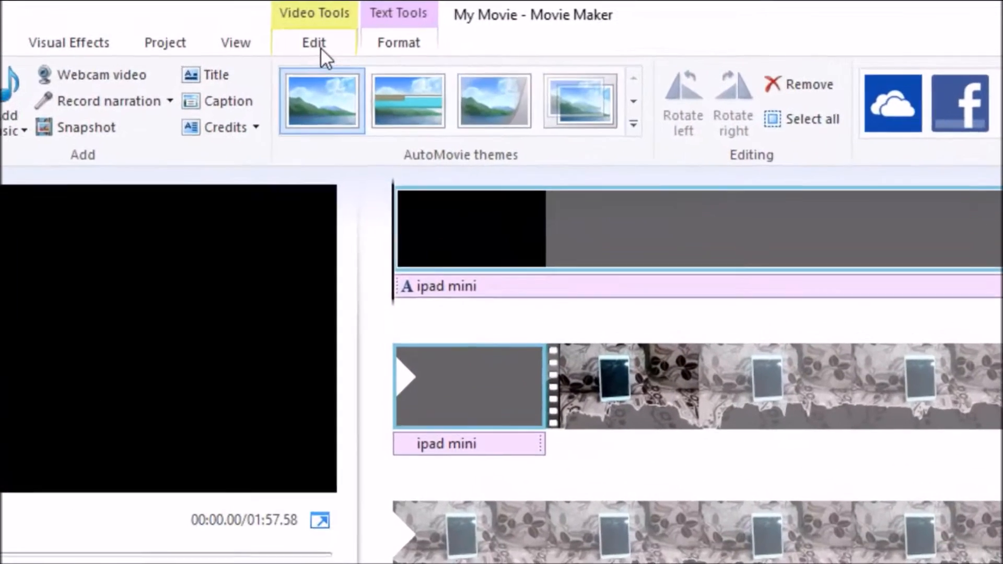
Set the ipad mini title card duration to 2.00 seconds and preview the result
{"action": "left_click", "coordinate": [315, 42]}
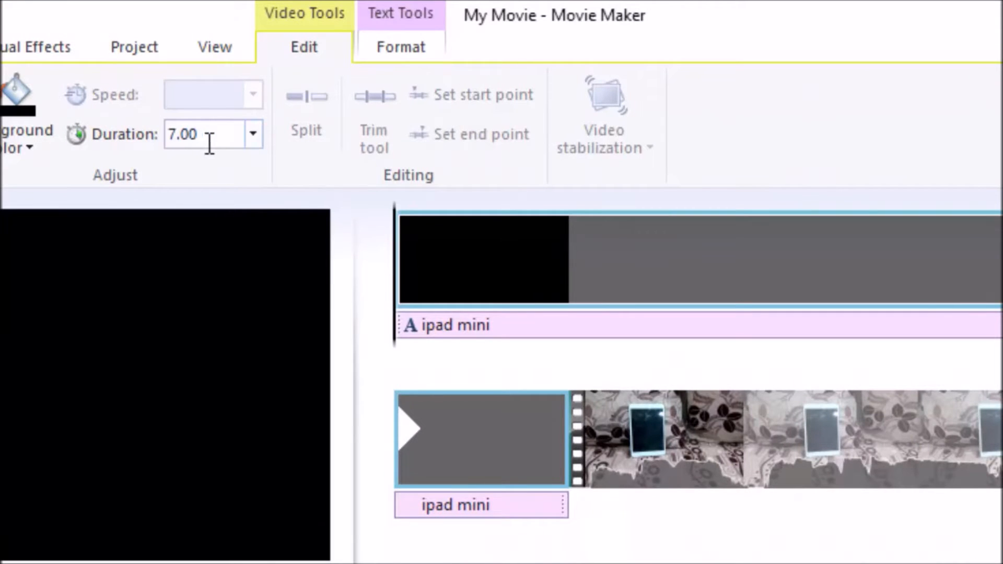
{"action": "mouse_move", "coordinate": [258, 149]}
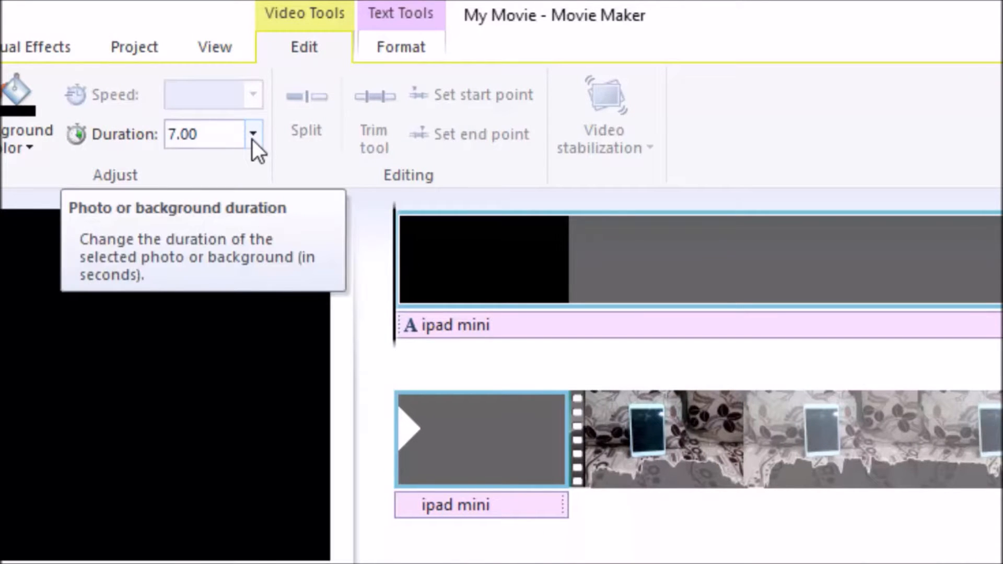
{"action": "left_click", "coordinate": [252, 134]}
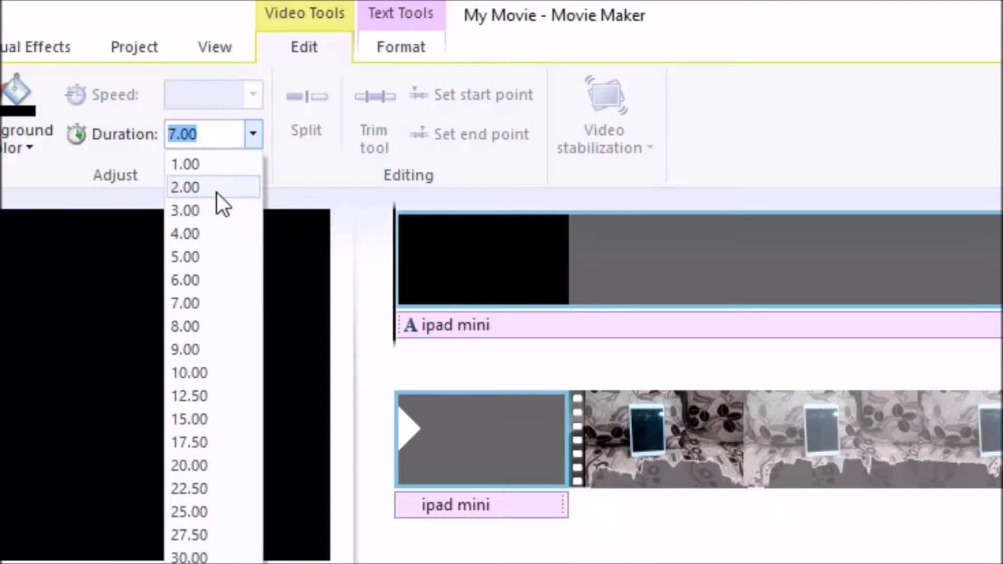
{"action": "left_click", "coordinate": [186, 188]}
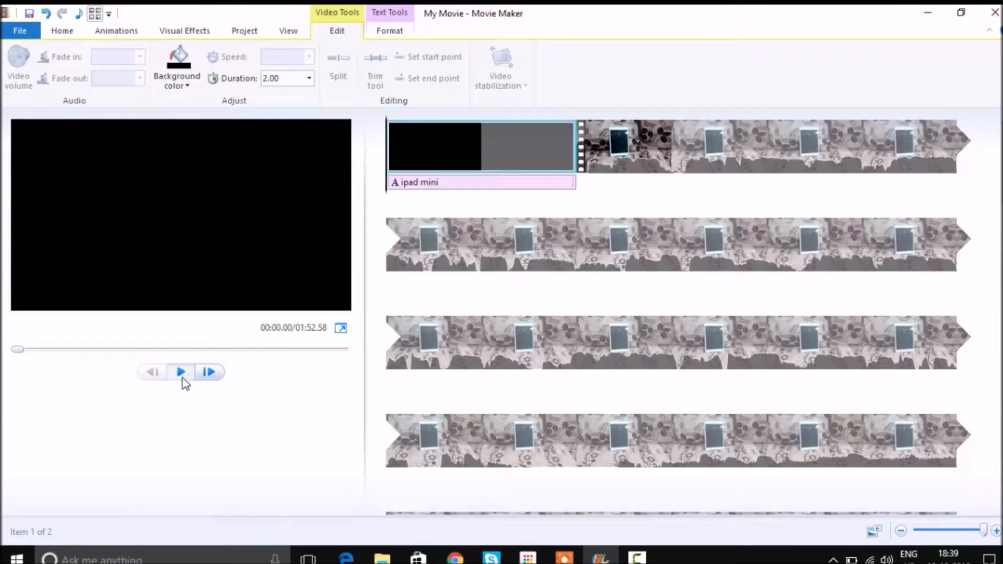
{"action": "left_click", "coordinate": [182, 372]}
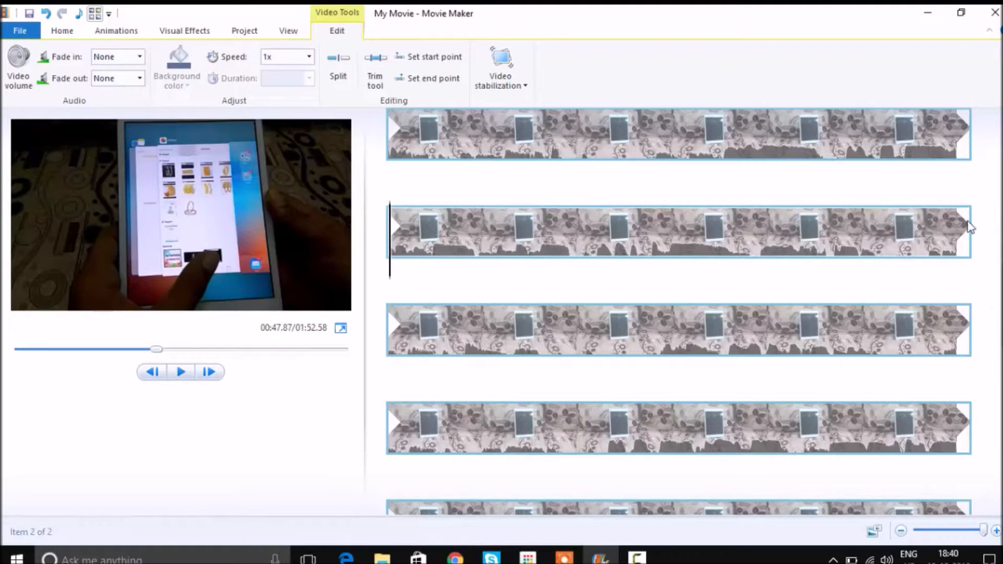
Split the iPad mini video at the cut points, leaving a six-second first clip
{"action": "left_click", "coordinate": [869, 234]}
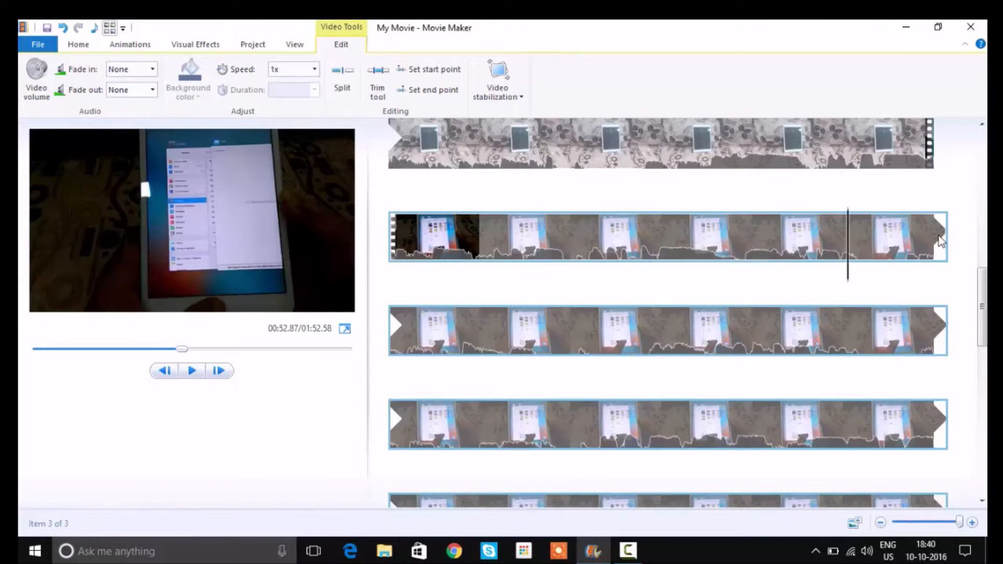
{"action": "mouse_move", "coordinate": [409, 336]}
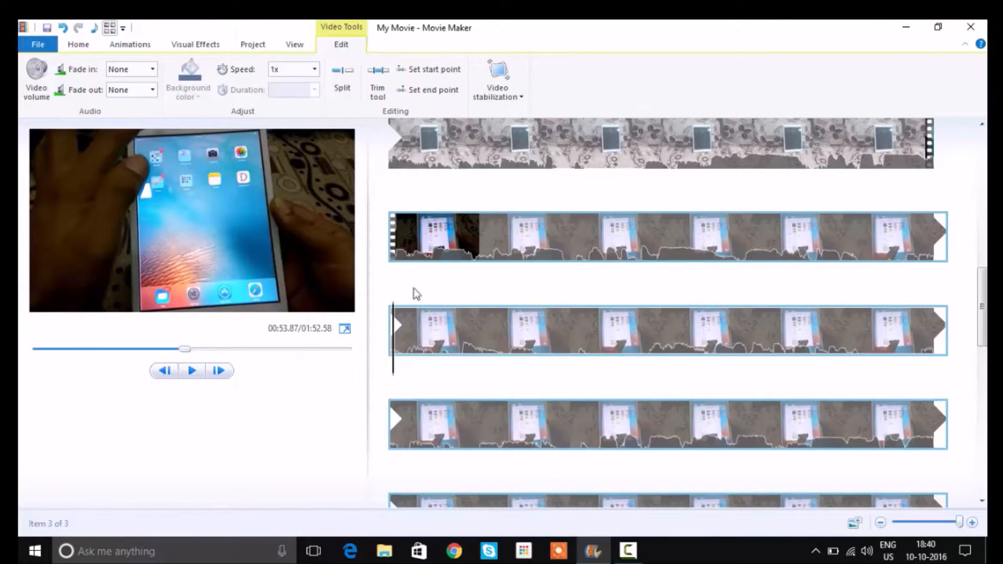
{"action": "mouse_move", "coordinate": [803, 234]}
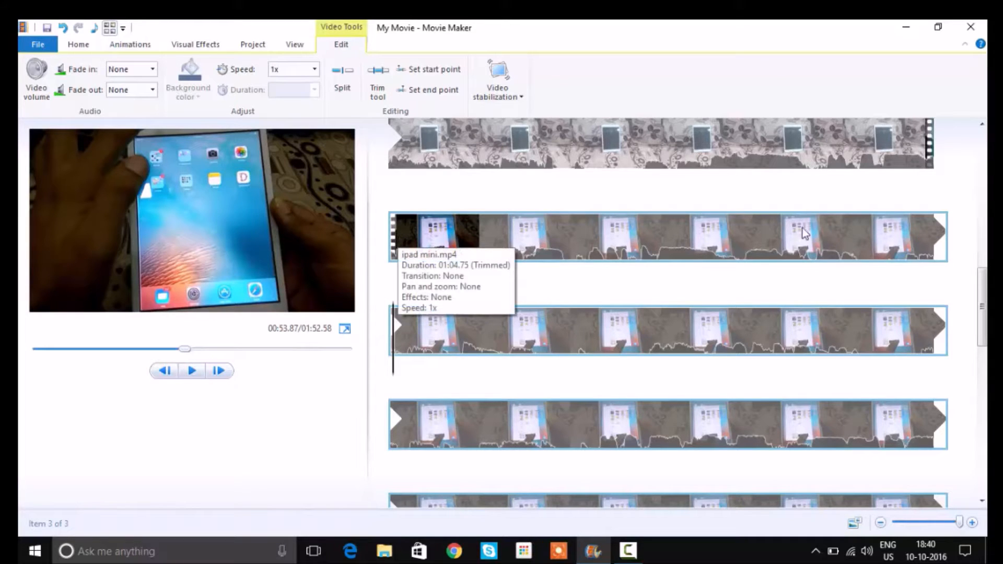
{"action": "mouse_move", "coordinate": [358, 172]}
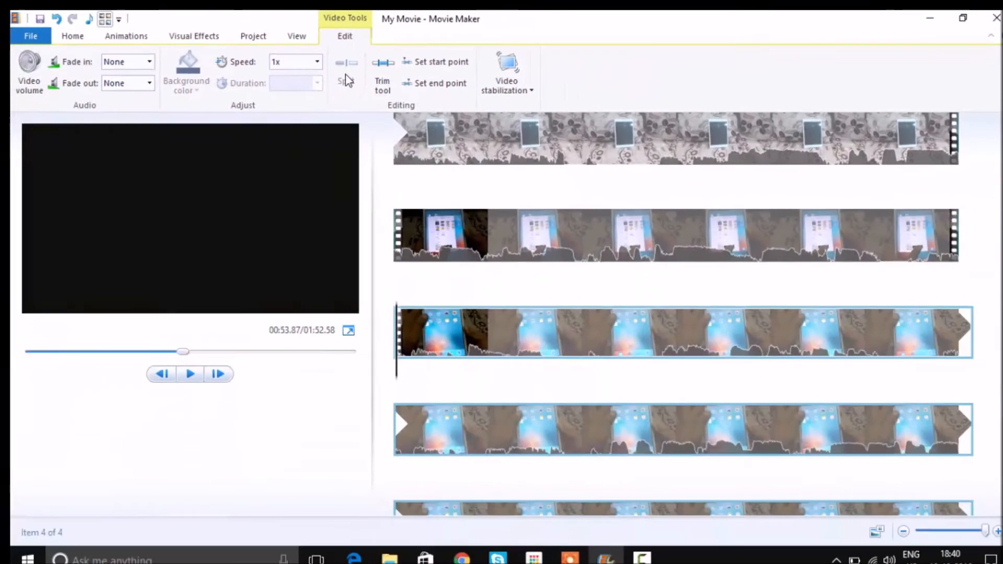
{"action": "mouse_move", "coordinate": [515, 251]}
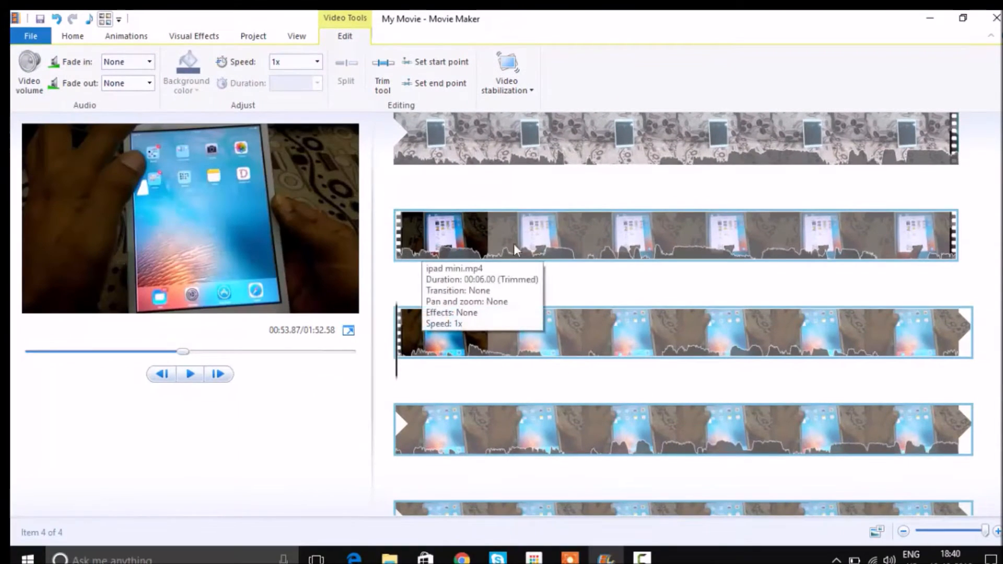
{"action": "mouse_move", "coordinate": [608, 249]}
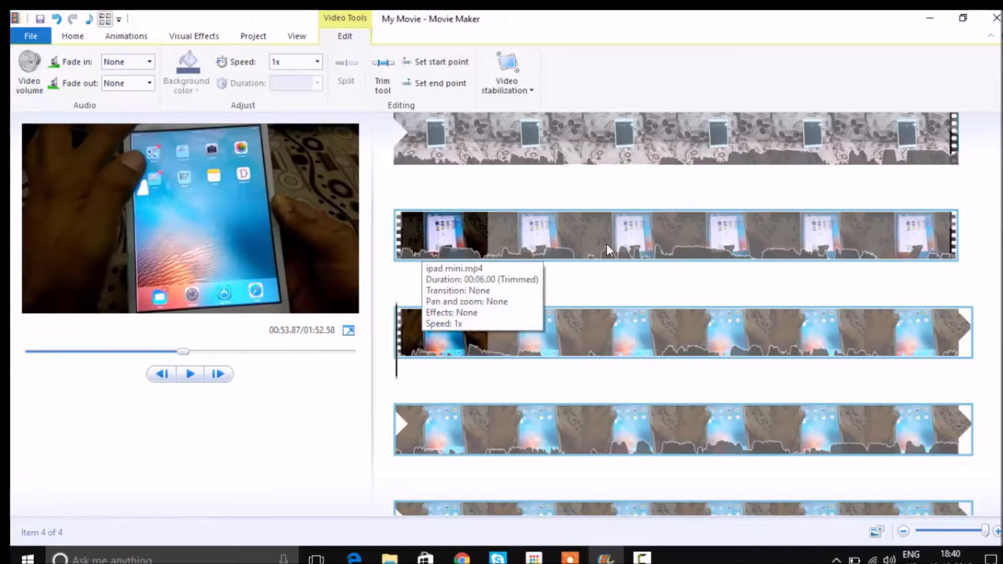
{"action": "mouse_move", "coordinate": [538, 246]}
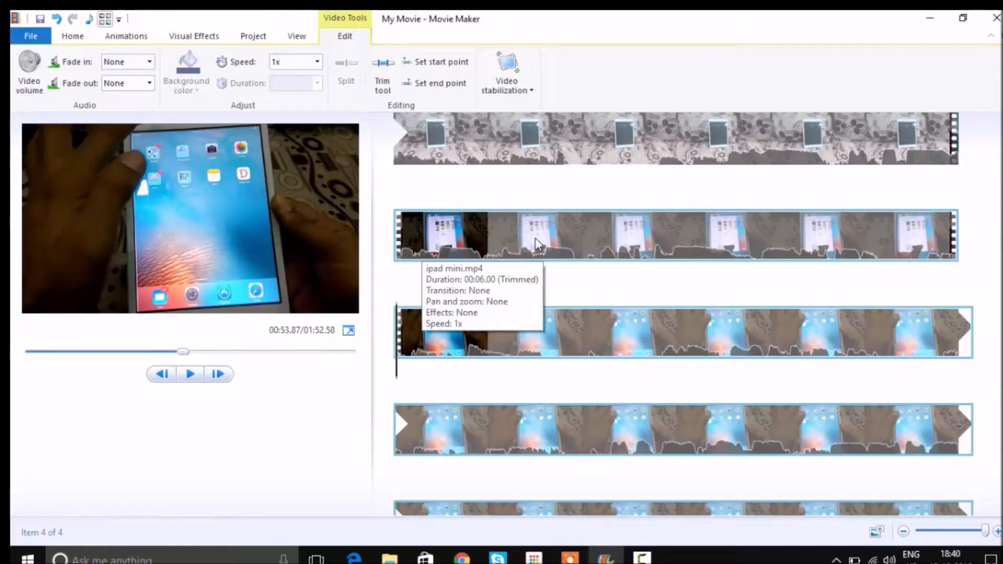
{"action": "mouse_move", "coordinate": [512, 236]}
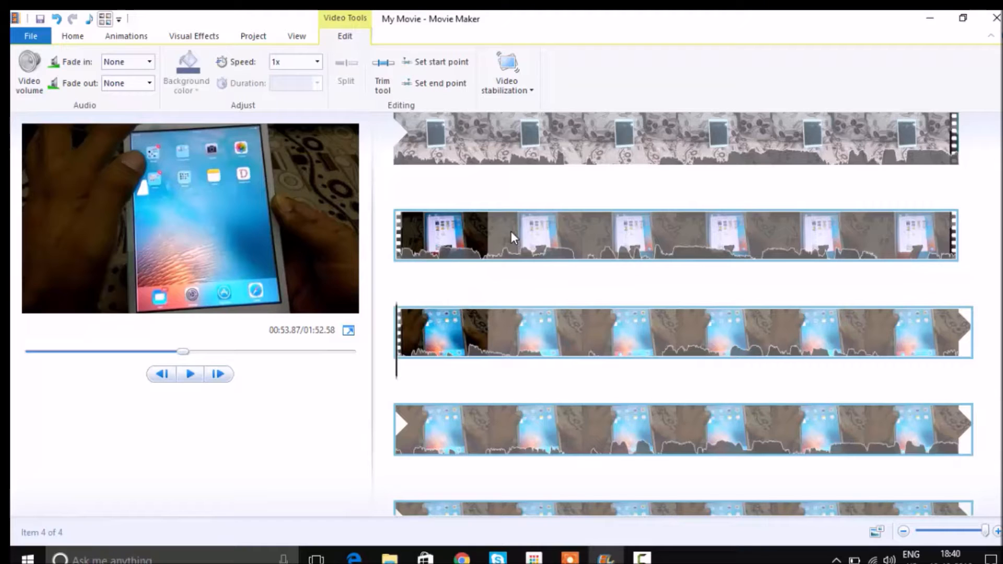
{"action": "left_click", "coordinate": [492, 237]}
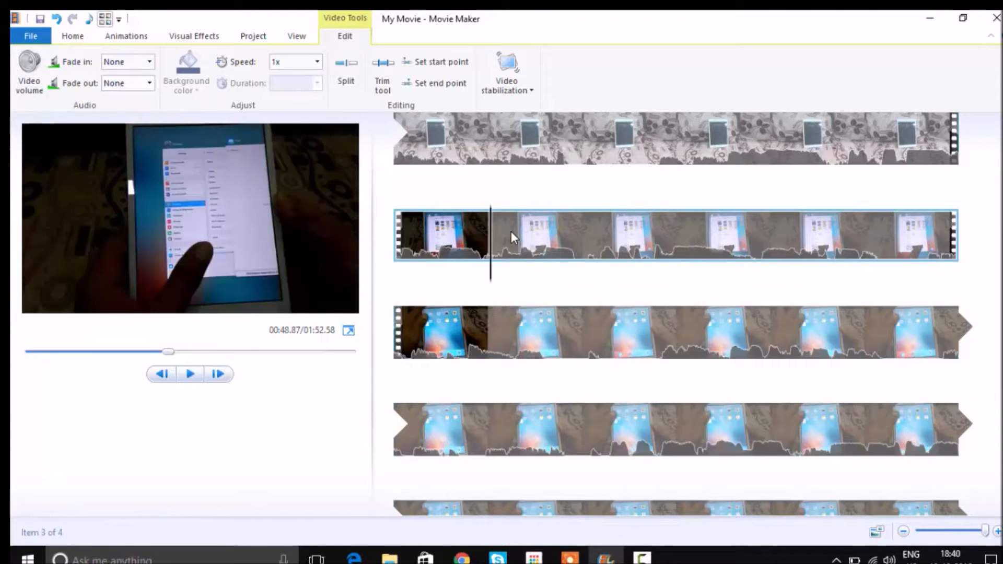
{"action": "right_click", "coordinate": [512, 236]}
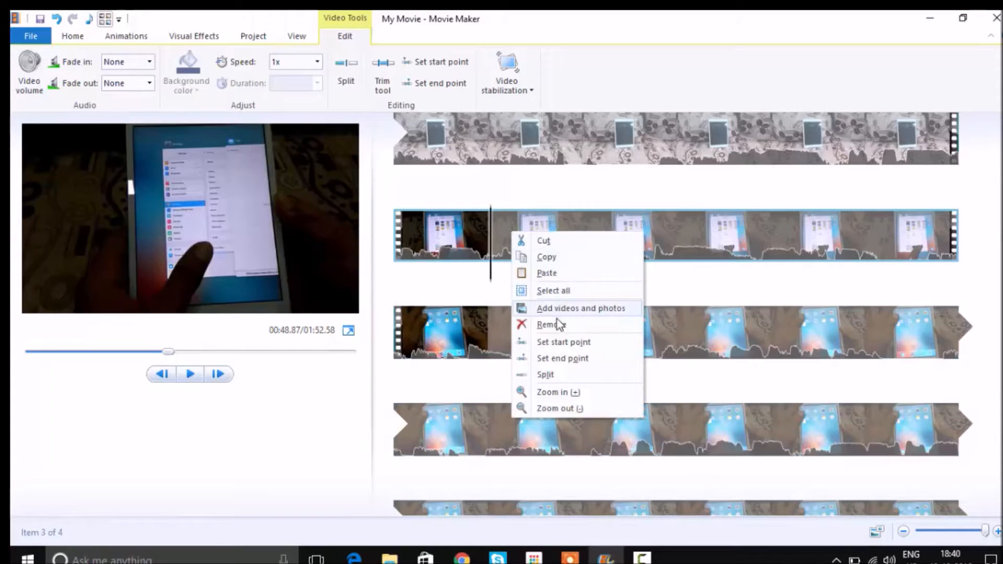
{"action": "mouse_move", "coordinate": [561, 324]}
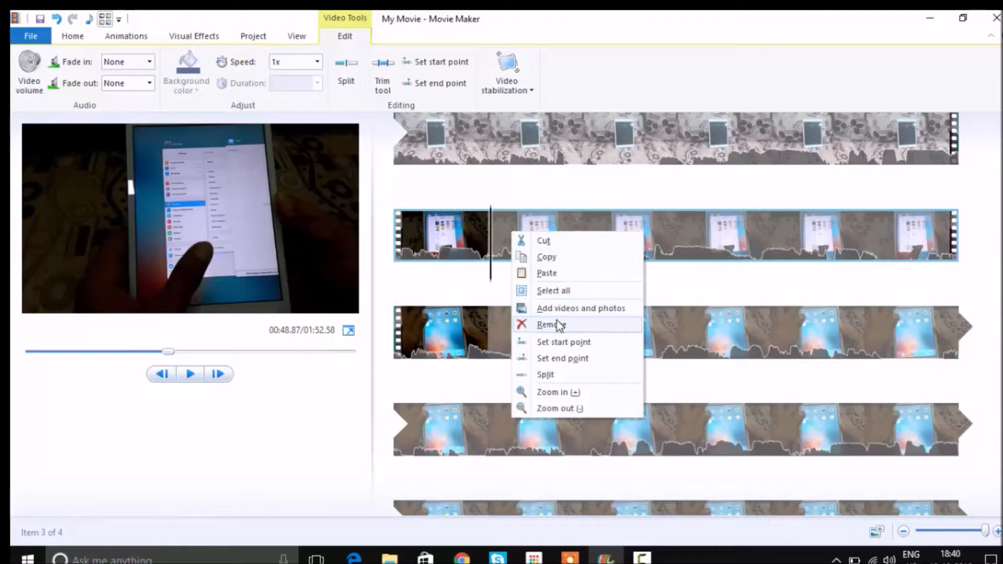
{"action": "left_click", "coordinate": [550, 324]}
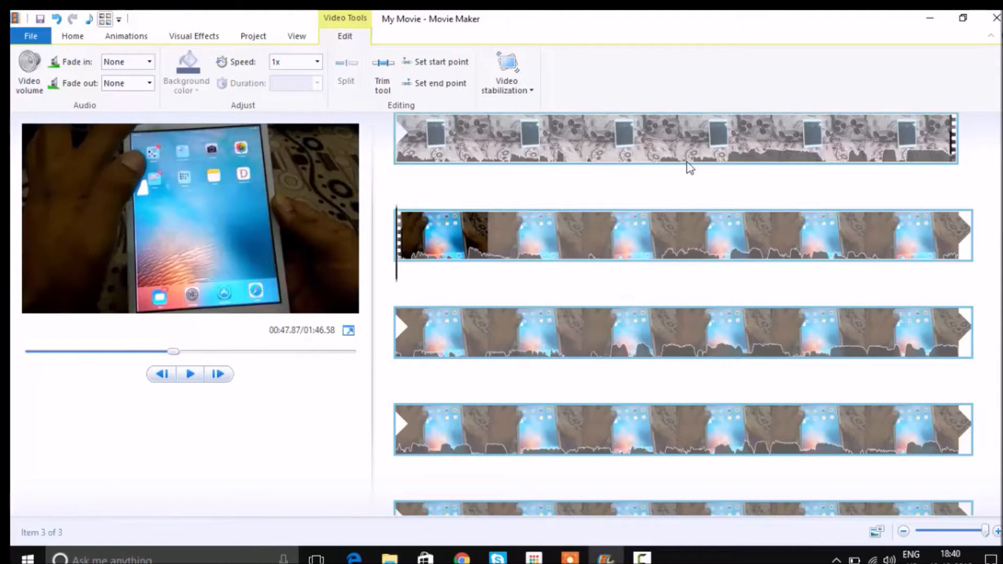
{"action": "mouse_move", "coordinate": [531, 227]}
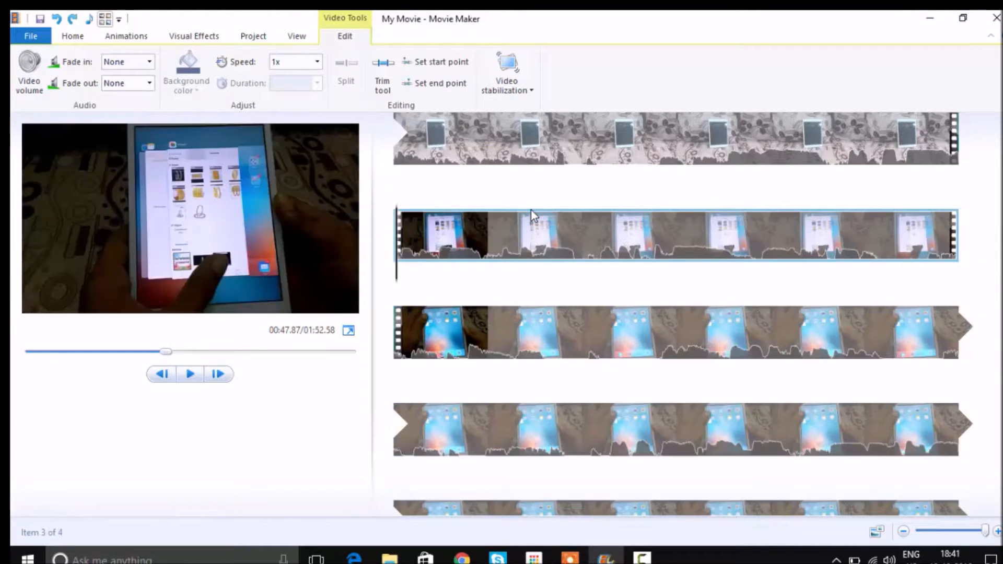
{"action": "mouse_move", "coordinate": [675, 155]}
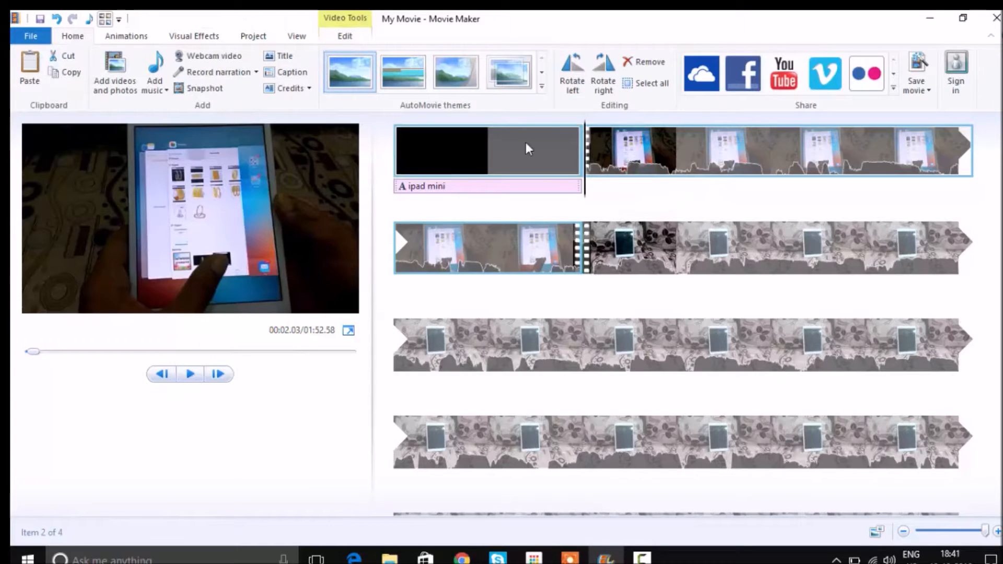
{"action": "mouse_move", "coordinate": [654, 165]}
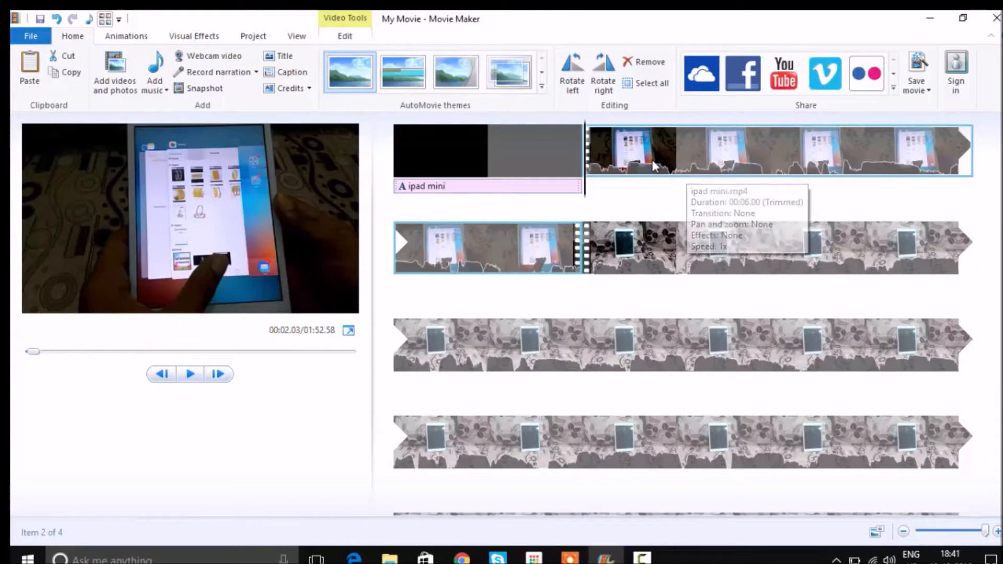
{"action": "mouse_move", "coordinate": [652, 177]}
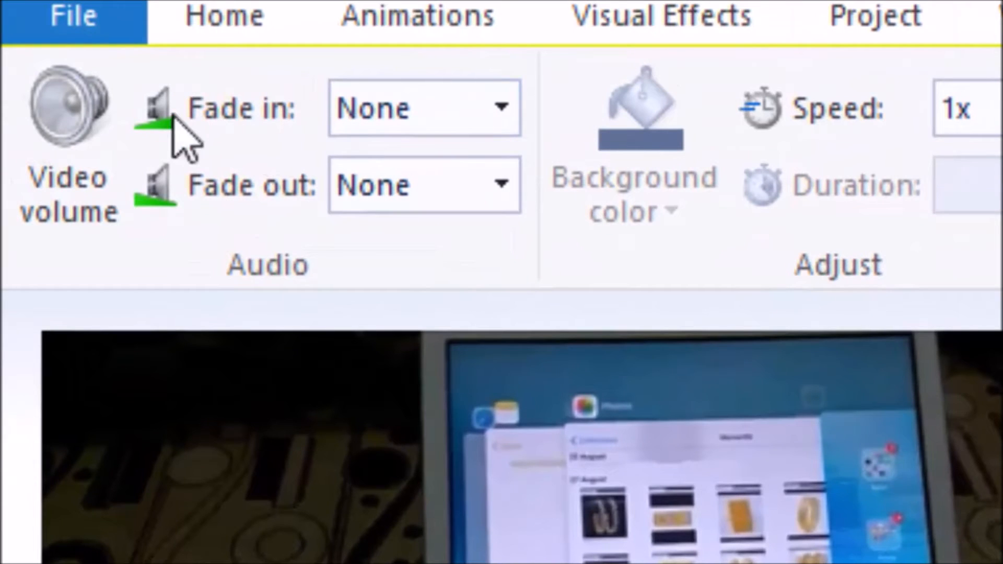
Preview the iPad mini clip after the title and show its video volume control
{"action": "left_click", "coordinate": [64, 113]}
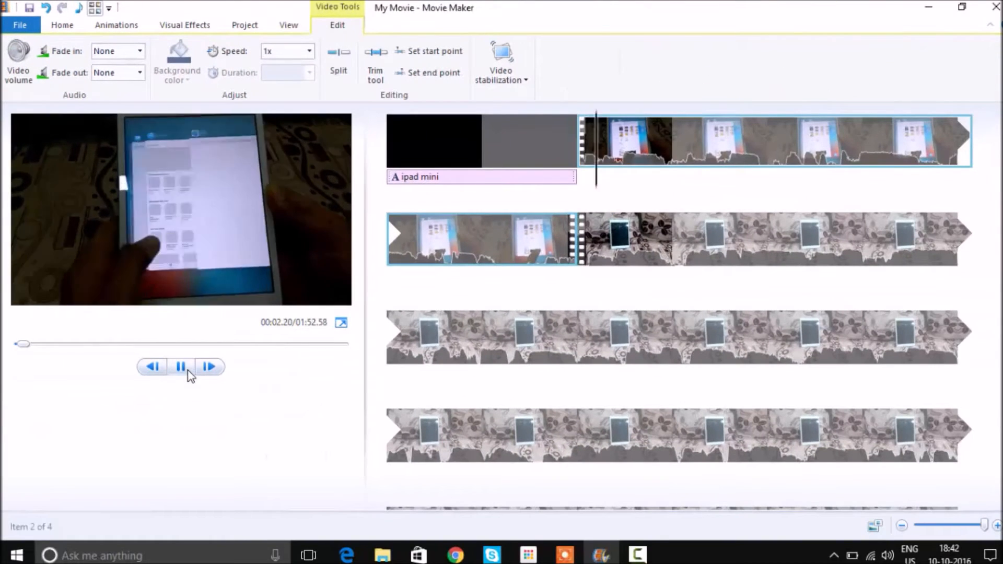
{"action": "mouse_move", "coordinate": [188, 375]}
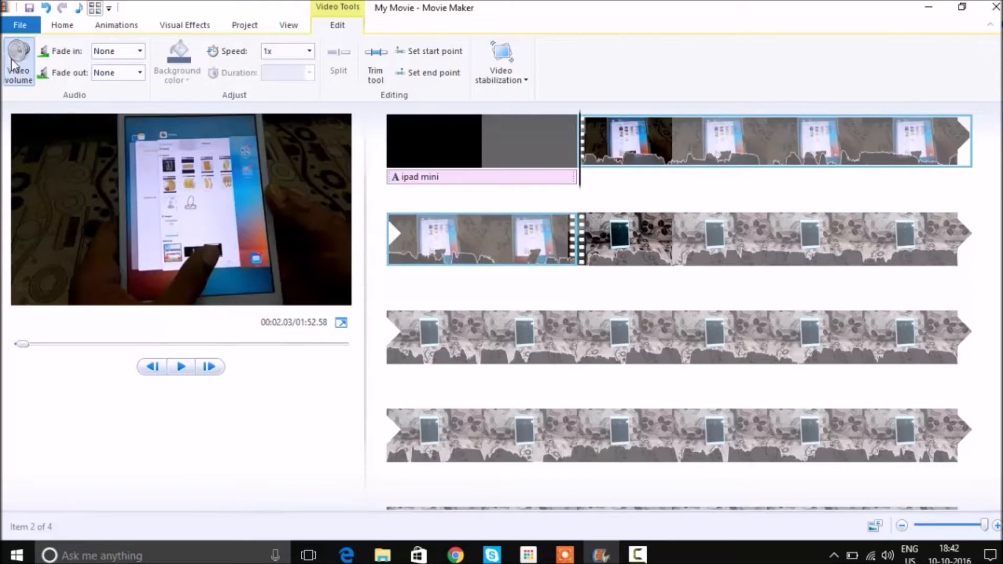
{"action": "left_click", "coordinate": [18, 52]}
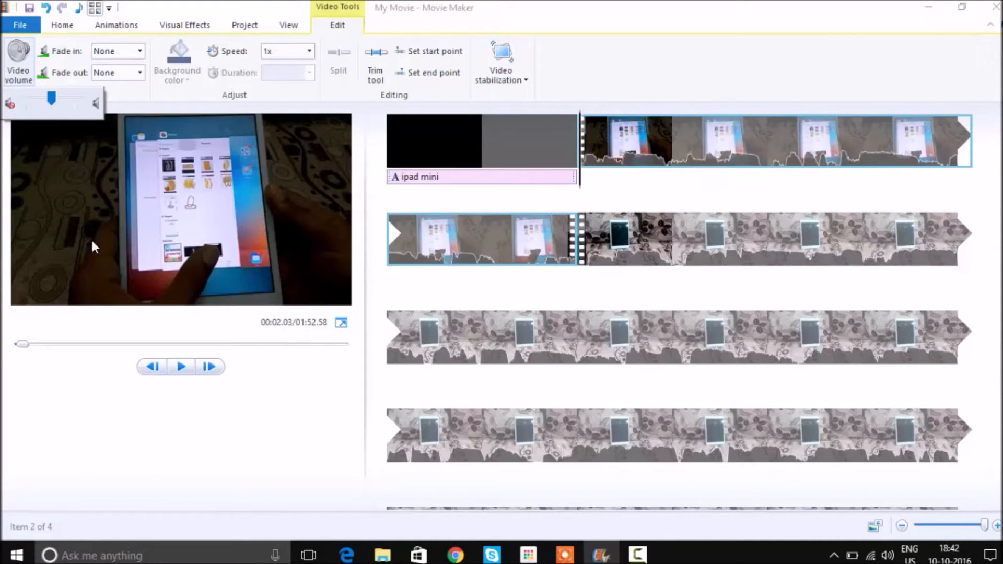
{"action": "mouse_move", "coordinate": [108, 369]}
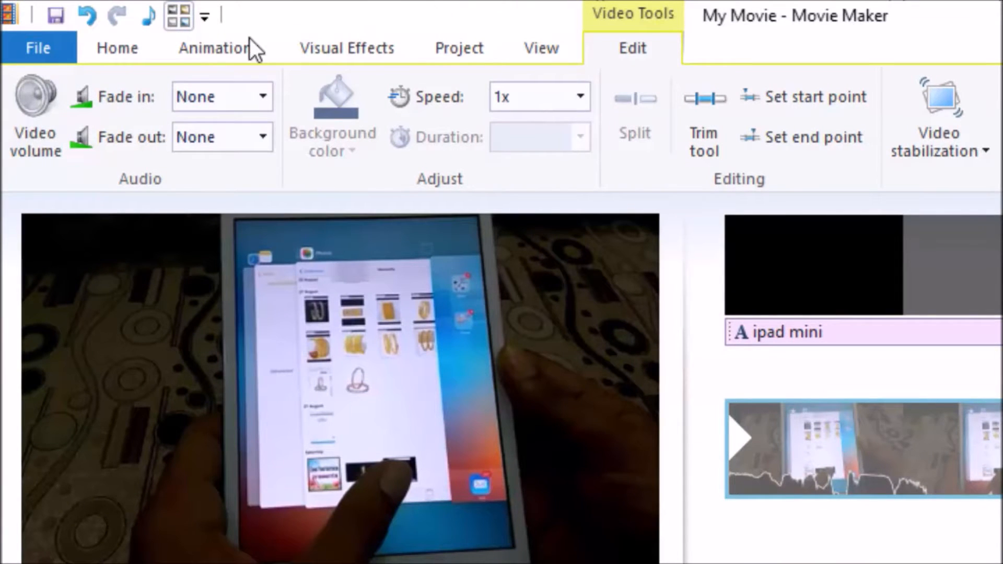
Add a background music track from the PC's audio library
{"action": "left_click", "coordinate": [117, 48]}
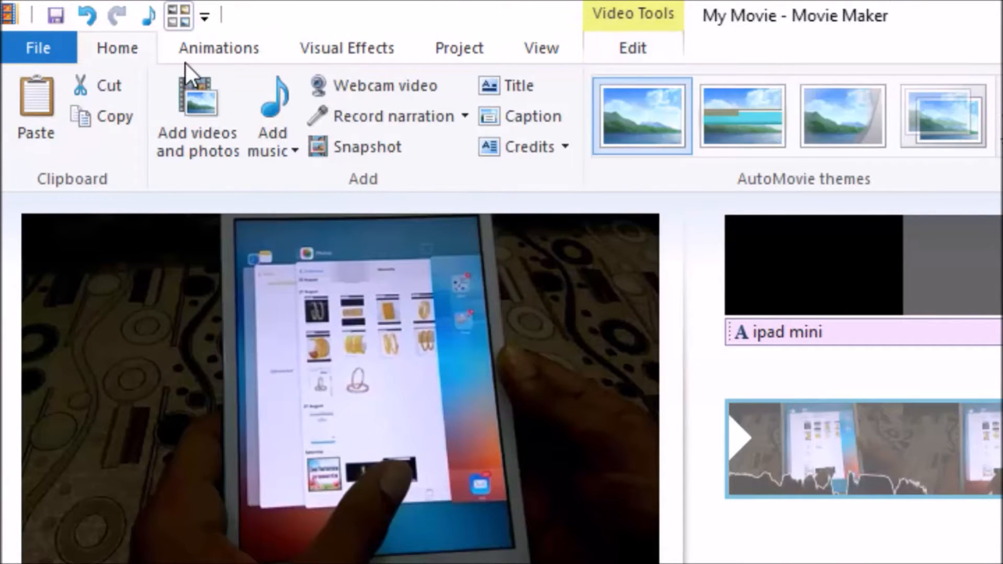
{"action": "left_click", "coordinate": [271, 141]}
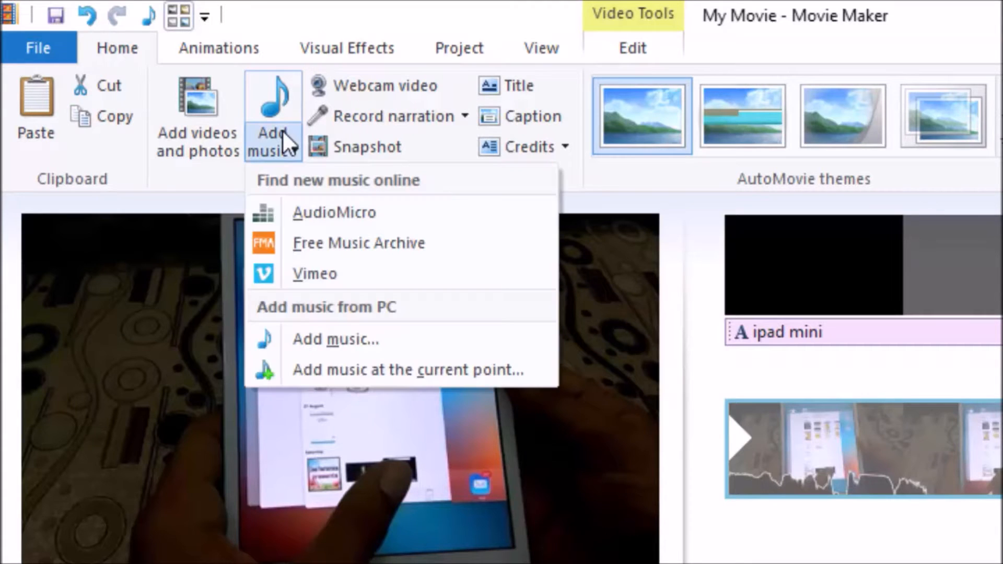
{"action": "mouse_move", "coordinate": [324, 349]}
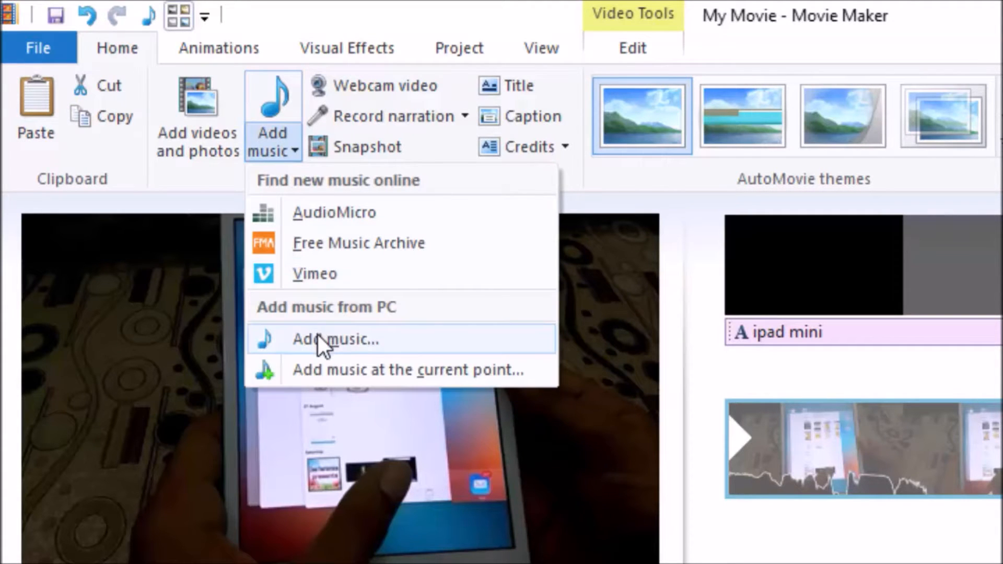
{"action": "left_click", "coordinate": [332, 339]}
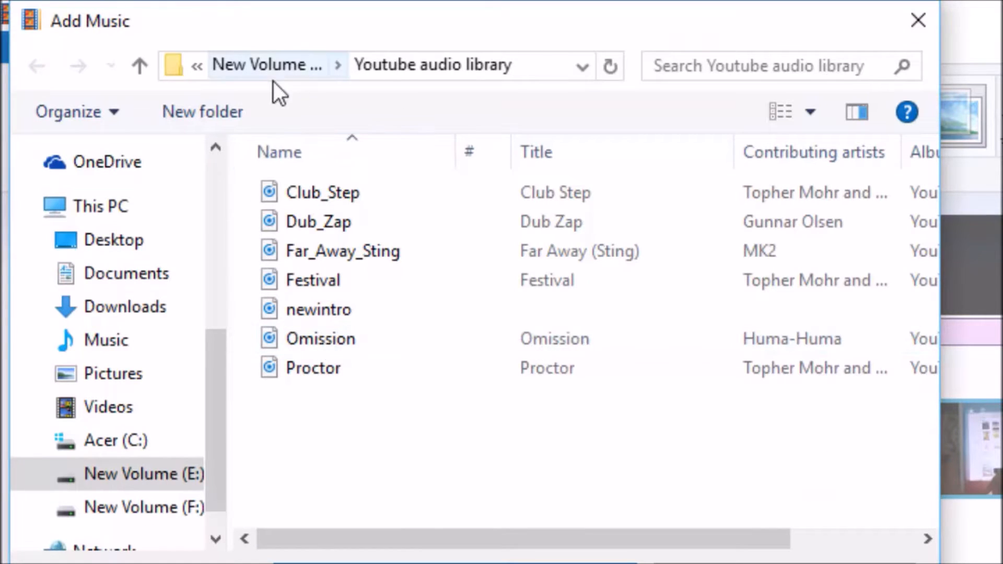
{"action": "mouse_move", "coordinate": [341, 78]}
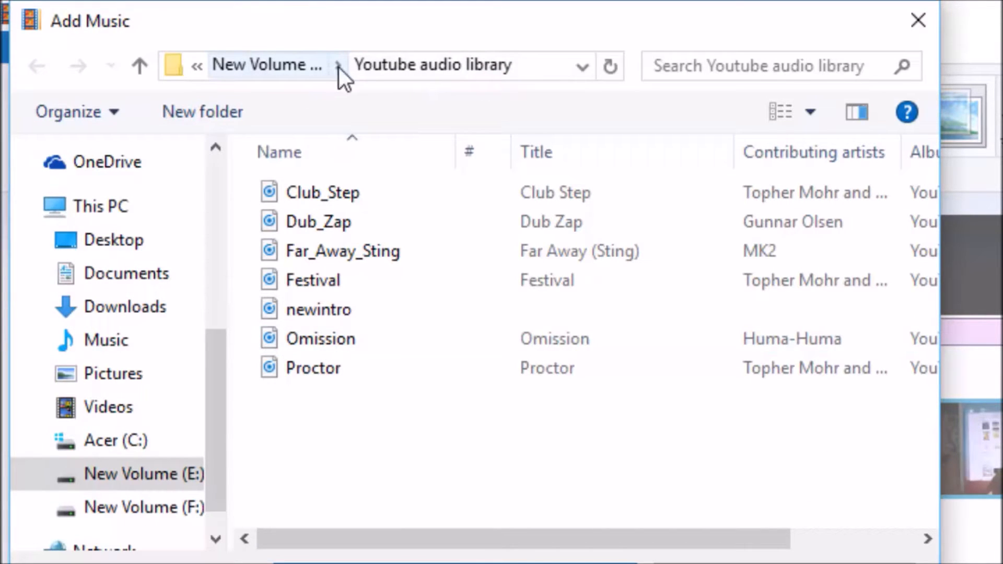
{"action": "mouse_move", "coordinate": [374, 84]}
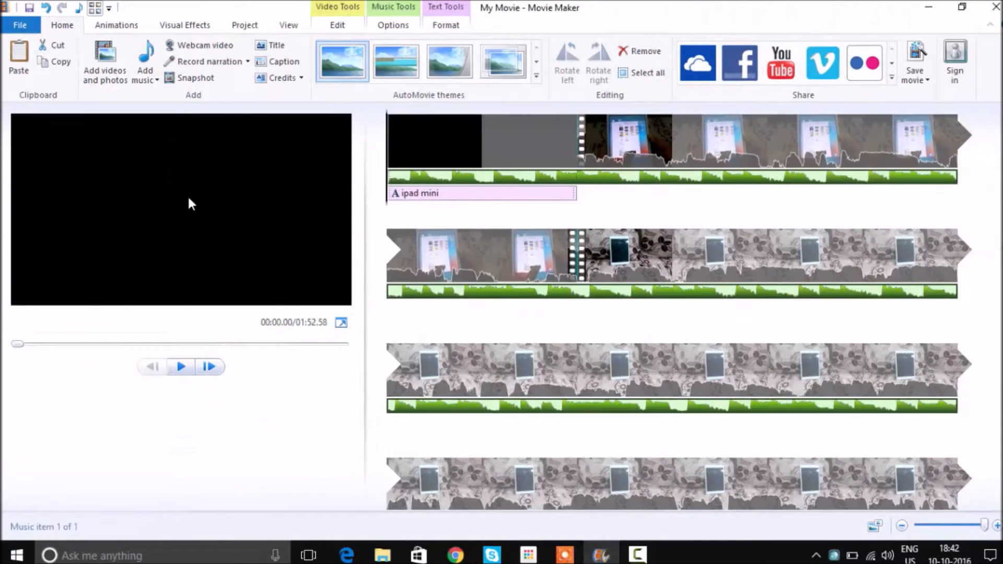
{"action": "mouse_move", "coordinate": [180, 369]}
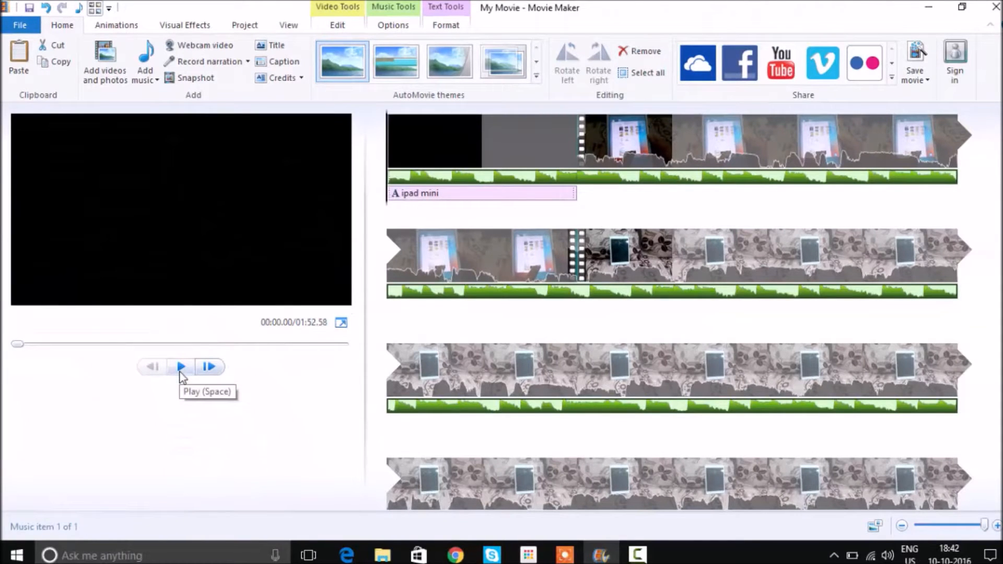
Preview the music, then move it to start with the iPad mini clip after the title
{"action": "left_click", "coordinate": [182, 367]}
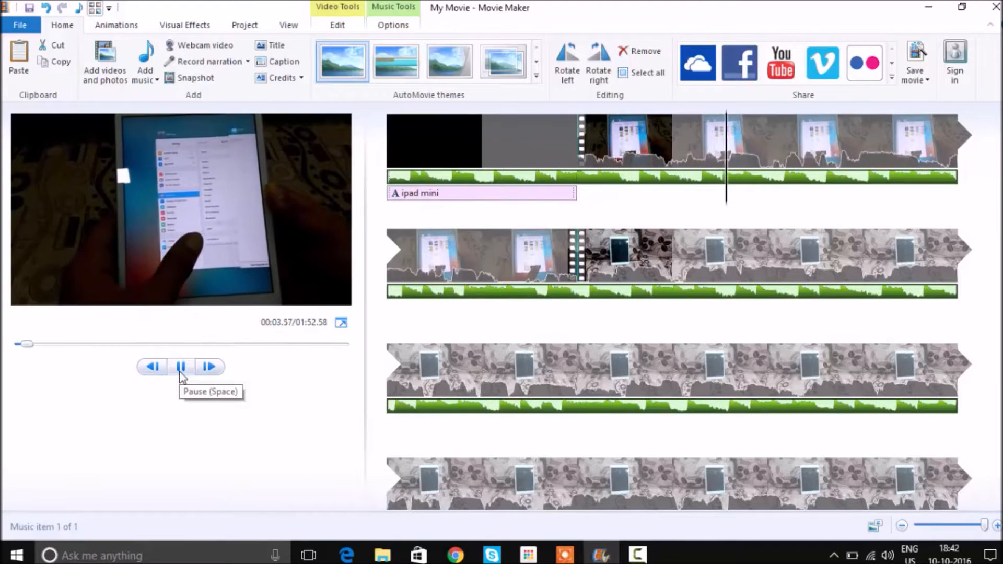
{"action": "left_click", "coordinate": [181, 367]}
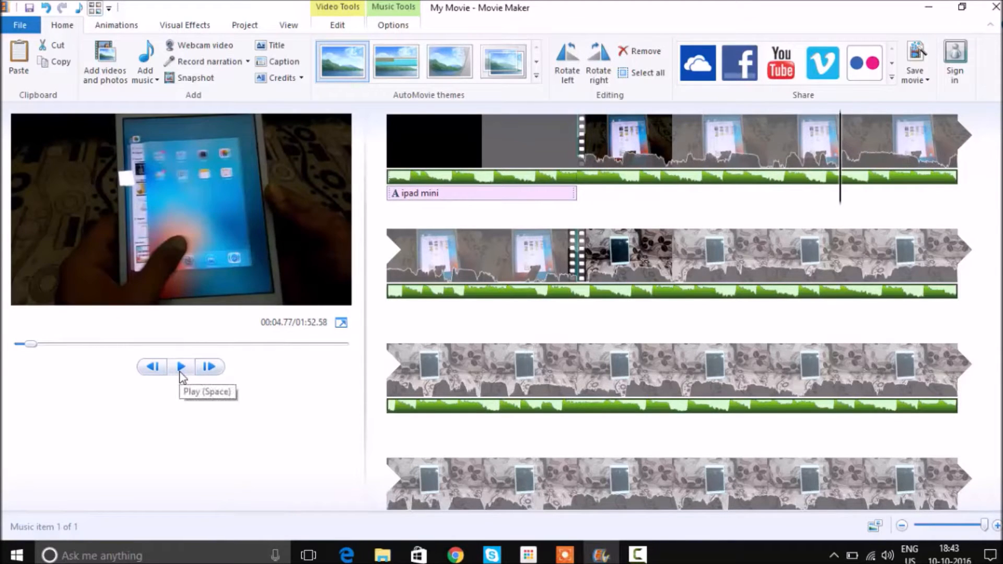
{"action": "mouse_move", "coordinate": [424, 180]}
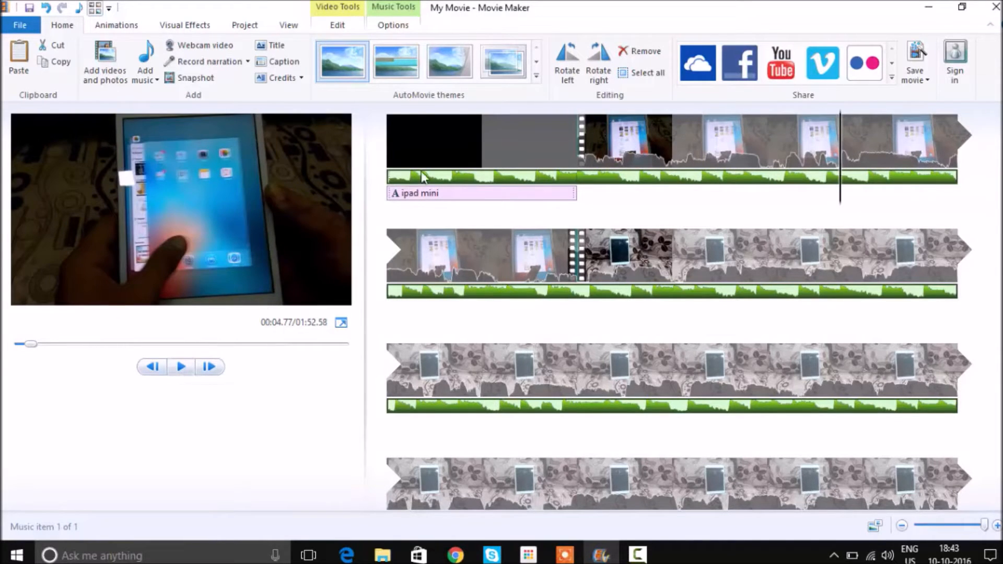
{"action": "mouse_move", "coordinate": [403, 183]}
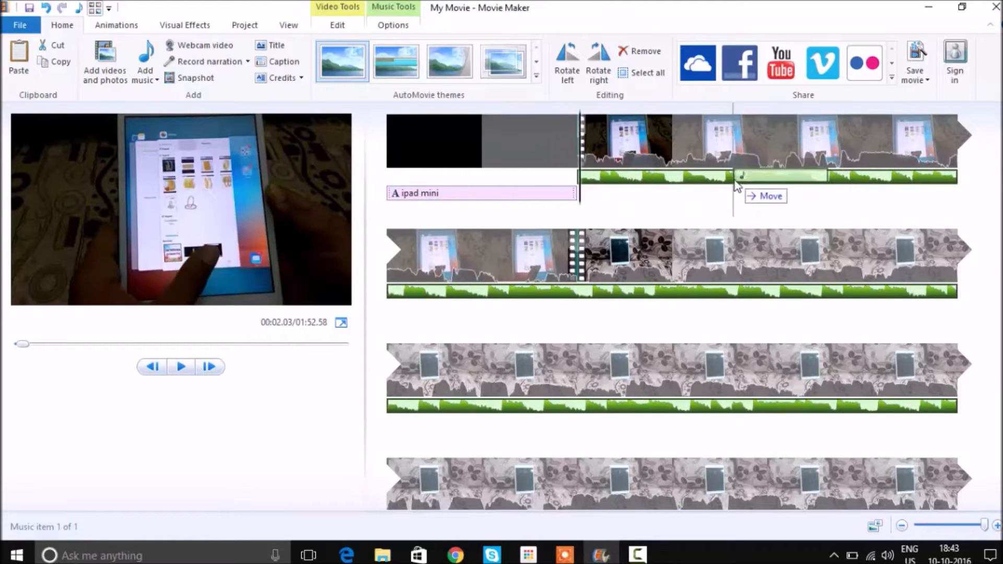
{"action": "left_click_drag", "start_coordinate": [736, 186], "coordinate": [573, 192]}
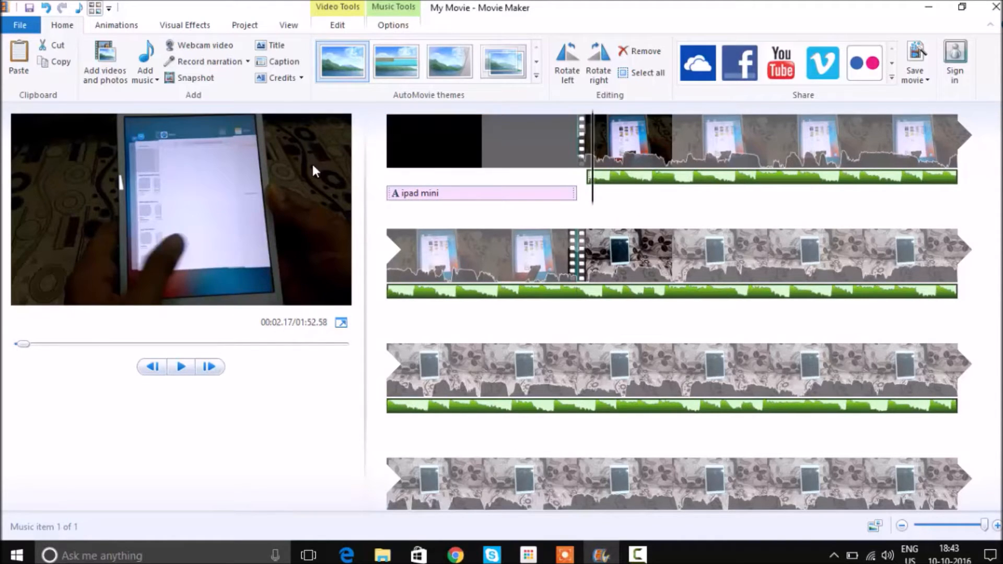
{"action": "mouse_move", "coordinate": [405, 180]}
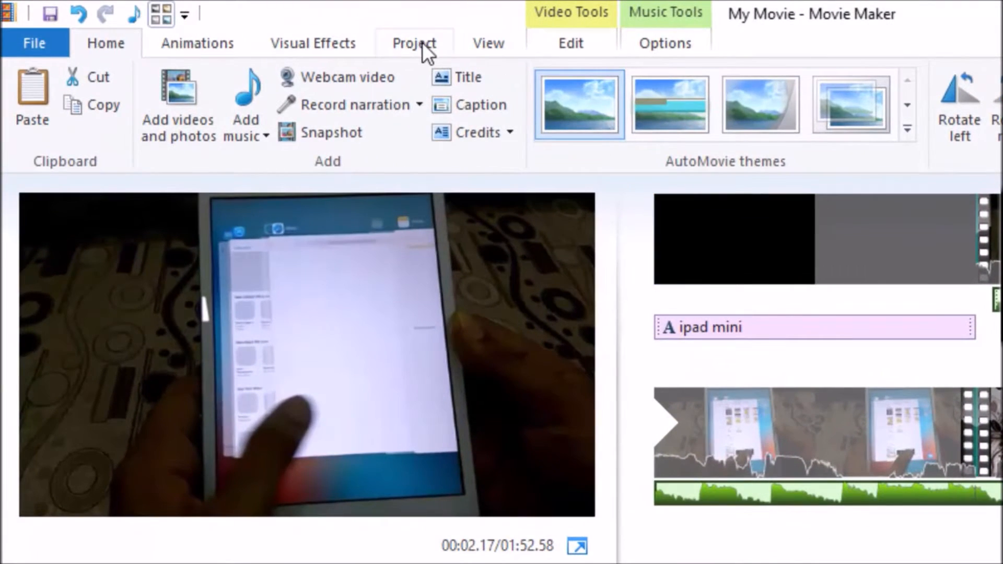
Review the project audio mix settings and select the iPad mini clip after the title
{"action": "left_click", "coordinate": [412, 43]}
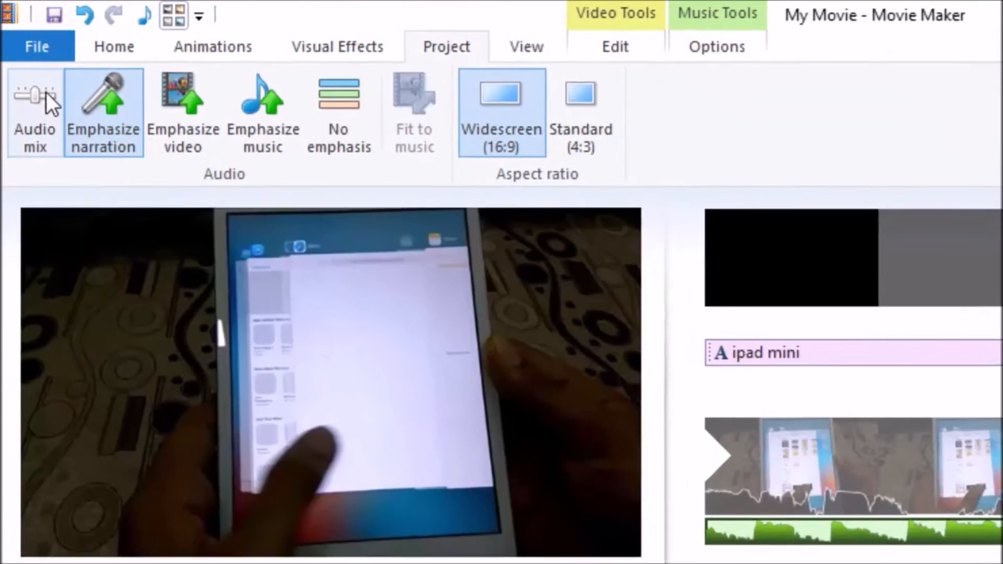
{"action": "left_click", "coordinate": [35, 105]}
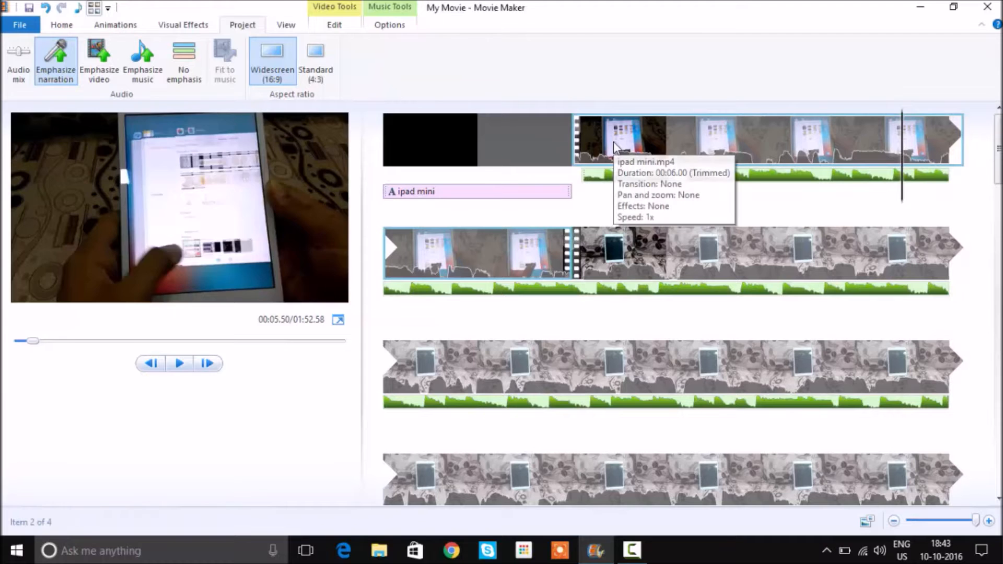
{"action": "left_click", "coordinate": [47, 25]}
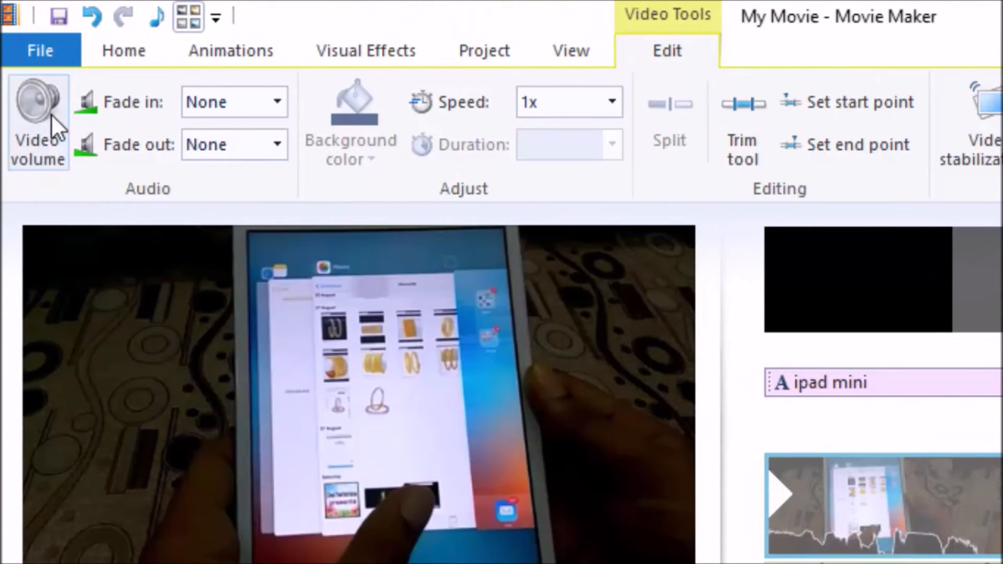
{"action": "mouse_move", "coordinate": [643, 65]}
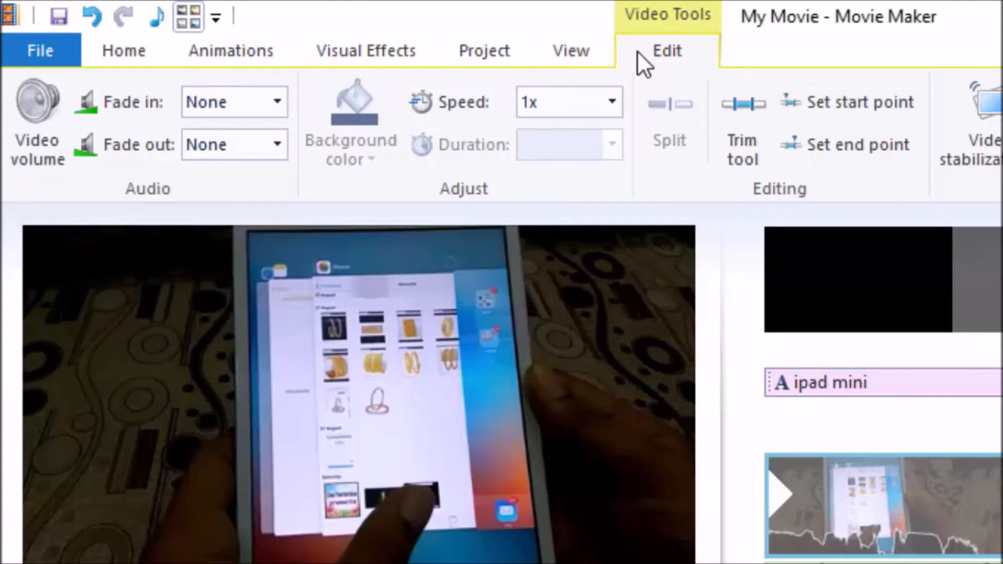
Lower the clip's own video volume so the background music stands out
{"action": "left_click", "coordinate": [34, 104]}
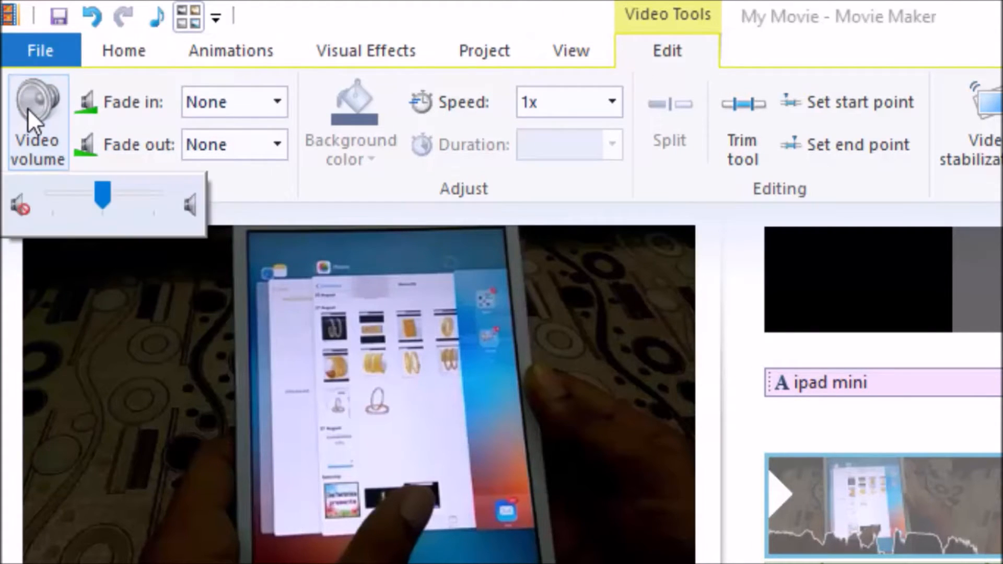
{"action": "left_click_drag", "start_coordinate": [102, 196], "coordinate": [81, 189]}
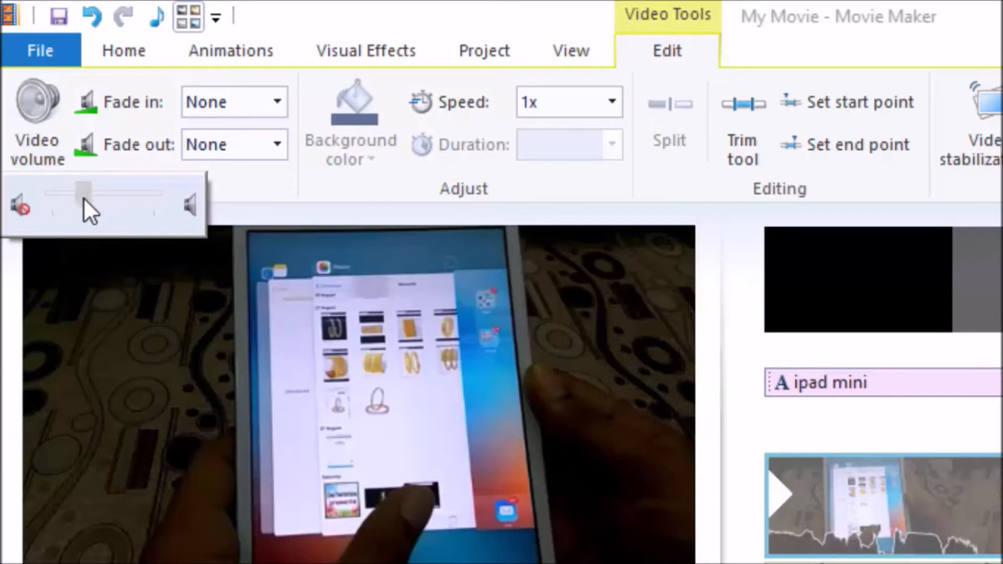
{"action": "left_click_drag", "start_coordinate": [82, 190], "coordinate": [53, 198]}
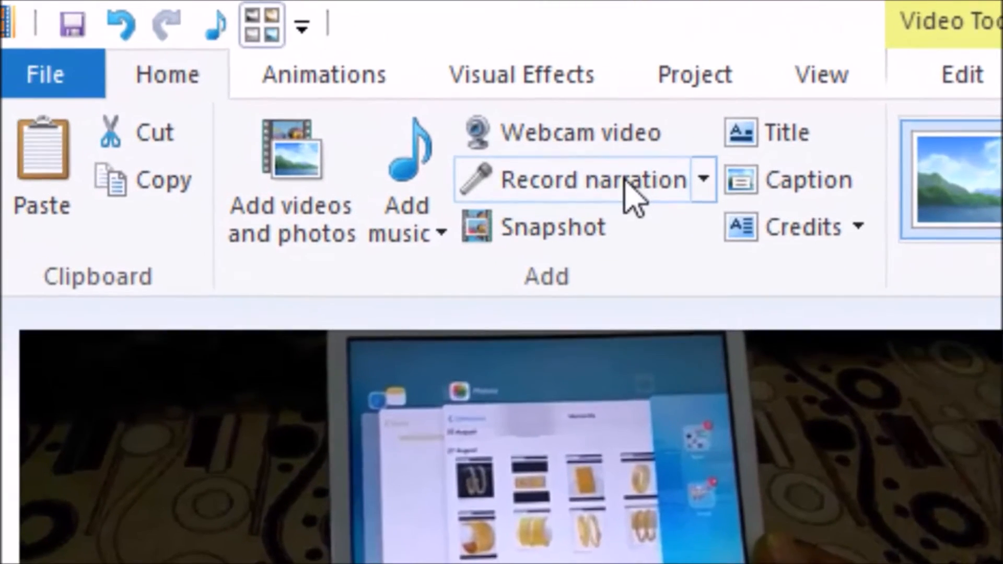
Record a spoken narration from the microphone and save it as Narration 1
{"action": "left_click", "coordinate": [596, 179]}
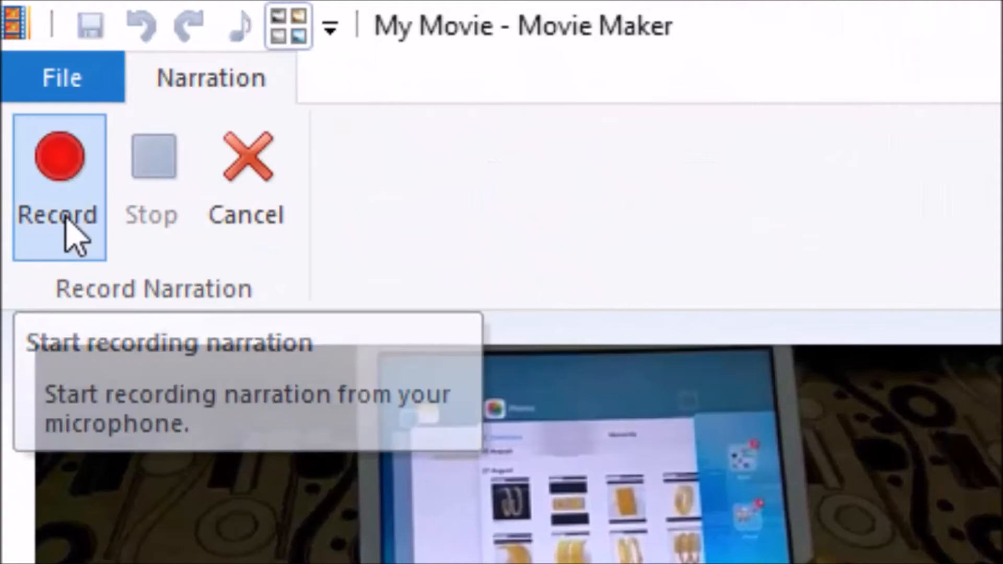
{"action": "left_click", "coordinate": [53, 162]}
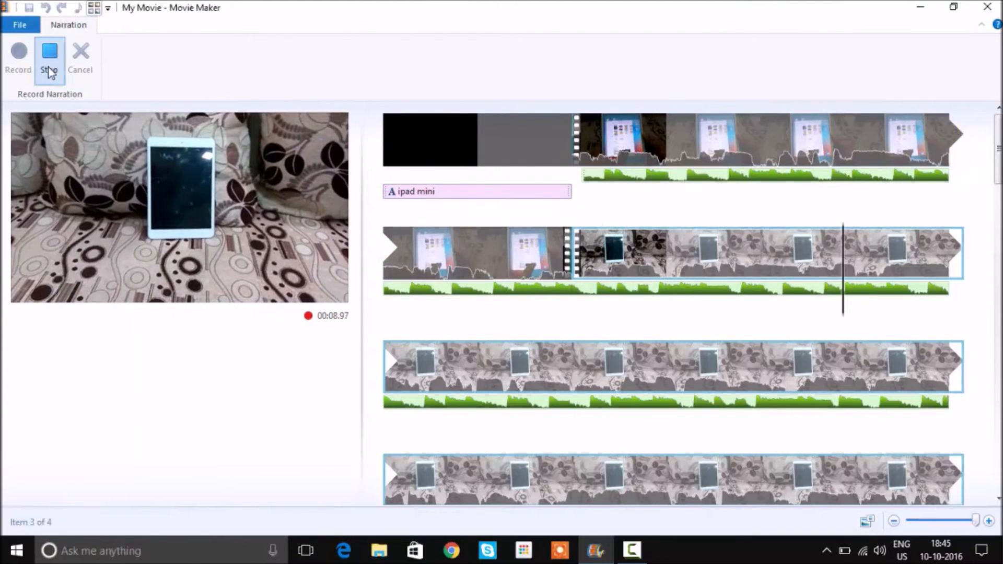
{"action": "left_click", "coordinate": [46, 55]}
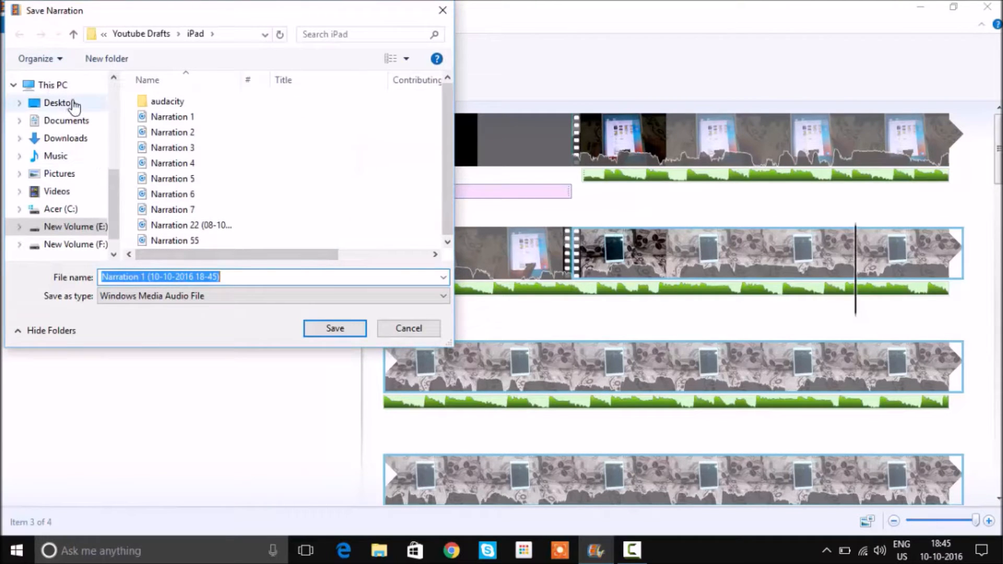
{"action": "left_click", "coordinate": [334, 328]}
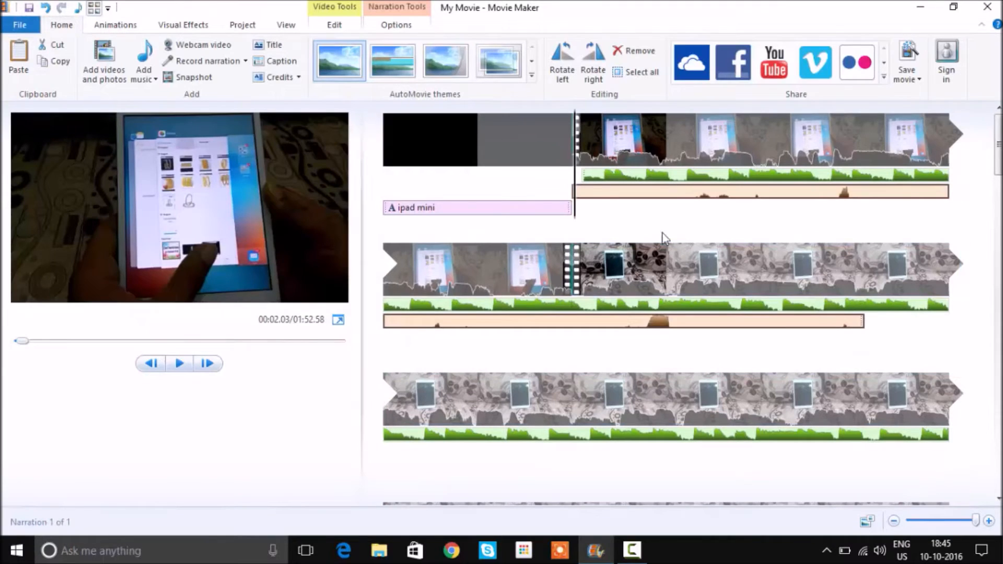
Select the narration and music tracks to view their start time and trim settings
{"action": "left_click", "coordinate": [179, 364]}
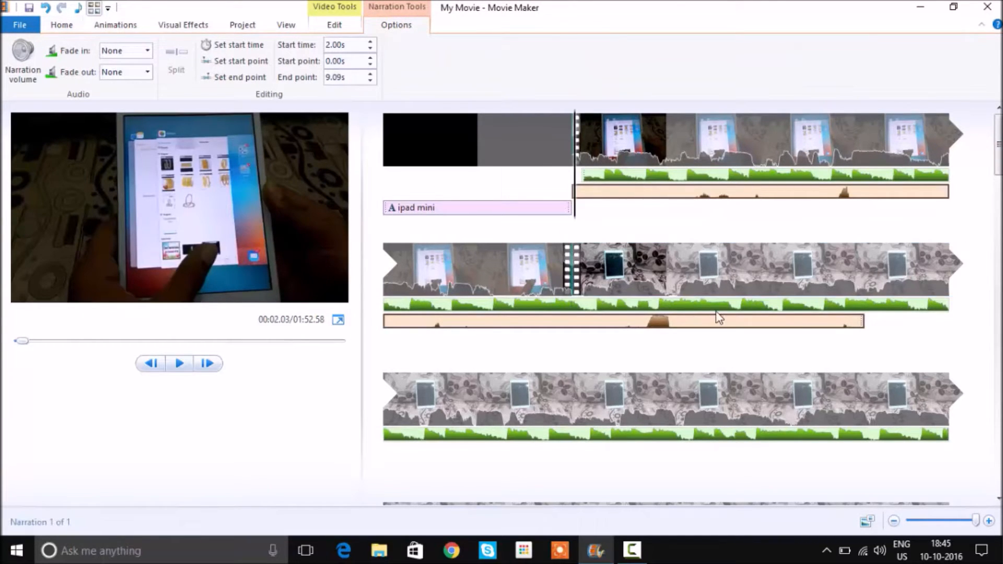
{"action": "mouse_move", "coordinate": [654, 223]}
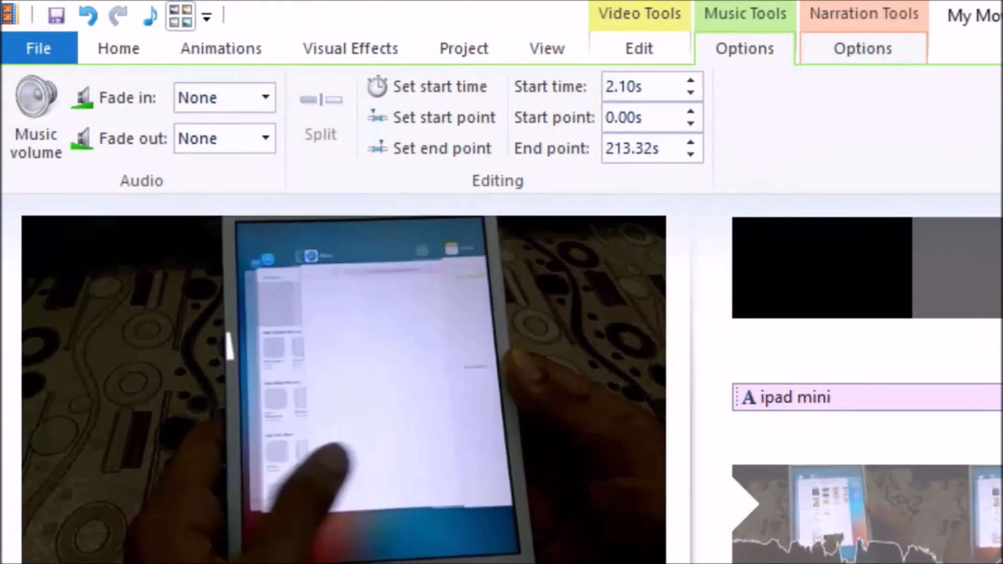
{"action": "left_click", "coordinate": [464, 48]}
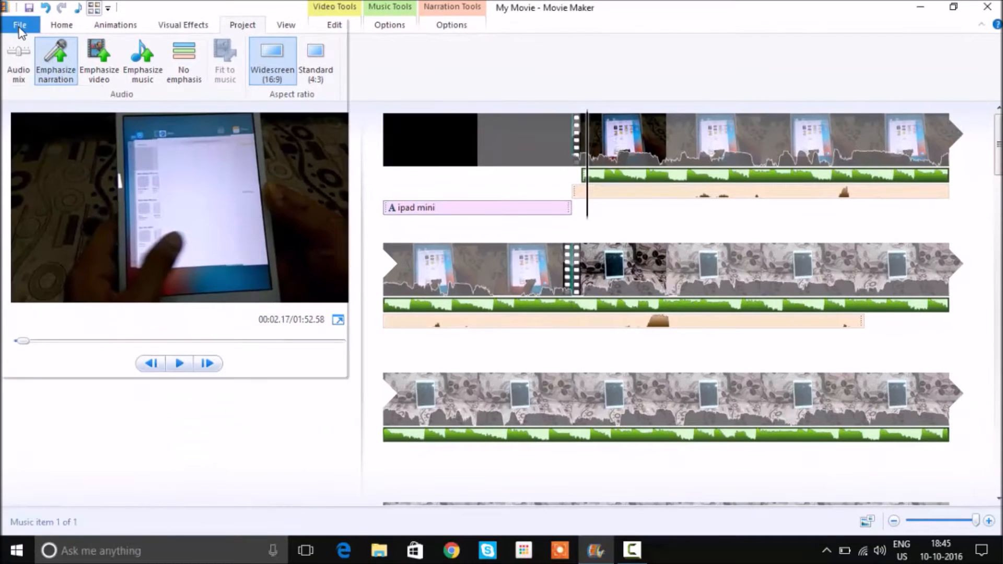
Save the project under the file name 'Tutorial'
{"action": "left_click", "coordinate": [20, 25]}
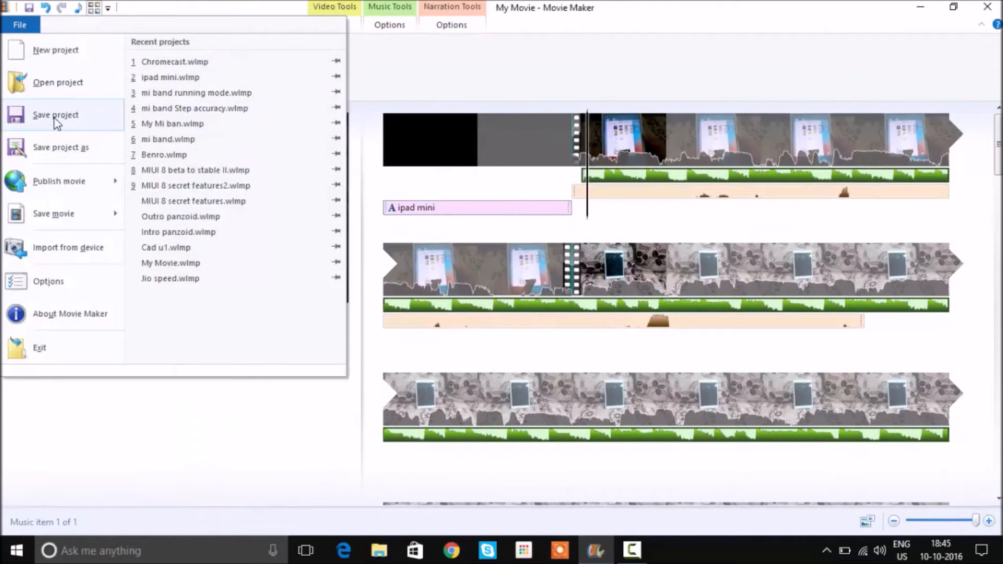
{"action": "left_click", "coordinate": [56, 115]}
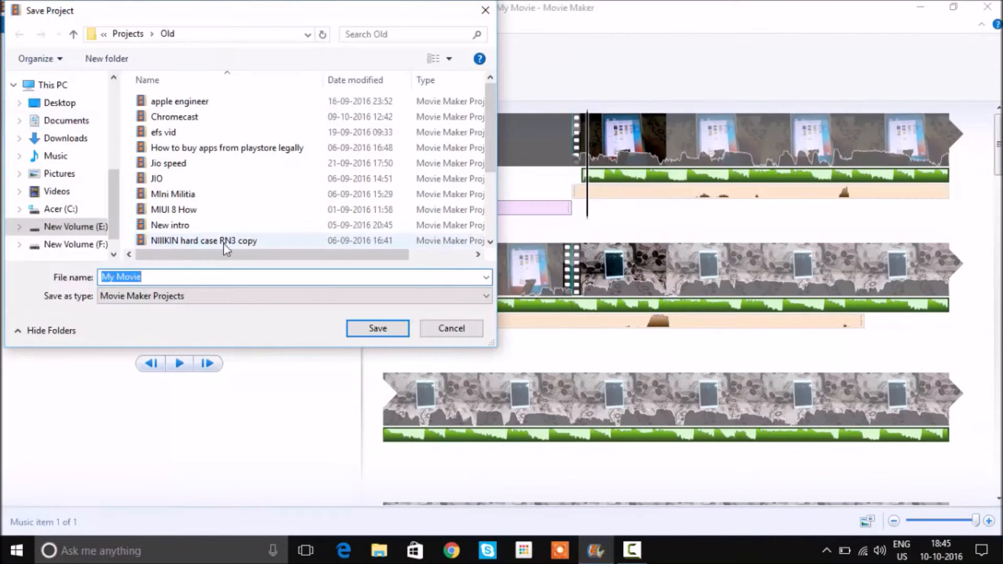
{"action": "type", "text": "t"}
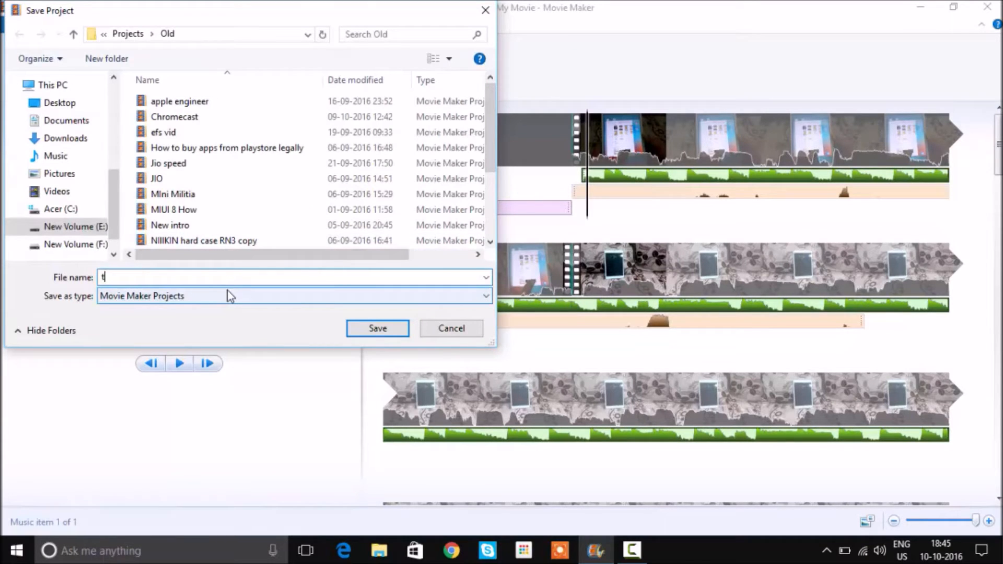
{"action": "type", "text": "utoridal"}
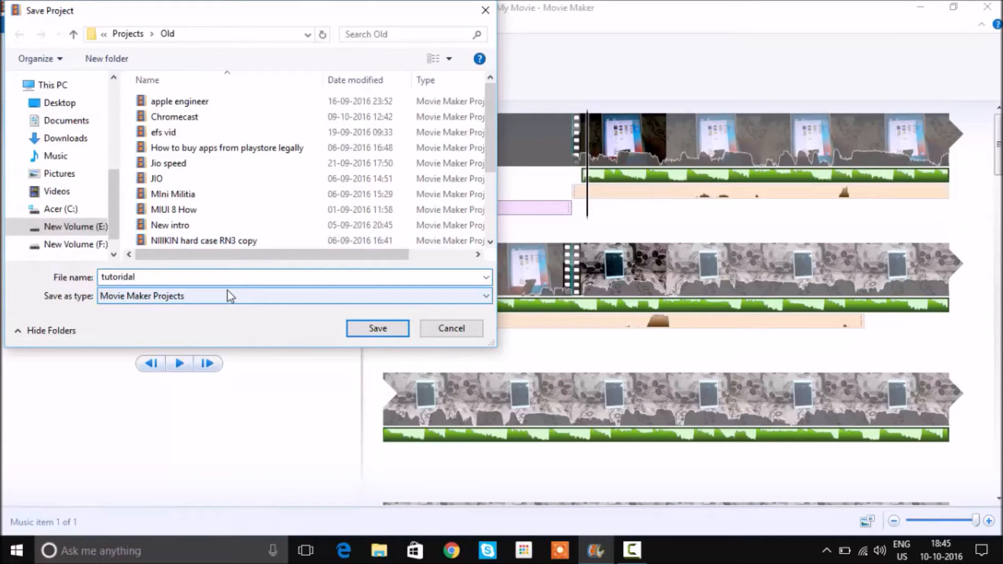
{"action": "type", "text": "T"}
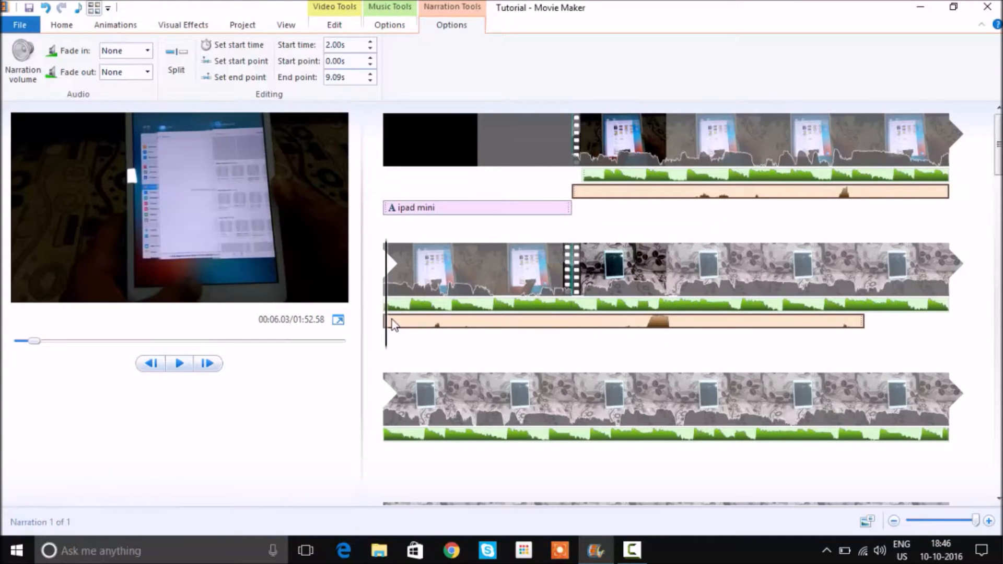
{"action": "mouse_move", "coordinate": [389, 348]}
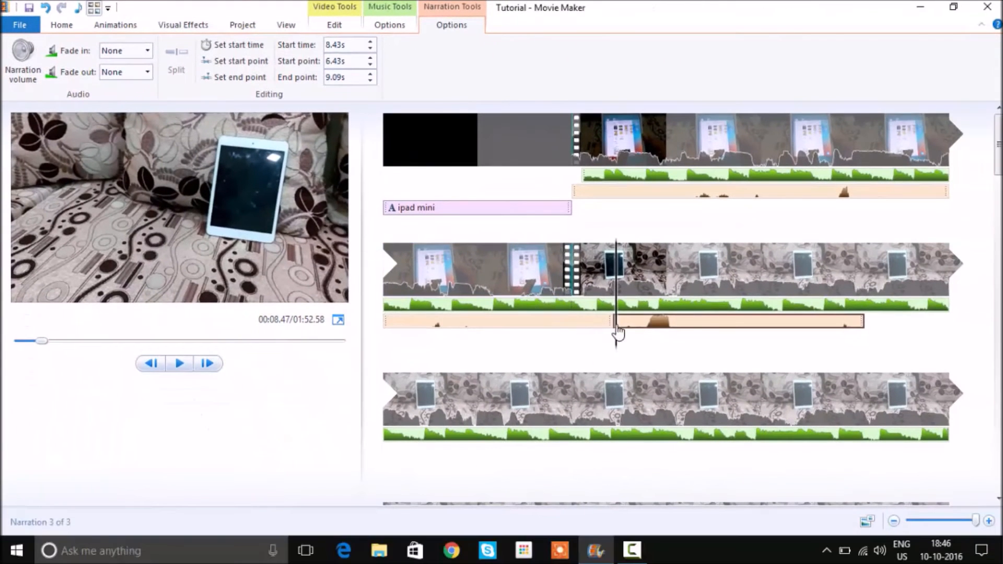
{"action": "mouse_move", "coordinate": [476, 327]}
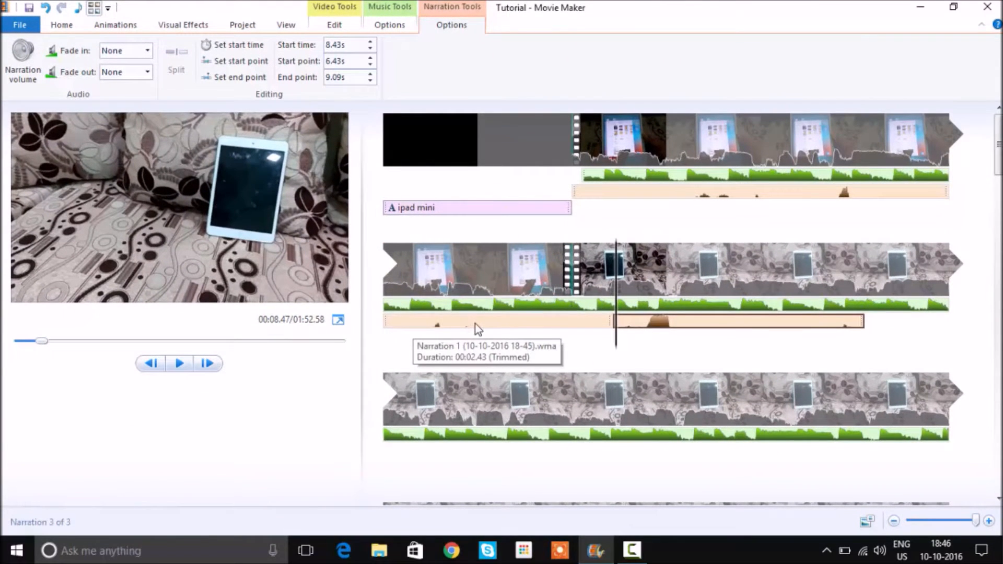
Remove the unwanted first narration piece and split the background music into parts
{"action": "right_click", "coordinate": [479, 328]}
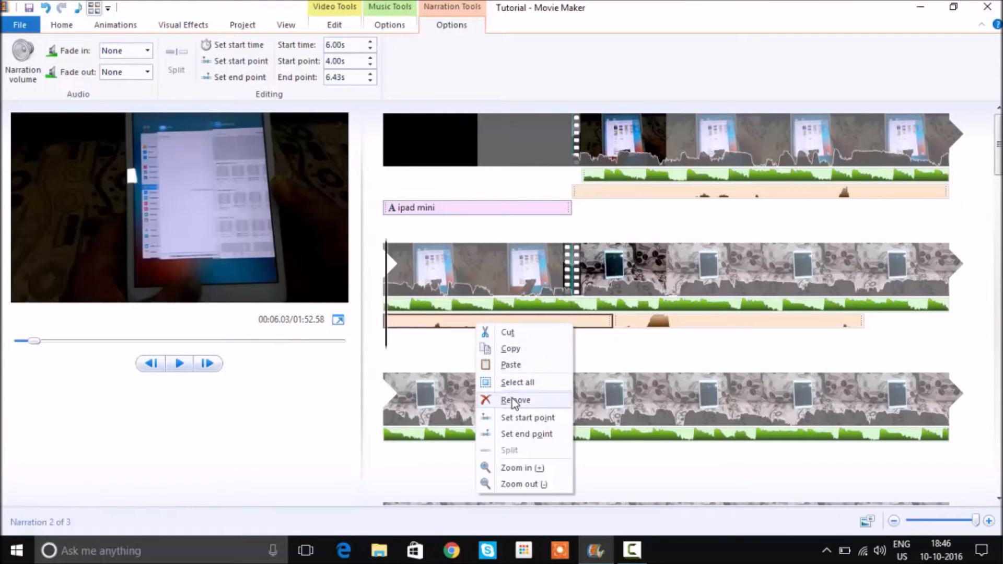
{"action": "left_click", "coordinate": [515, 401]}
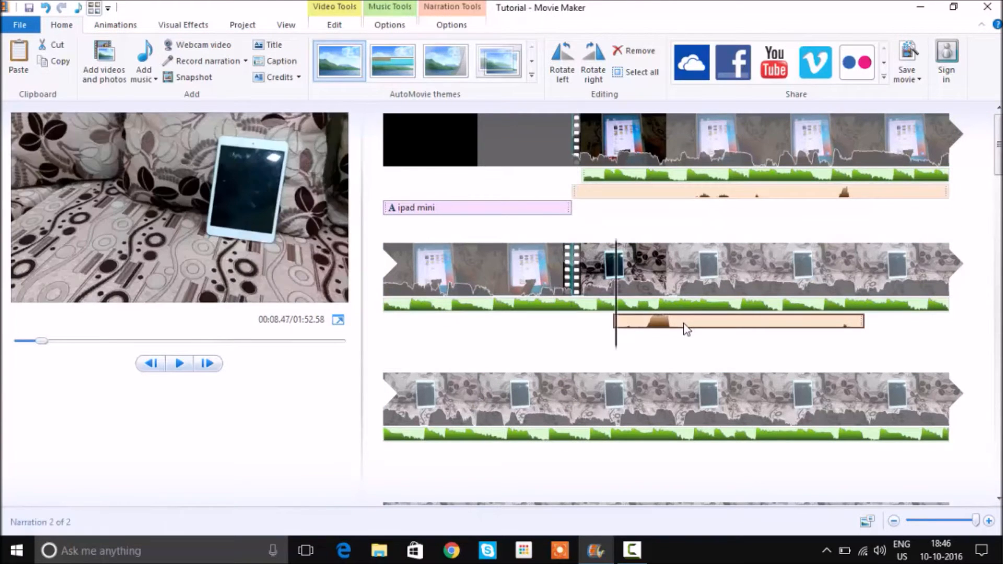
{"action": "mouse_move", "coordinate": [644, 333]}
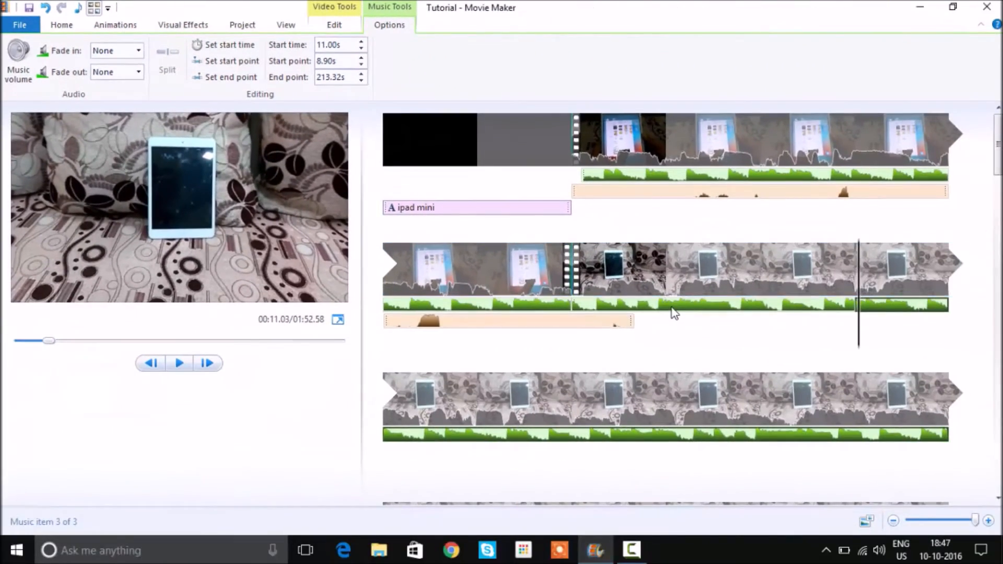
{"action": "right_click", "coordinate": [710, 313]}
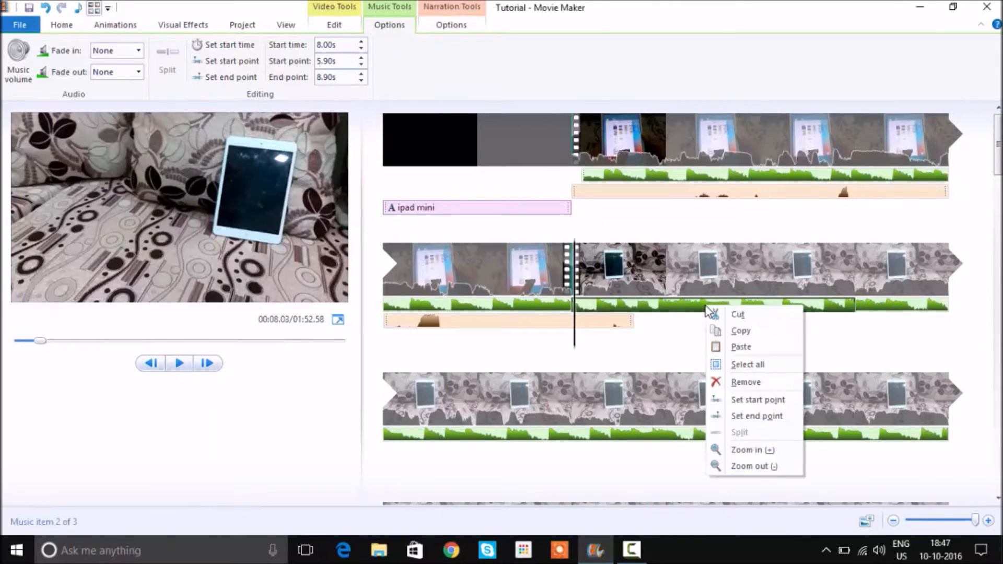
{"action": "mouse_move", "coordinate": [746, 383]}
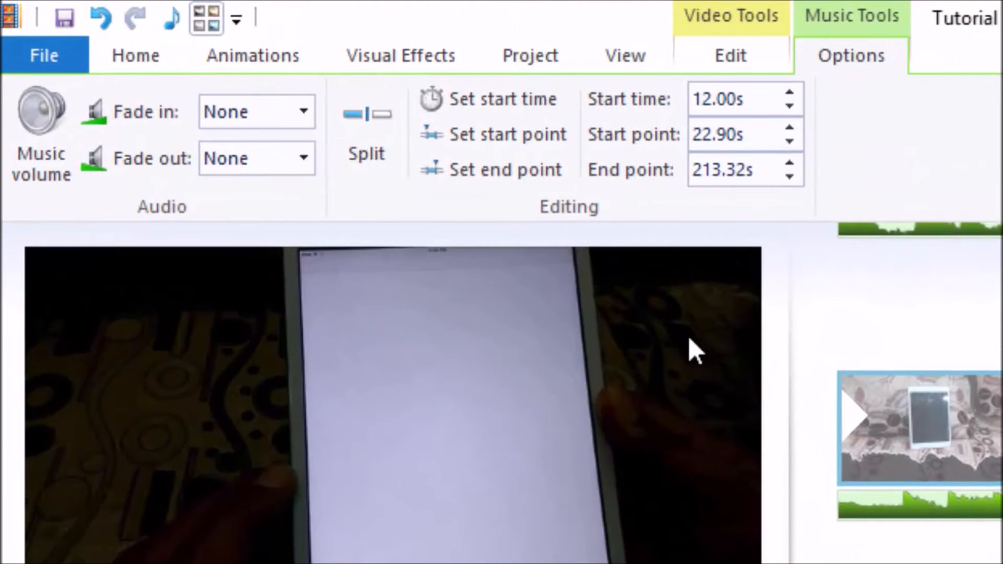
Add a bold 'Subscribe Like Share Comment' caption positioned on the frame's left side
{"action": "left_click", "coordinate": [135, 56]}
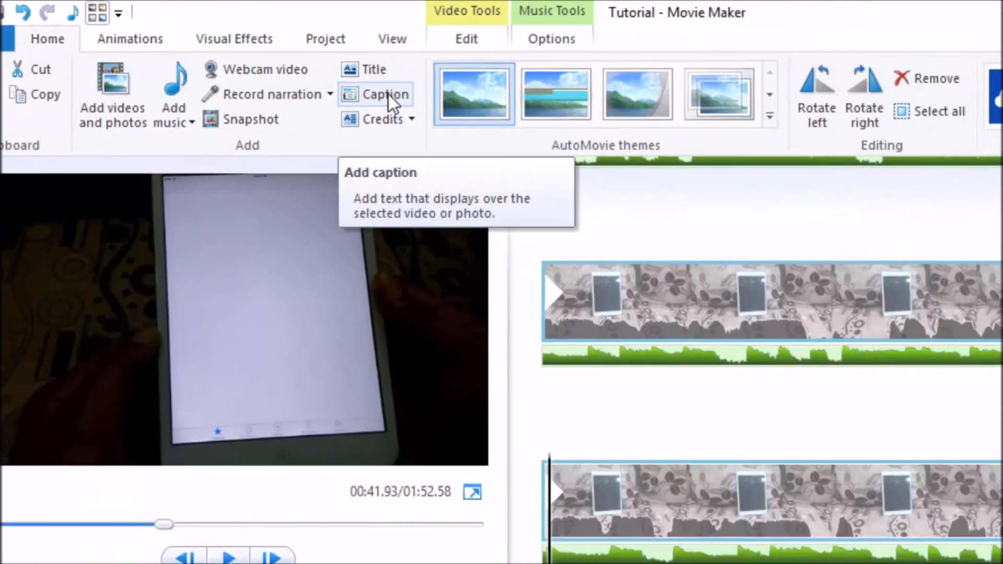
{"action": "left_click", "coordinate": [384, 94]}
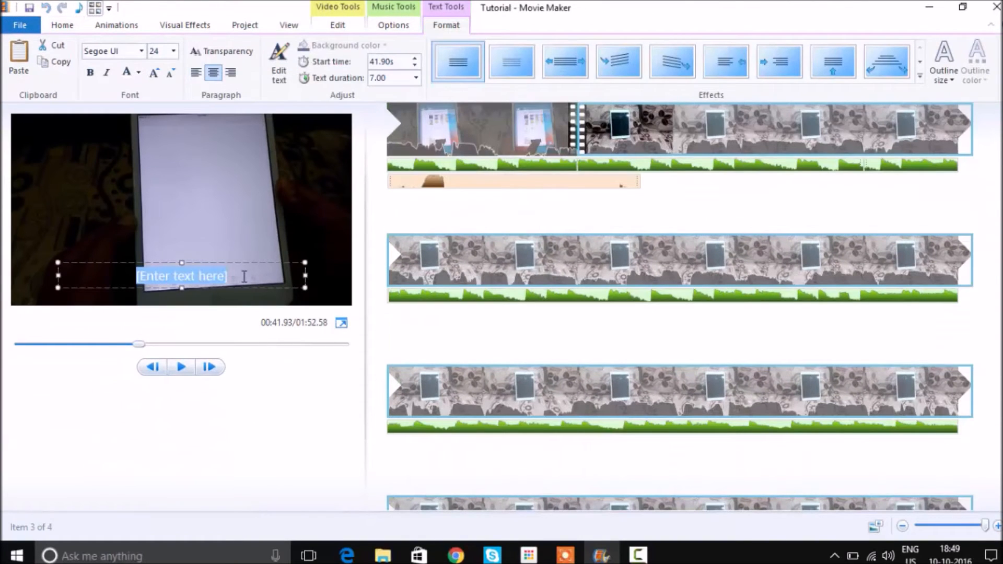
{"action": "type", "text": "Subscribe"}
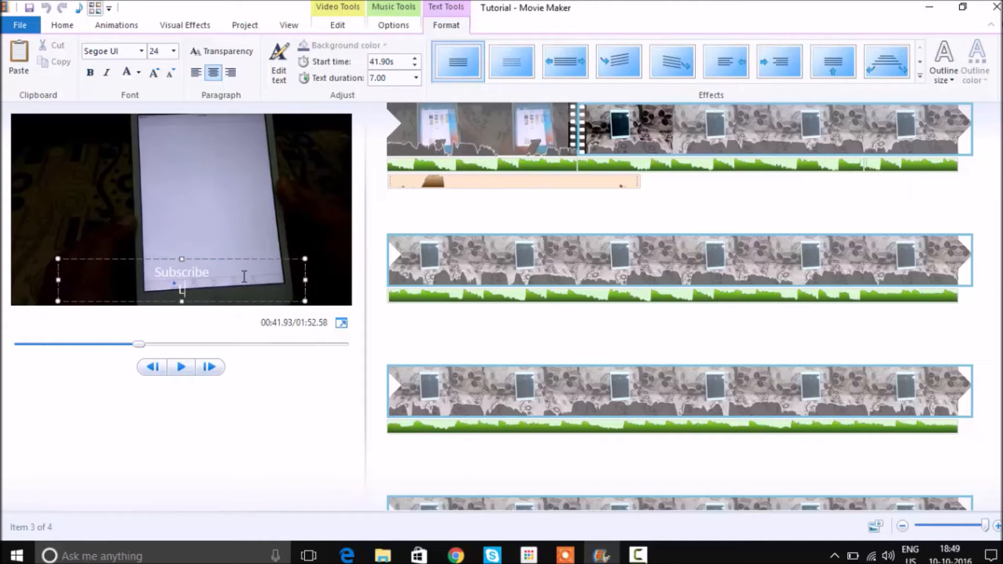
{"action": "type", "text": "Like"}
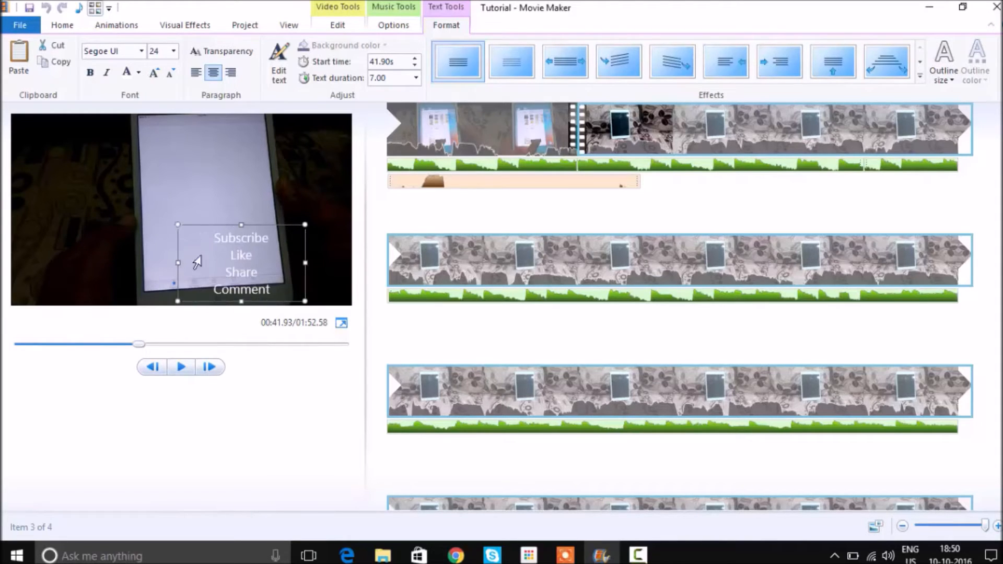
{"action": "left_click_drag", "start_coordinate": [241, 263], "coordinate": [77, 205]}
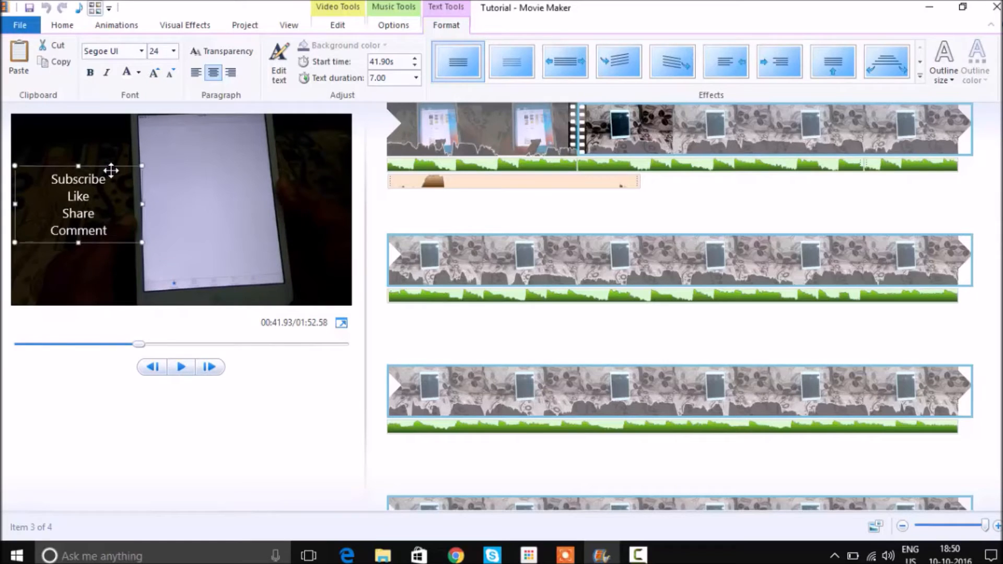
{"action": "left_click", "coordinate": [90, 73]}
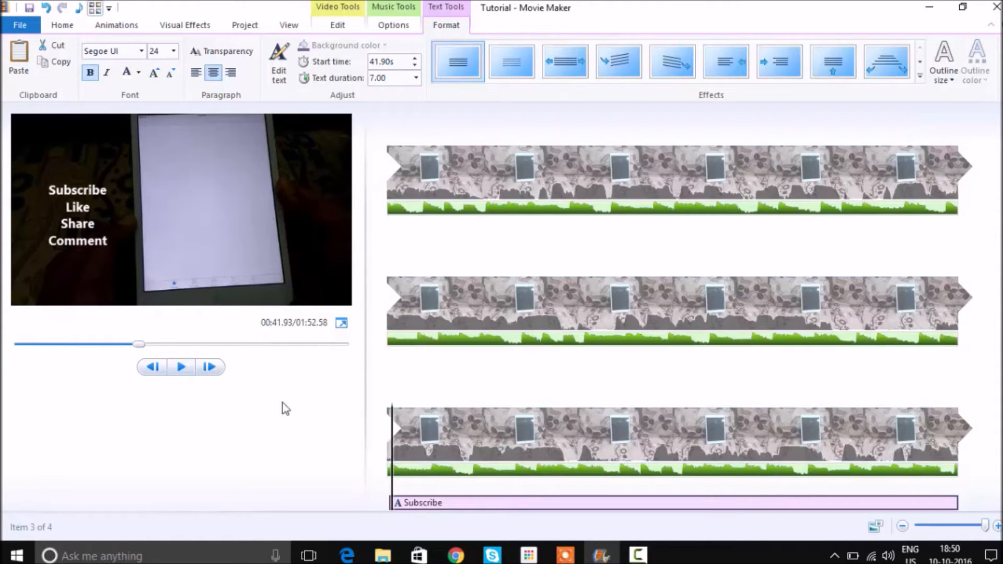
Preview the caption and set its text duration to 30 seconds
{"action": "left_click", "coordinate": [181, 368]}
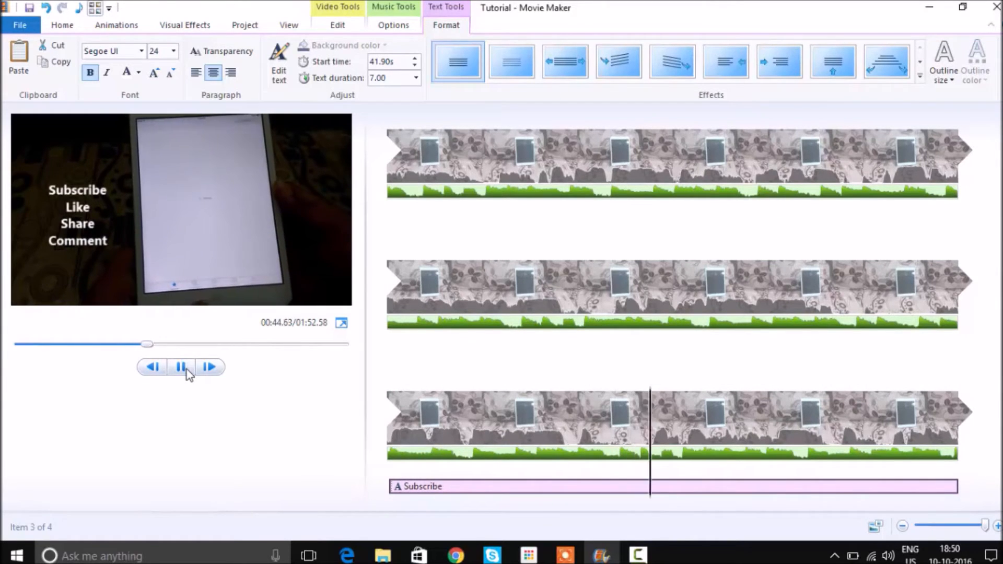
{"action": "left_click", "coordinate": [179, 367]}
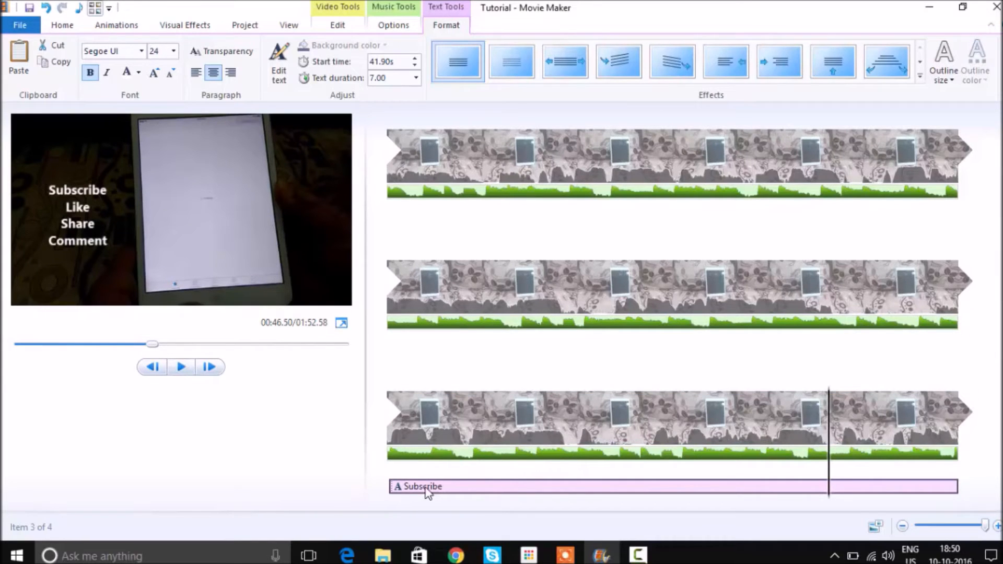
{"action": "scroll", "scroll_direction": "down", "scroll_amount": 3}
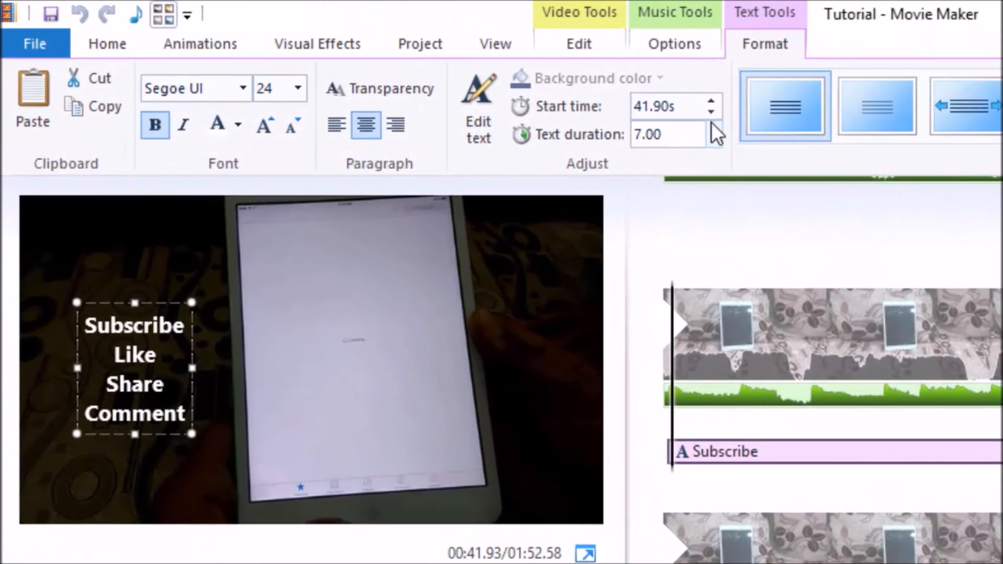
{"action": "left_click", "coordinate": [712, 135]}
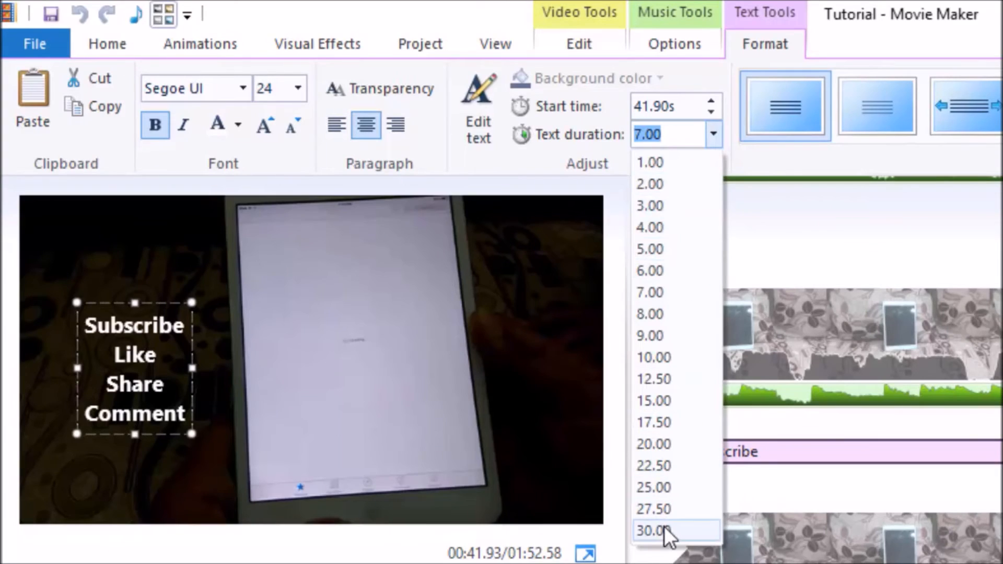
{"action": "left_click", "coordinate": [652, 531]}
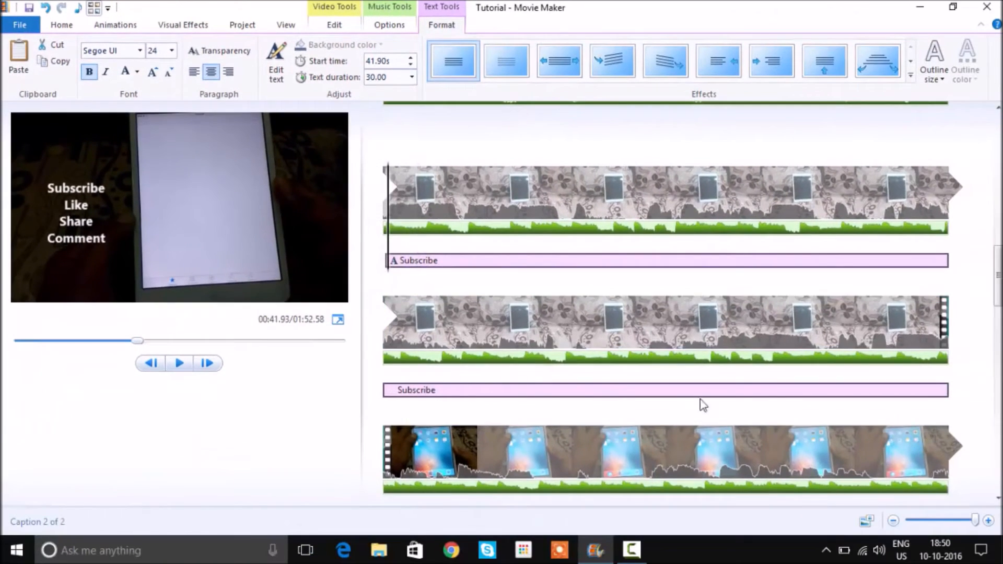
{"action": "scroll", "scroll_direction": "down", "scroll_amount": 3}
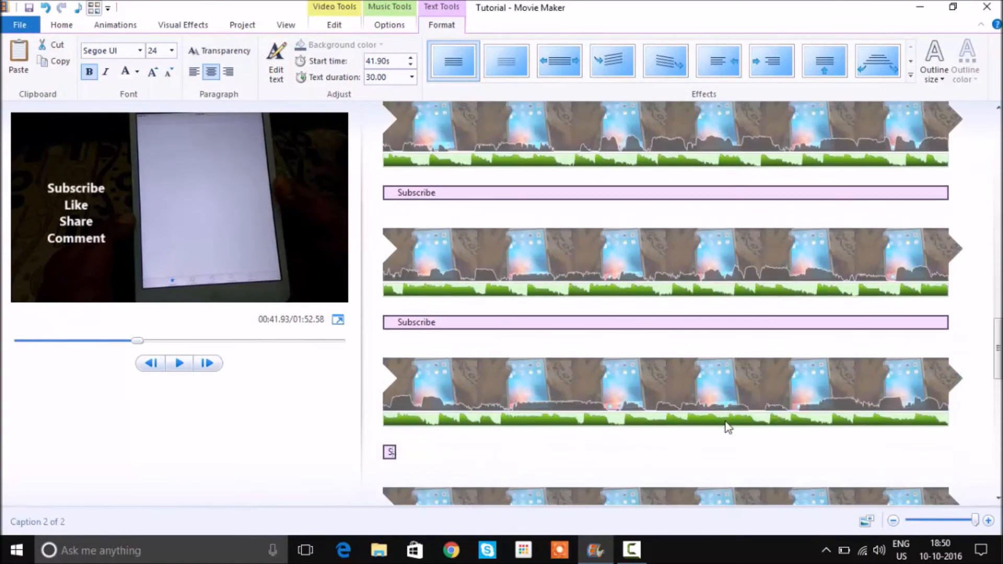
{"action": "scroll", "scroll_direction": "down", "scroll_amount": 3}
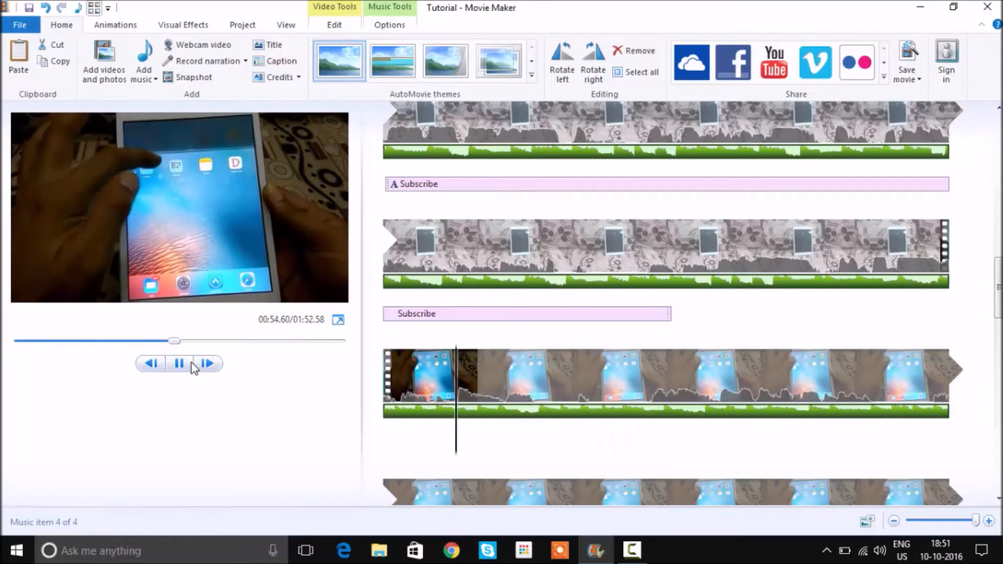
Add a caption of repeated 3s and narrow its box so they wrap into rows over the iPad top
{"action": "left_click", "coordinate": [179, 364]}
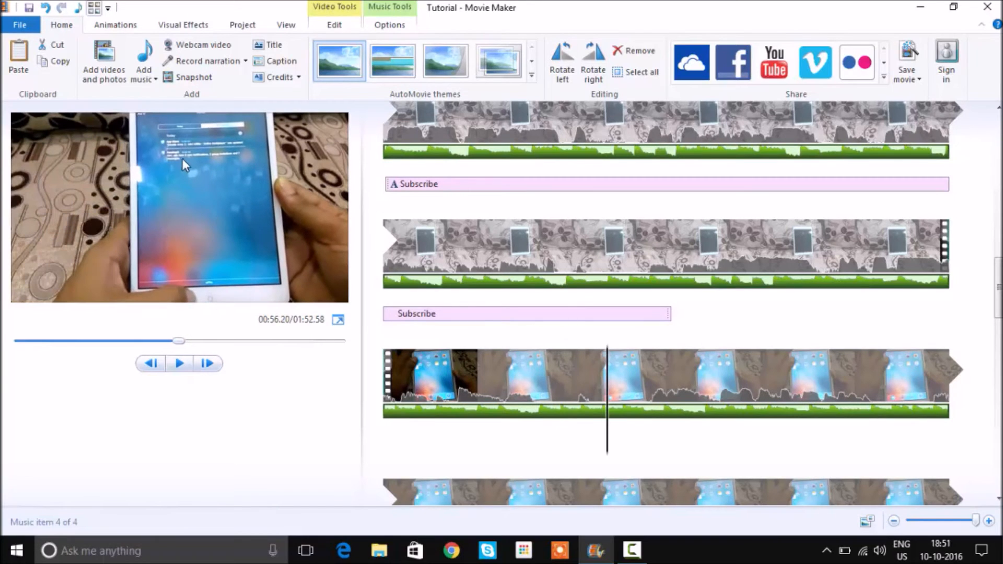
{"action": "mouse_move", "coordinate": [416, 345]}
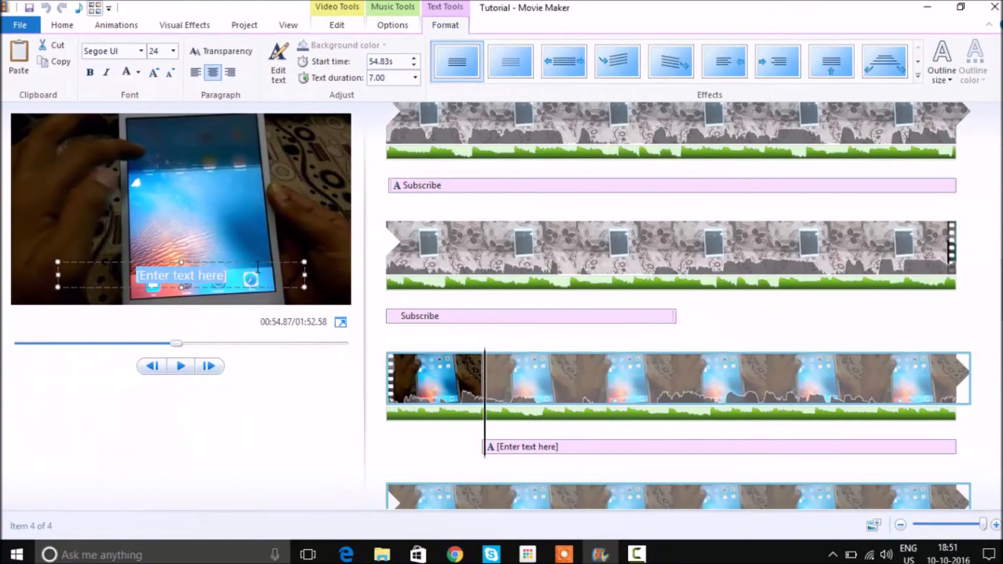
{"action": "mouse_move", "coordinate": [484, 447]}
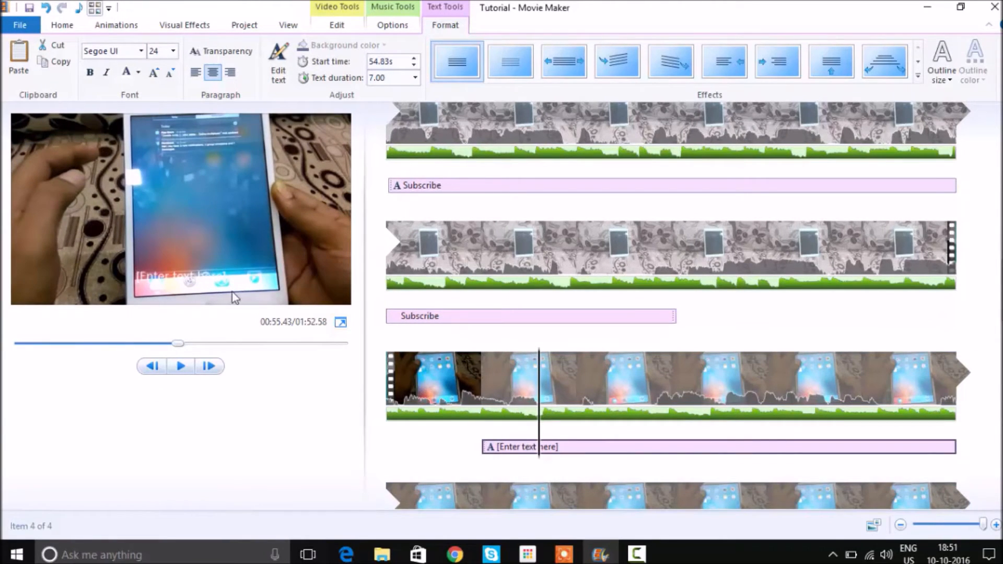
{"action": "left_click", "coordinate": [180, 274]}
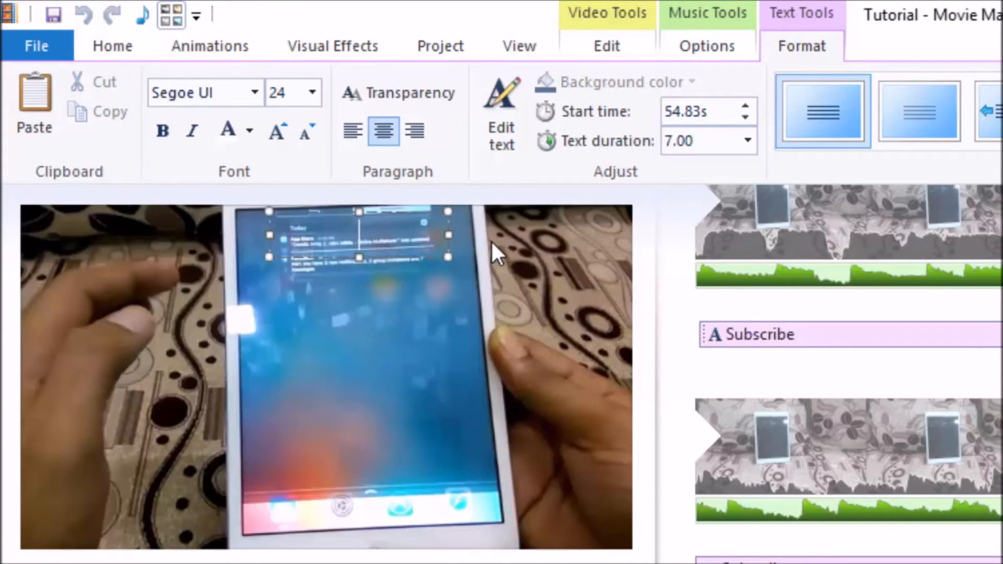
{"action": "type", "text": "33333333333333333333"}
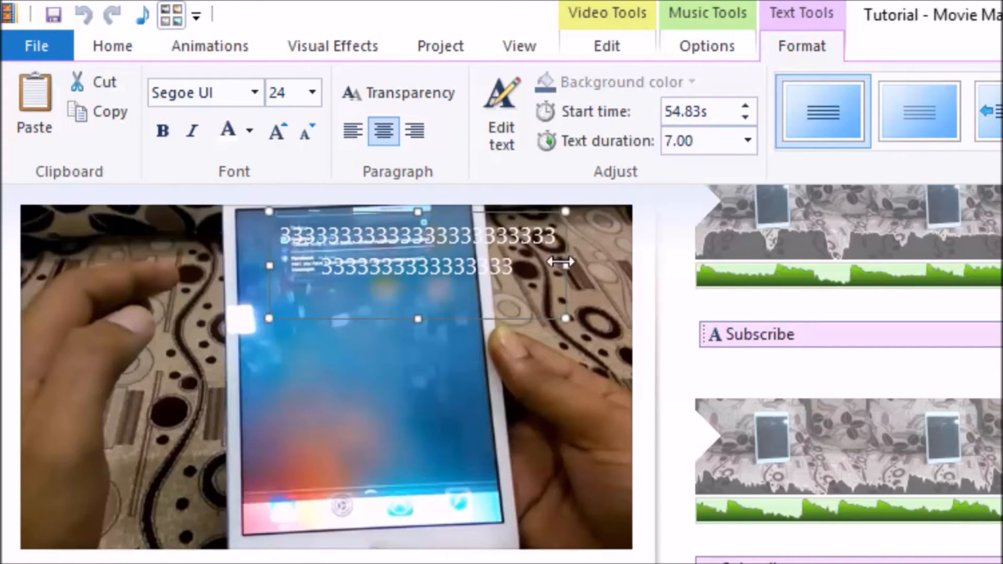
{"action": "left_click_drag", "start_coordinate": [562, 263], "coordinate": [450, 263]}
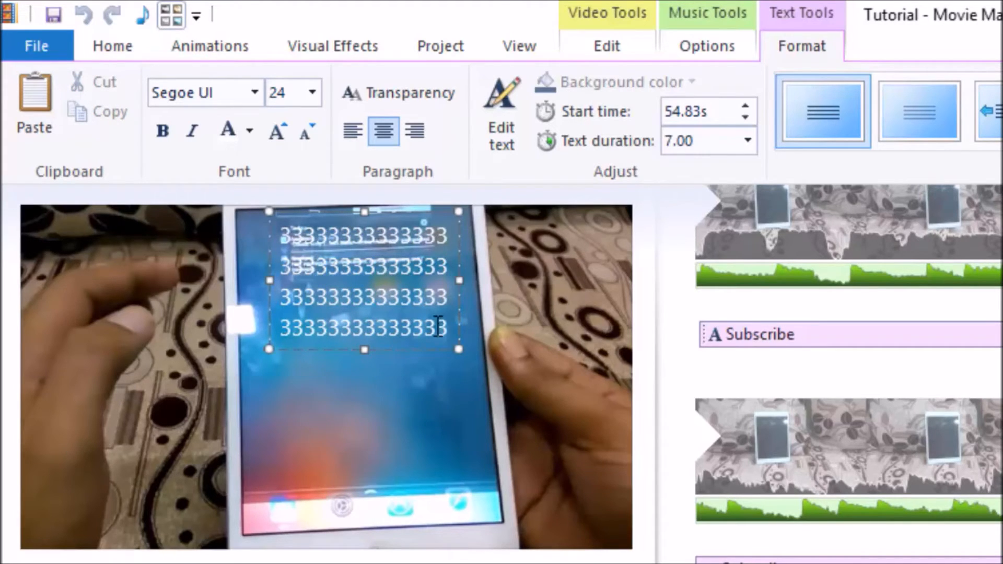
Switch the 3s caption to the Wingdings font and give it an outline thickness
{"action": "left_click", "coordinate": [253, 92]}
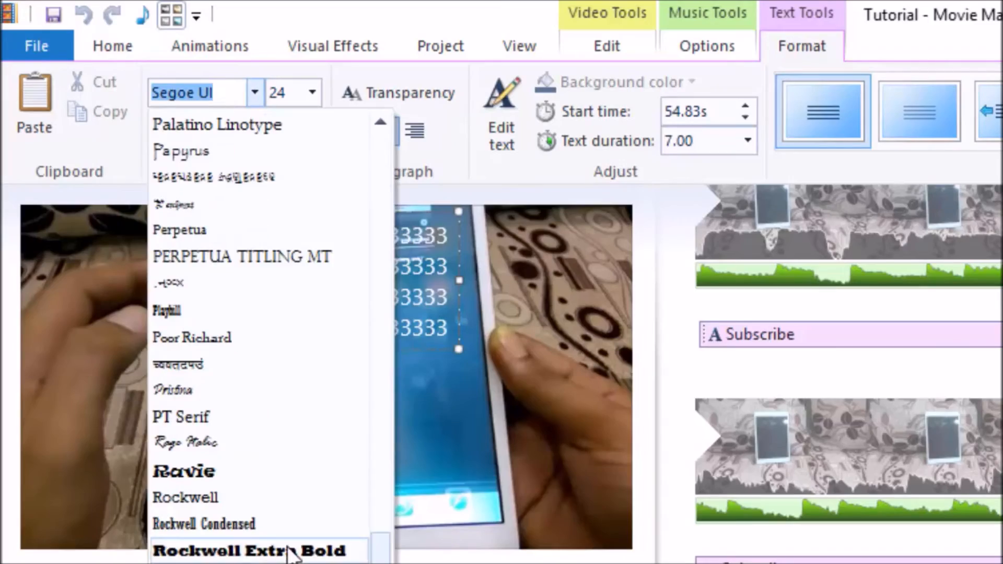
{"action": "scroll", "scroll_direction": "down", "scroll_amount": 3}
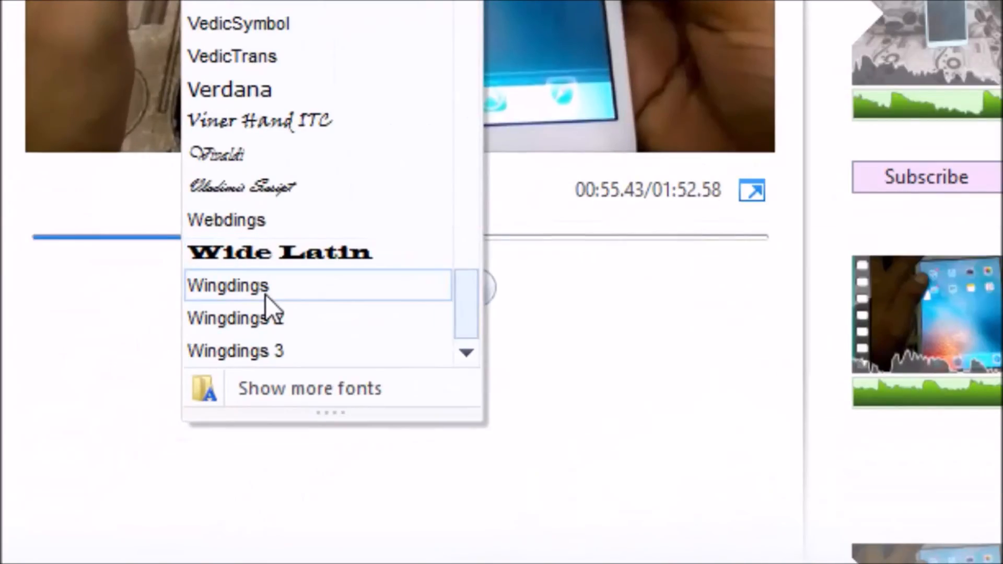
{"action": "left_click", "coordinate": [228, 286]}
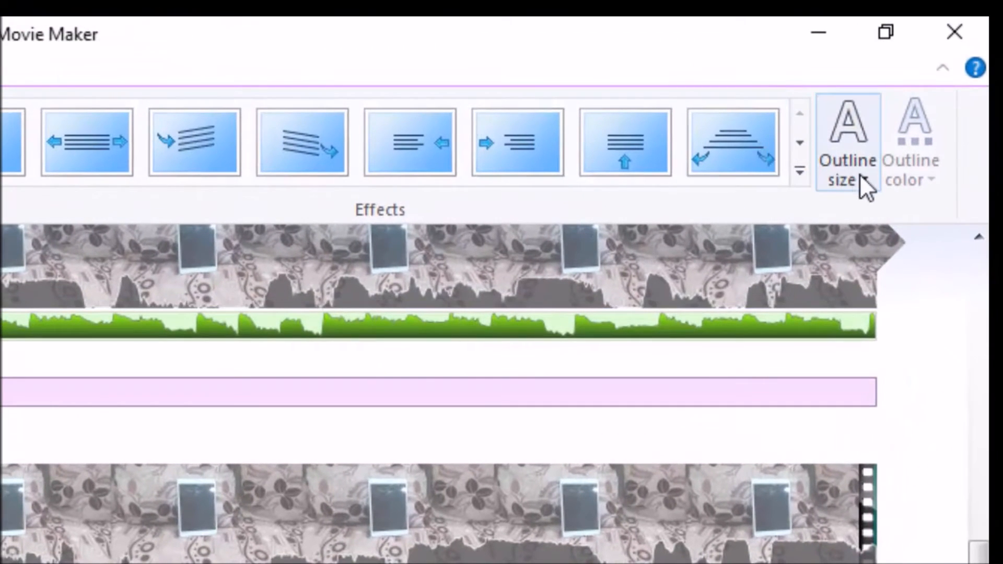
{"action": "left_click", "coordinate": [848, 151]}
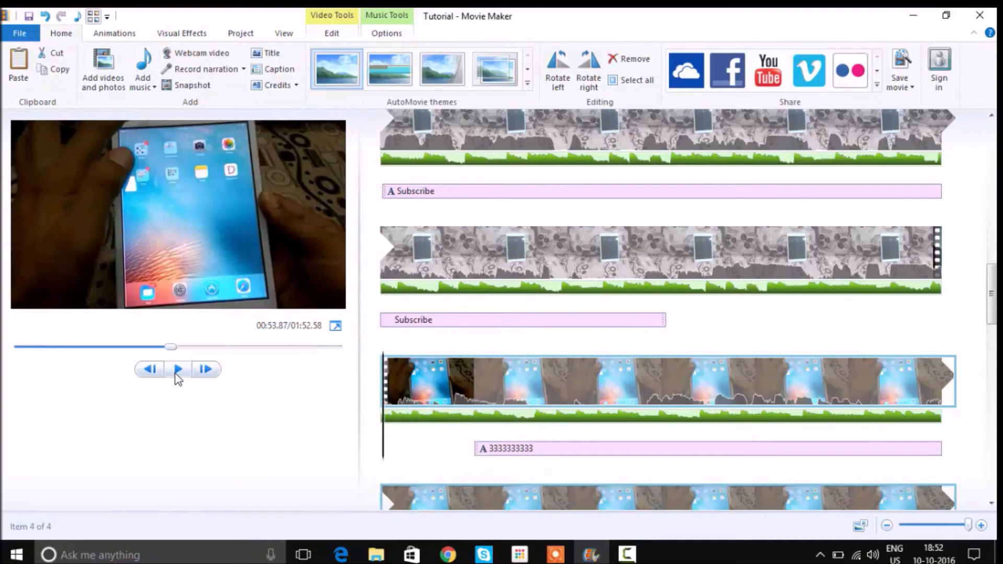
{"action": "mouse_move", "coordinate": [178, 372]}
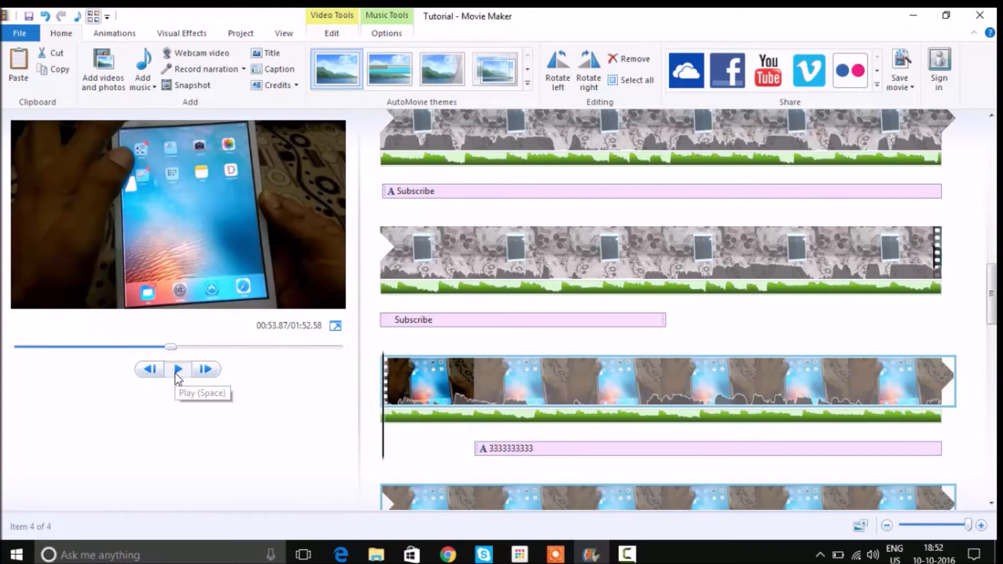
{"action": "left_click", "coordinate": [178, 370]}
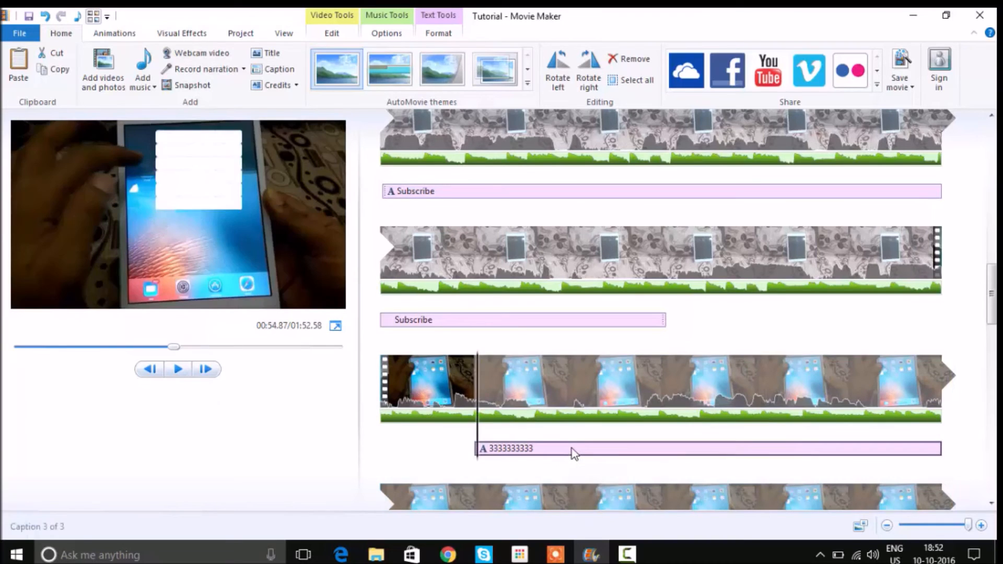
{"action": "left_click", "coordinate": [438, 33]}
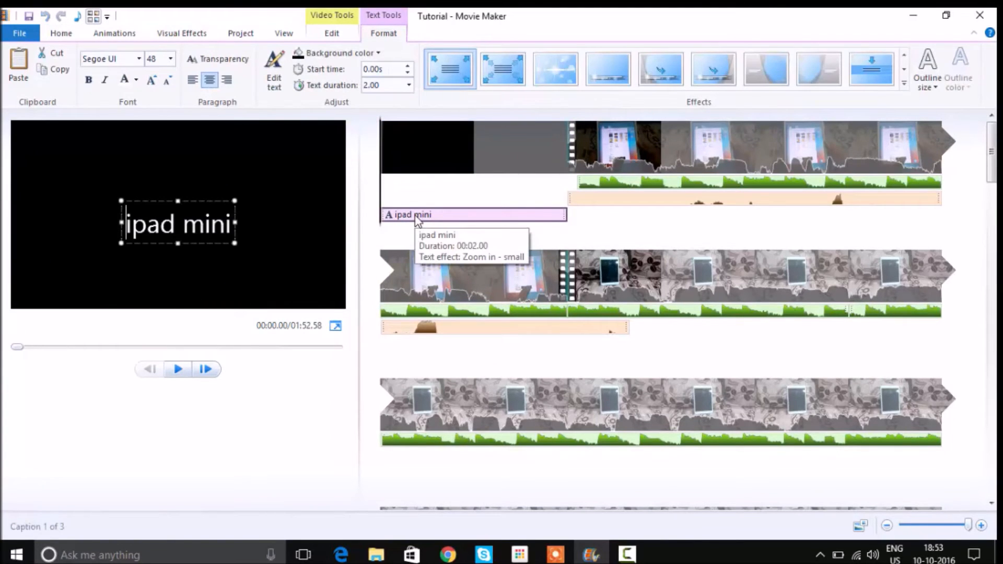
Replace the ipad mini title's Zoom-in with the first Cinematic text effect and preview it
{"action": "left_click", "coordinate": [177, 370]}
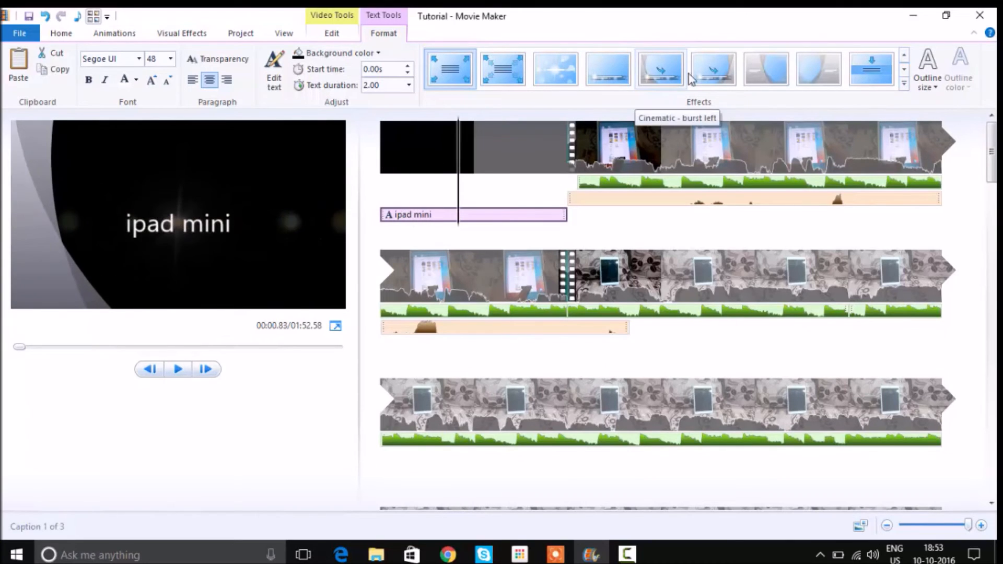
{"action": "left_click", "coordinate": [177, 369]}
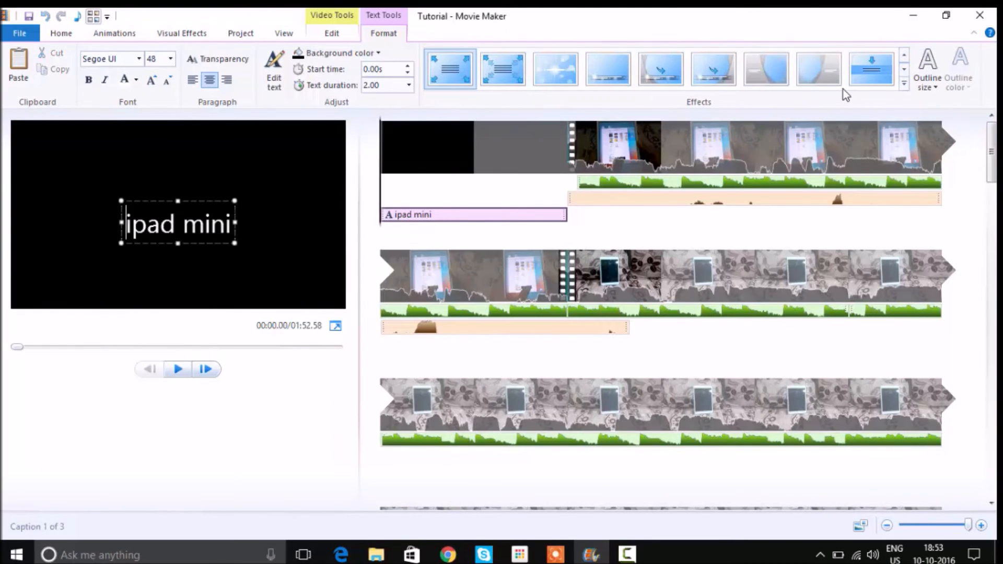
{"action": "left_click", "coordinate": [903, 83]}
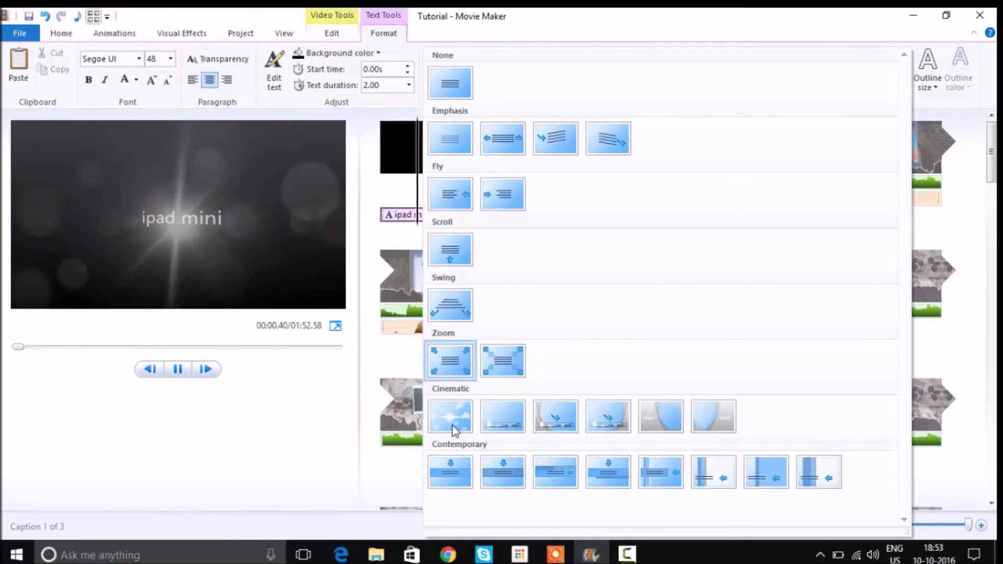
{"action": "left_click", "coordinate": [450, 416]}
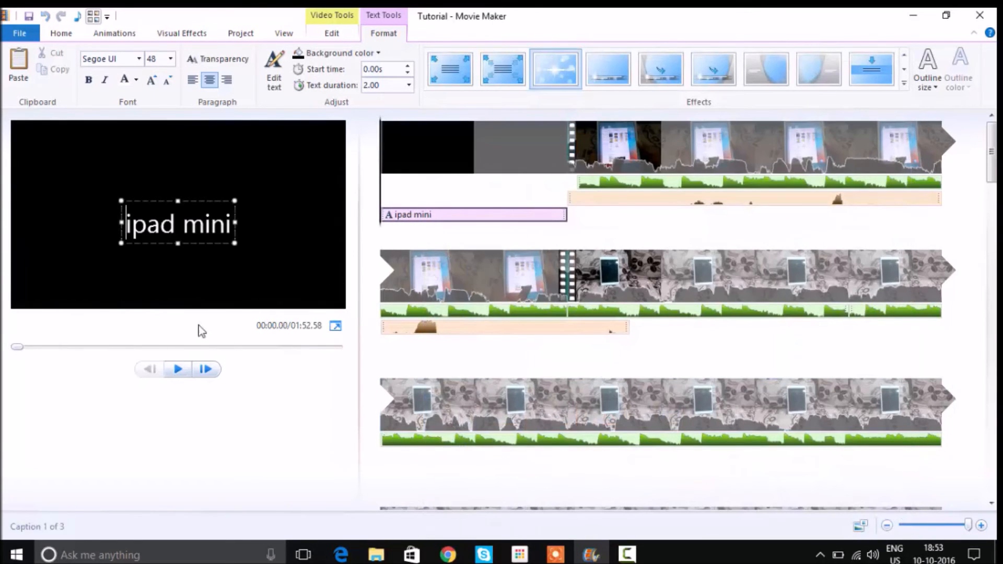
{"action": "left_click", "coordinate": [178, 370]}
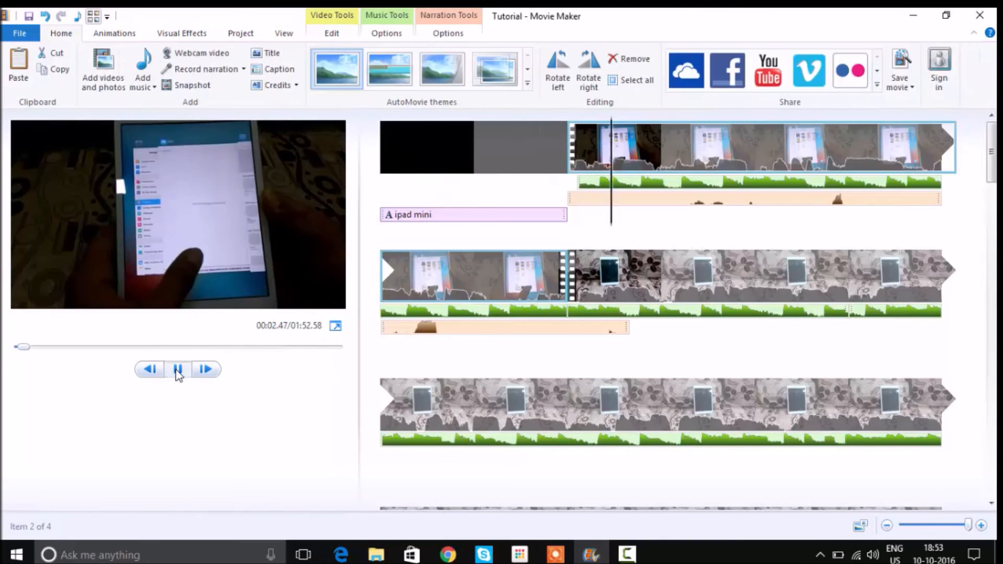
Apply a diamond transition to the third clip and preview the clip transitions
{"action": "left_click", "coordinate": [114, 33]}
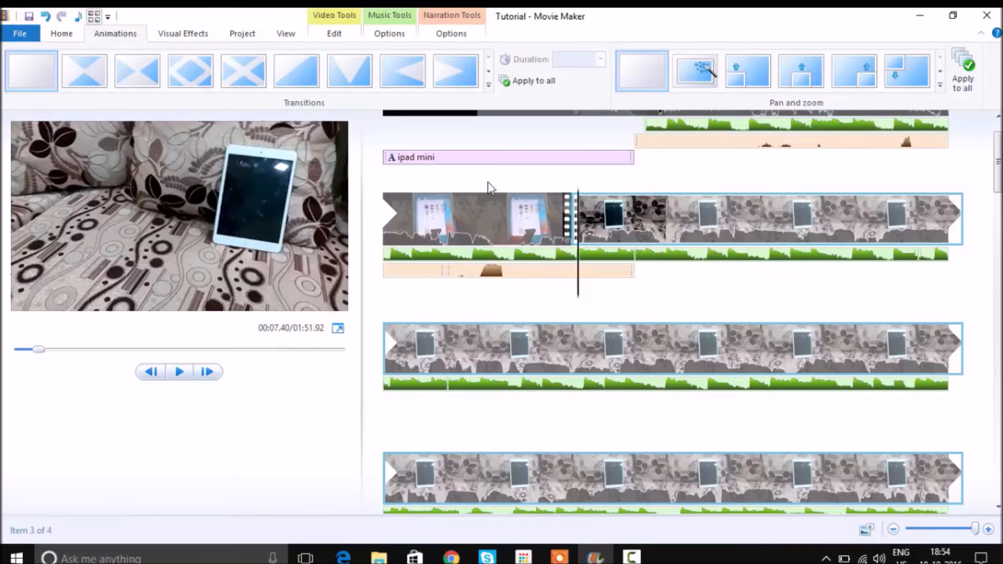
{"action": "left_click", "coordinate": [190, 71]}
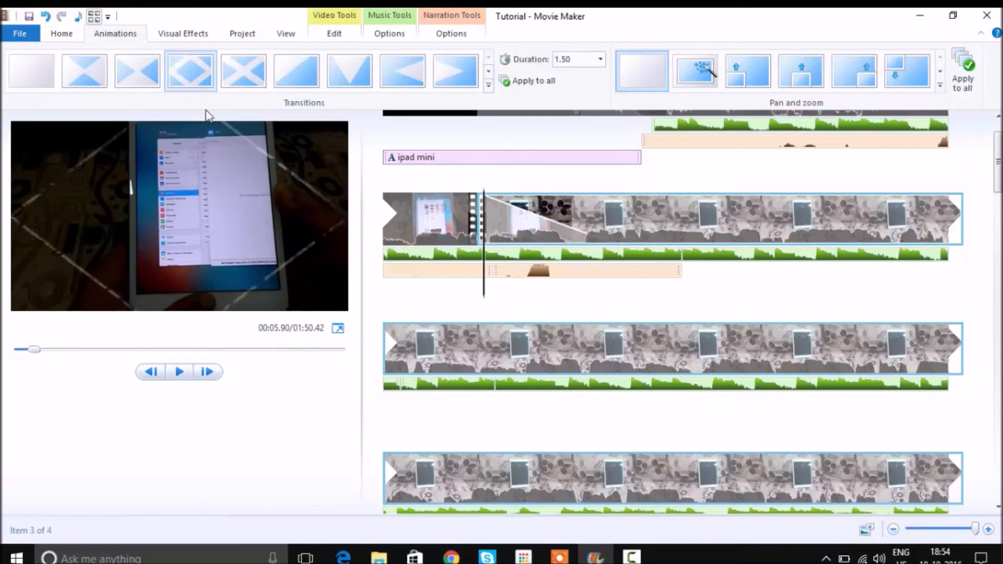
{"action": "mouse_move", "coordinate": [665, 231]}
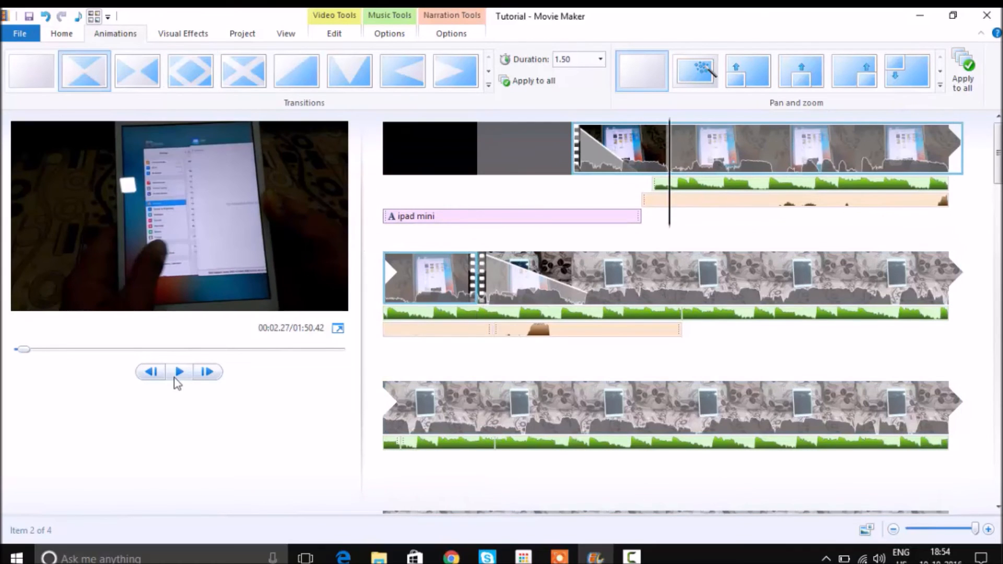
{"action": "left_click", "coordinate": [179, 372]}
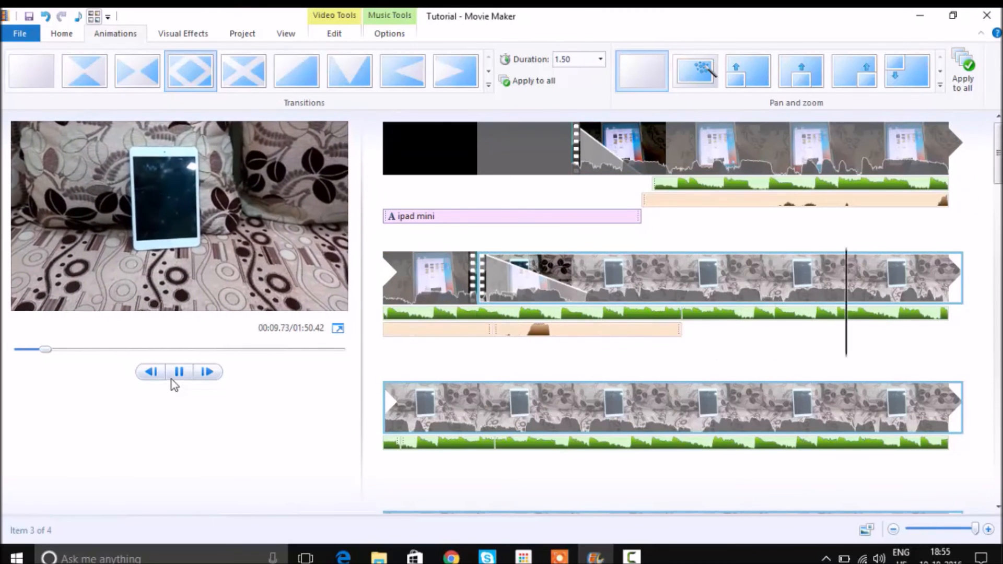
{"action": "left_click", "coordinate": [179, 372]}
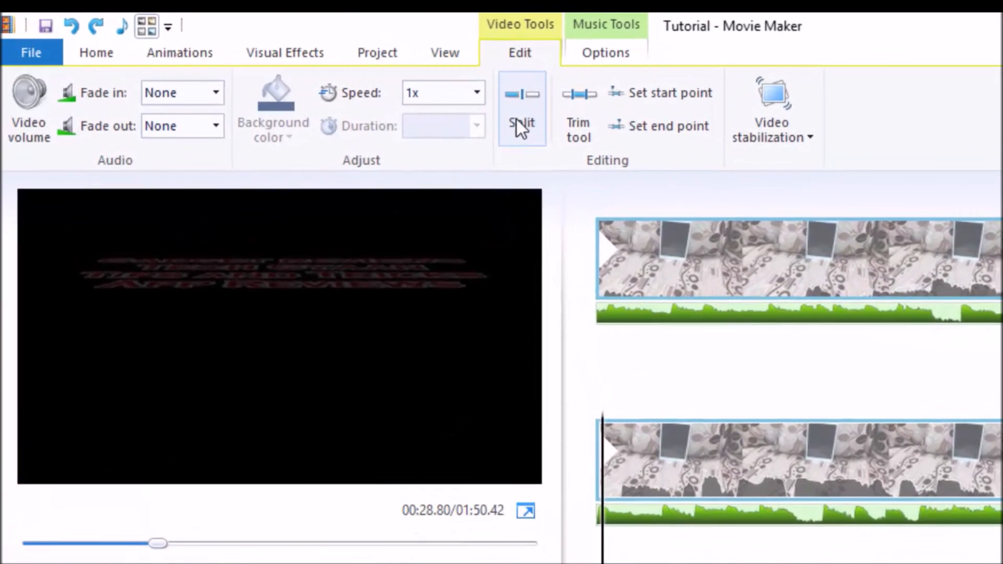
{"action": "mouse_move", "coordinate": [520, 134]}
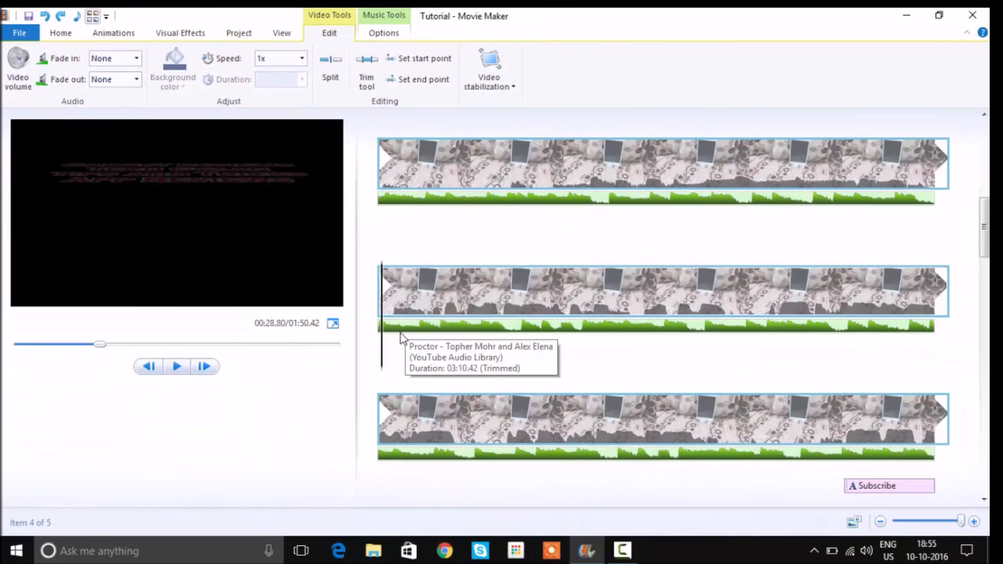
{"action": "mouse_move", "coordinate": [458, 341]}
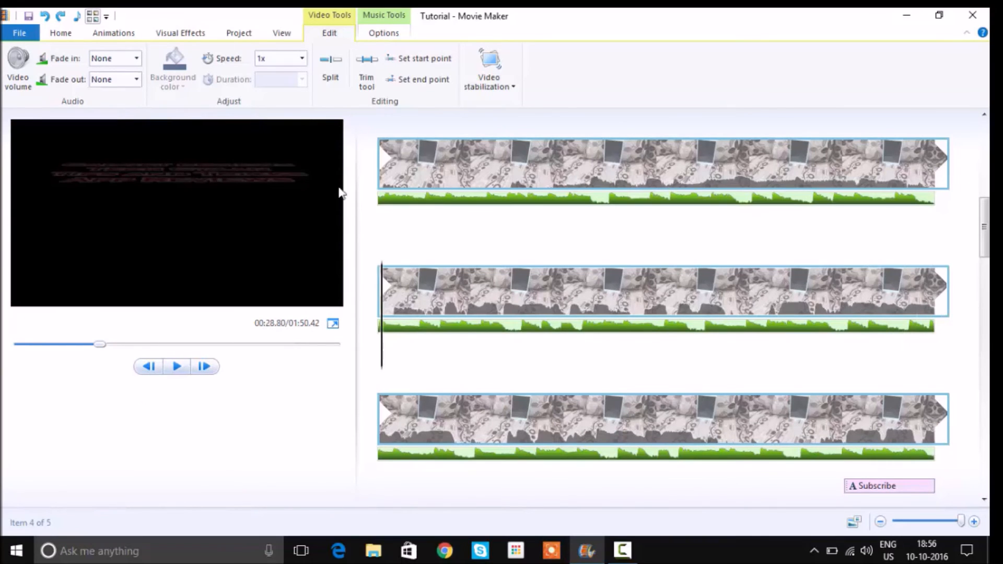
Split the clip at the 28.80-second playhead mark
{"action": "left_click", "coordinate": [331, 58]}
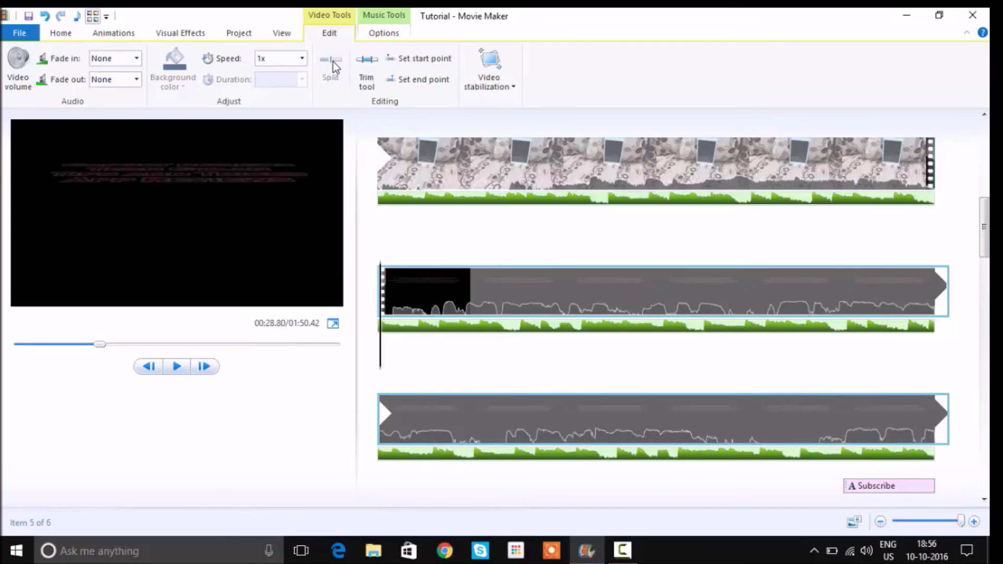
{"action": "mouse_move", "coordinate": [876, 316]}
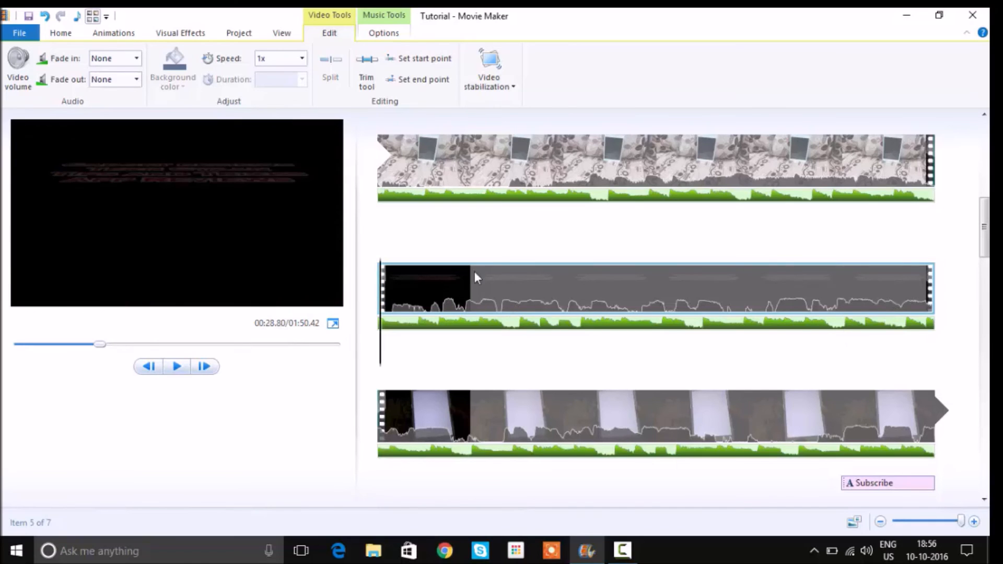
{"action": "mouse_move", "coordinate": [651, 301]}
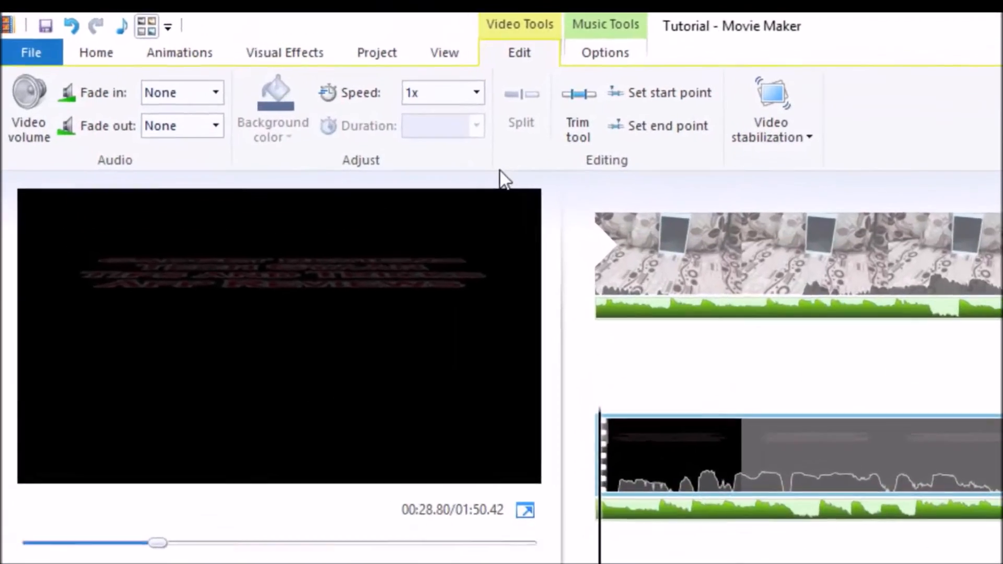
Try the fifth clip at 8x speed and preview the sped-up footage
{"action": "left_click", "coordinate": [470, 92]}
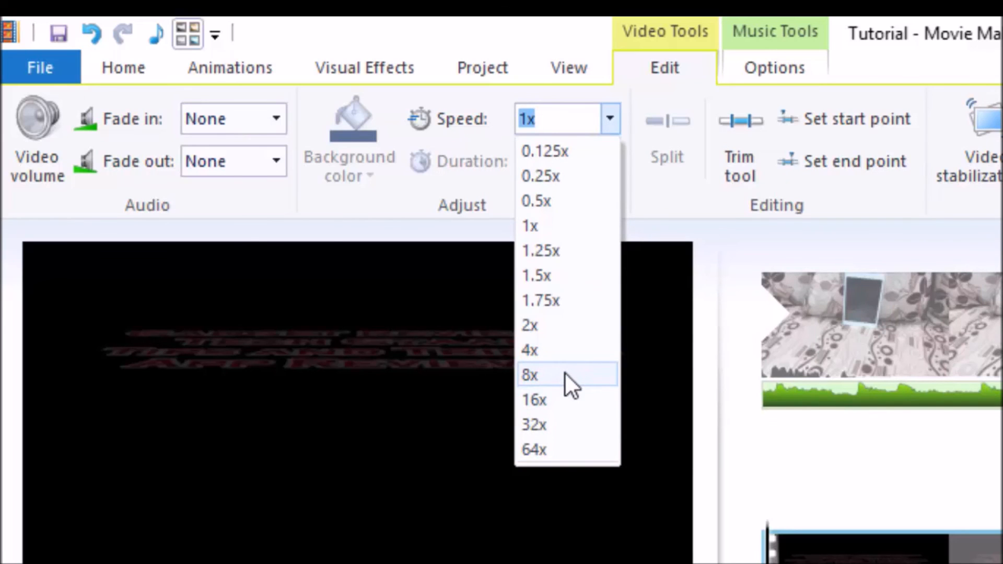
{"action": "left_click", "coordinate": [528, 374]}
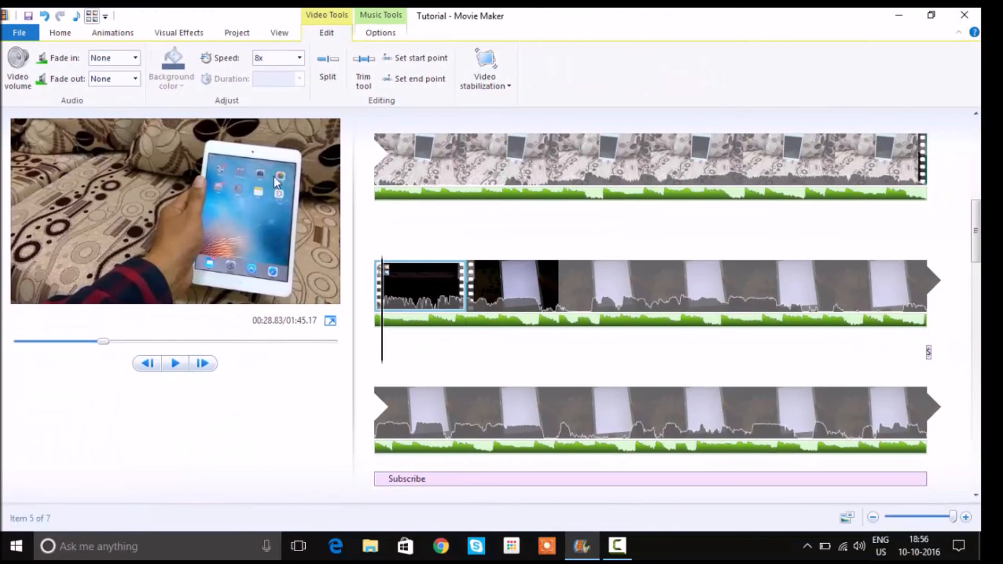
{"action": "left_click", "coordinate": [297, 58]}
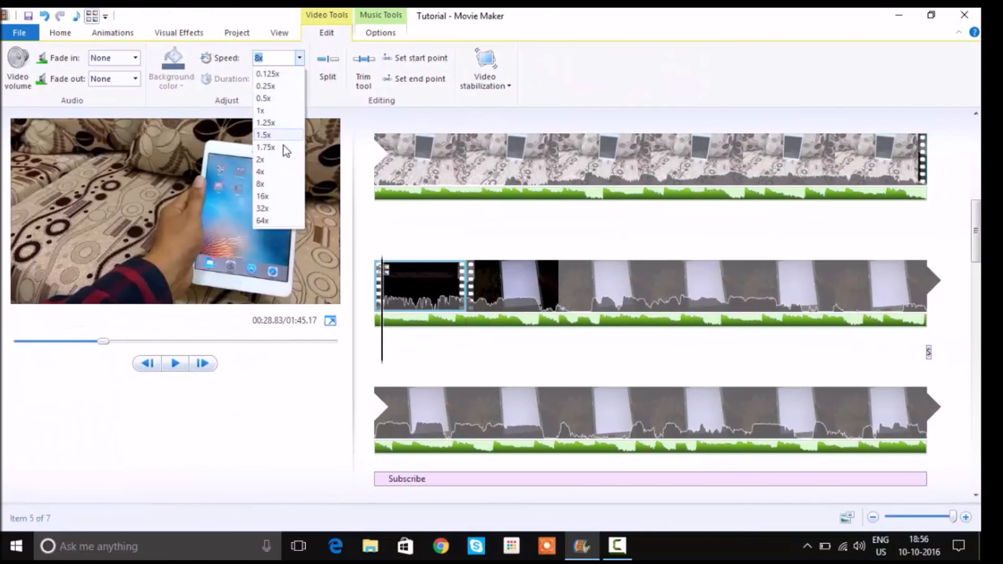
{"action": "mouse_move", "coordinate": [283, 171]}
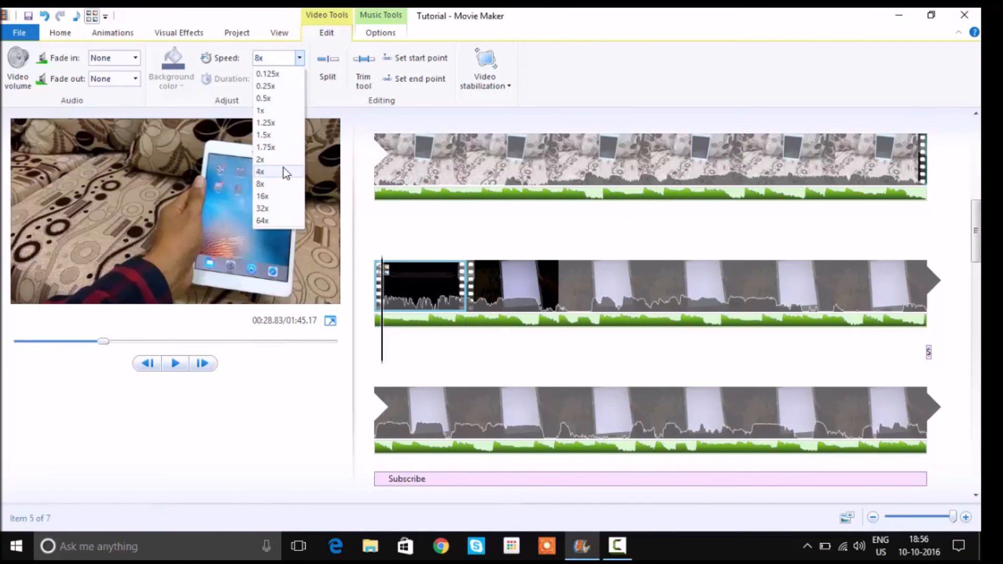
{"action": "left_click", "coordinate": [261, 171]}
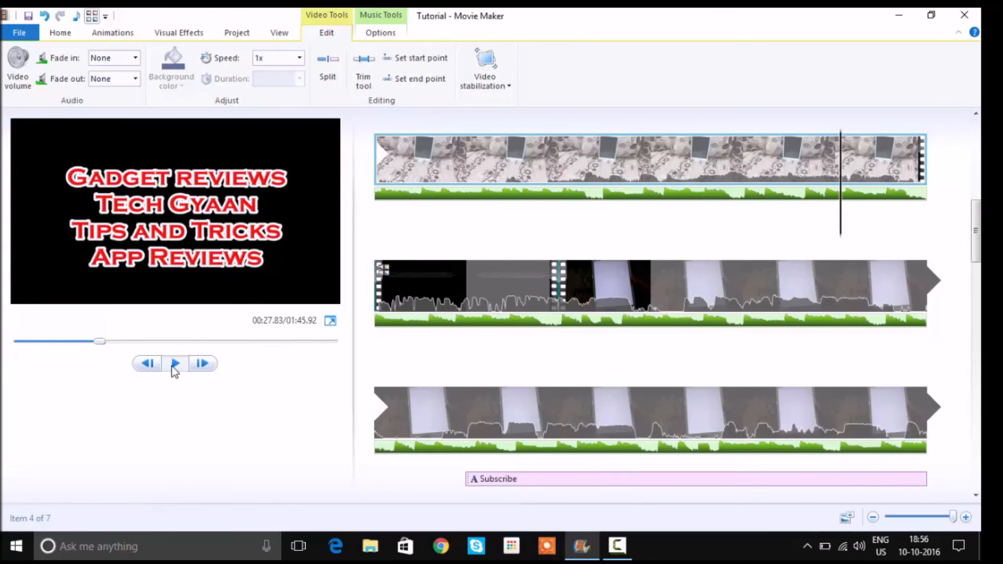
{"action": "left_click", "coordinate": [175, 364]}
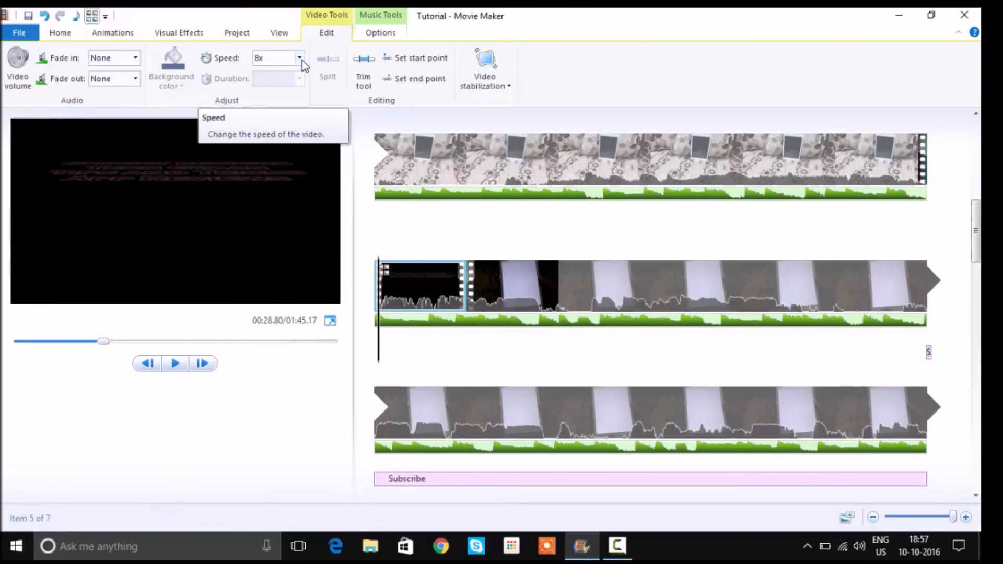
Slow the fifth clip to 0.125x speed and play it to check
{"action": "left_click", "coordinate": [298, 57]}
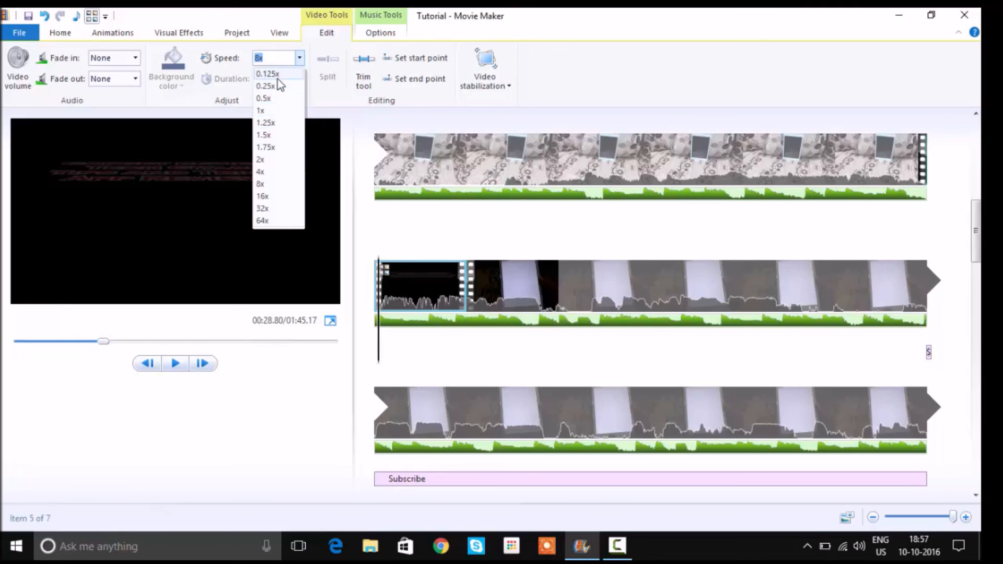
{"action": "left_click", "coordinate": [266, 73]}
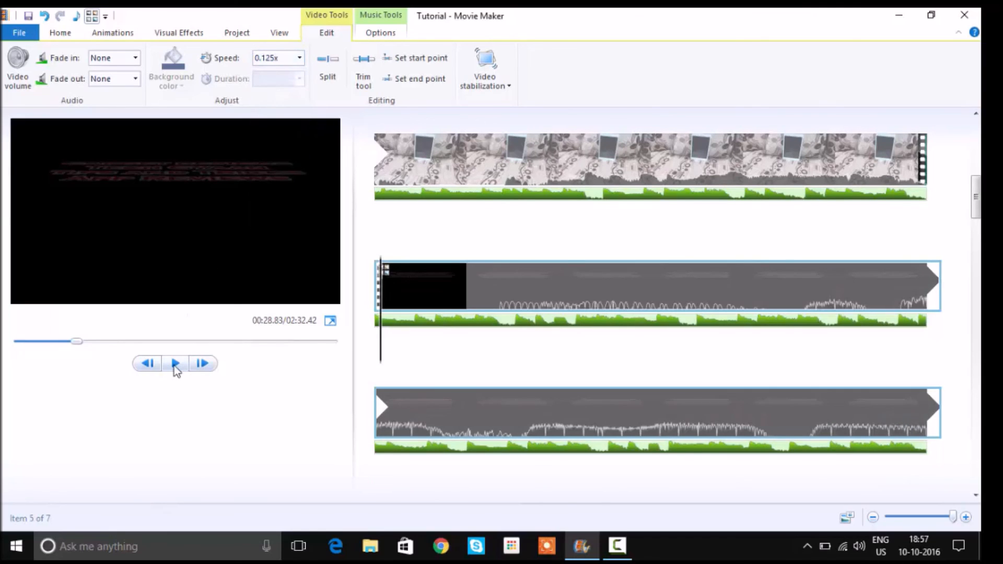
{"action": "left_click", "coordinate": [175, 363]}
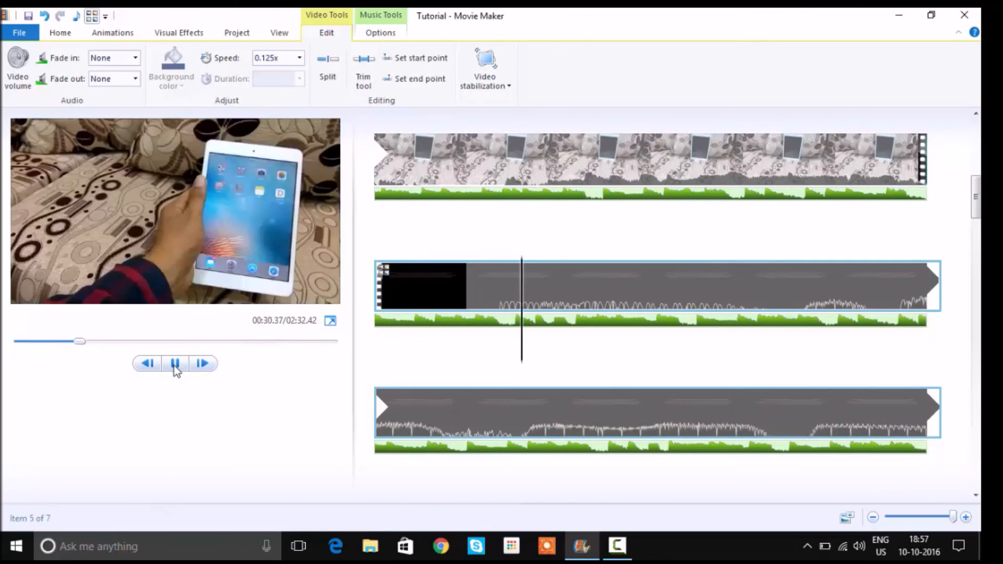